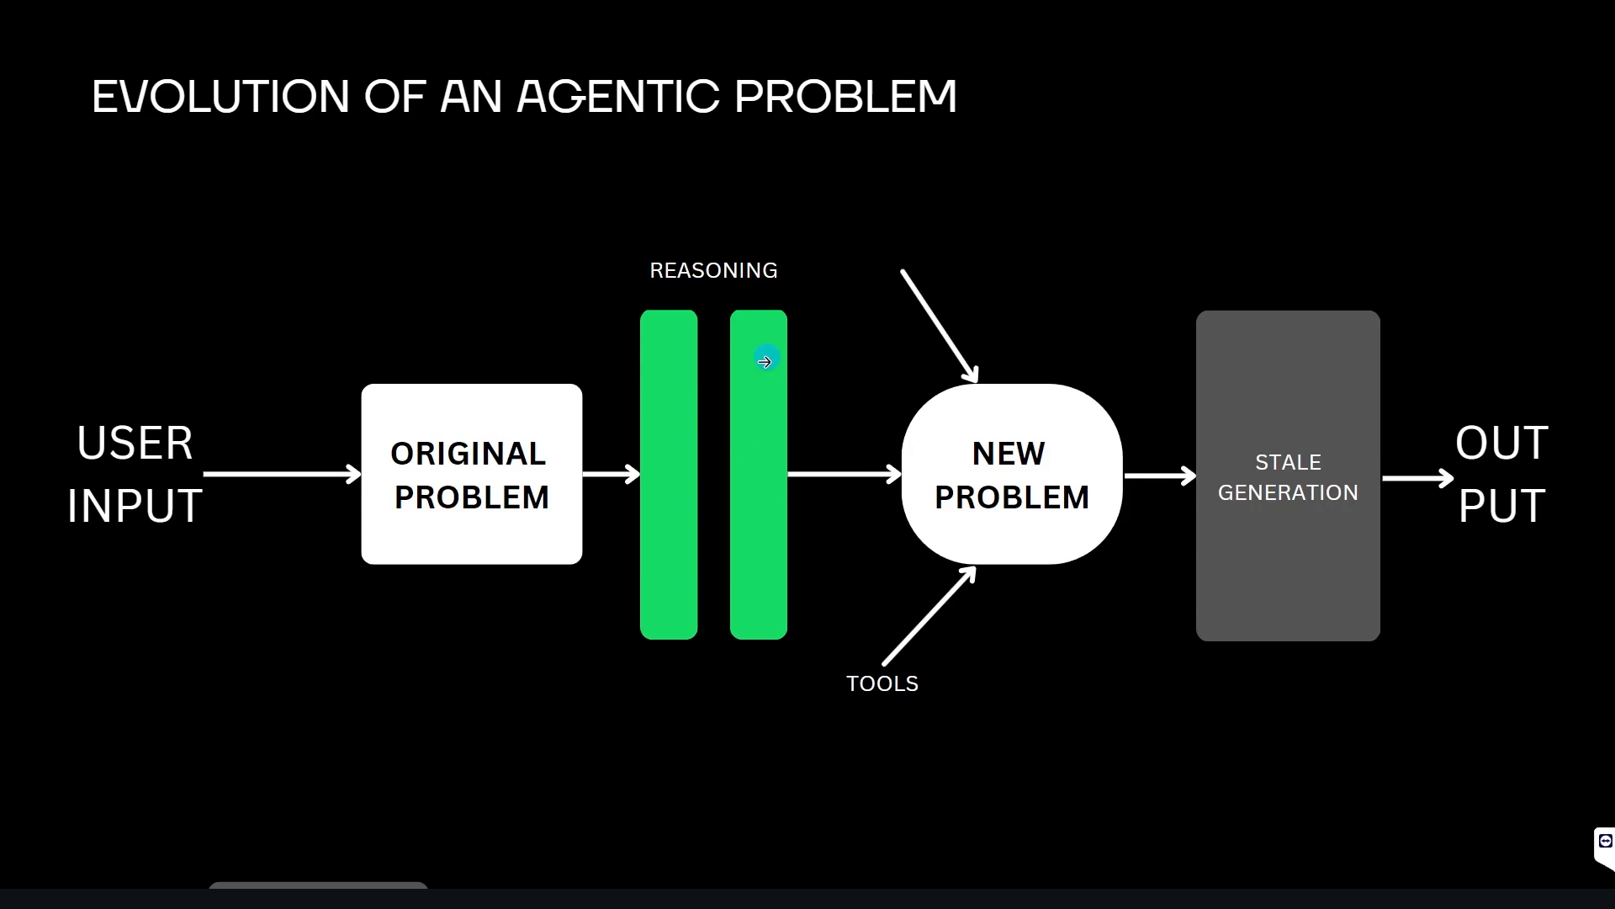
mouse_move(964, 474)
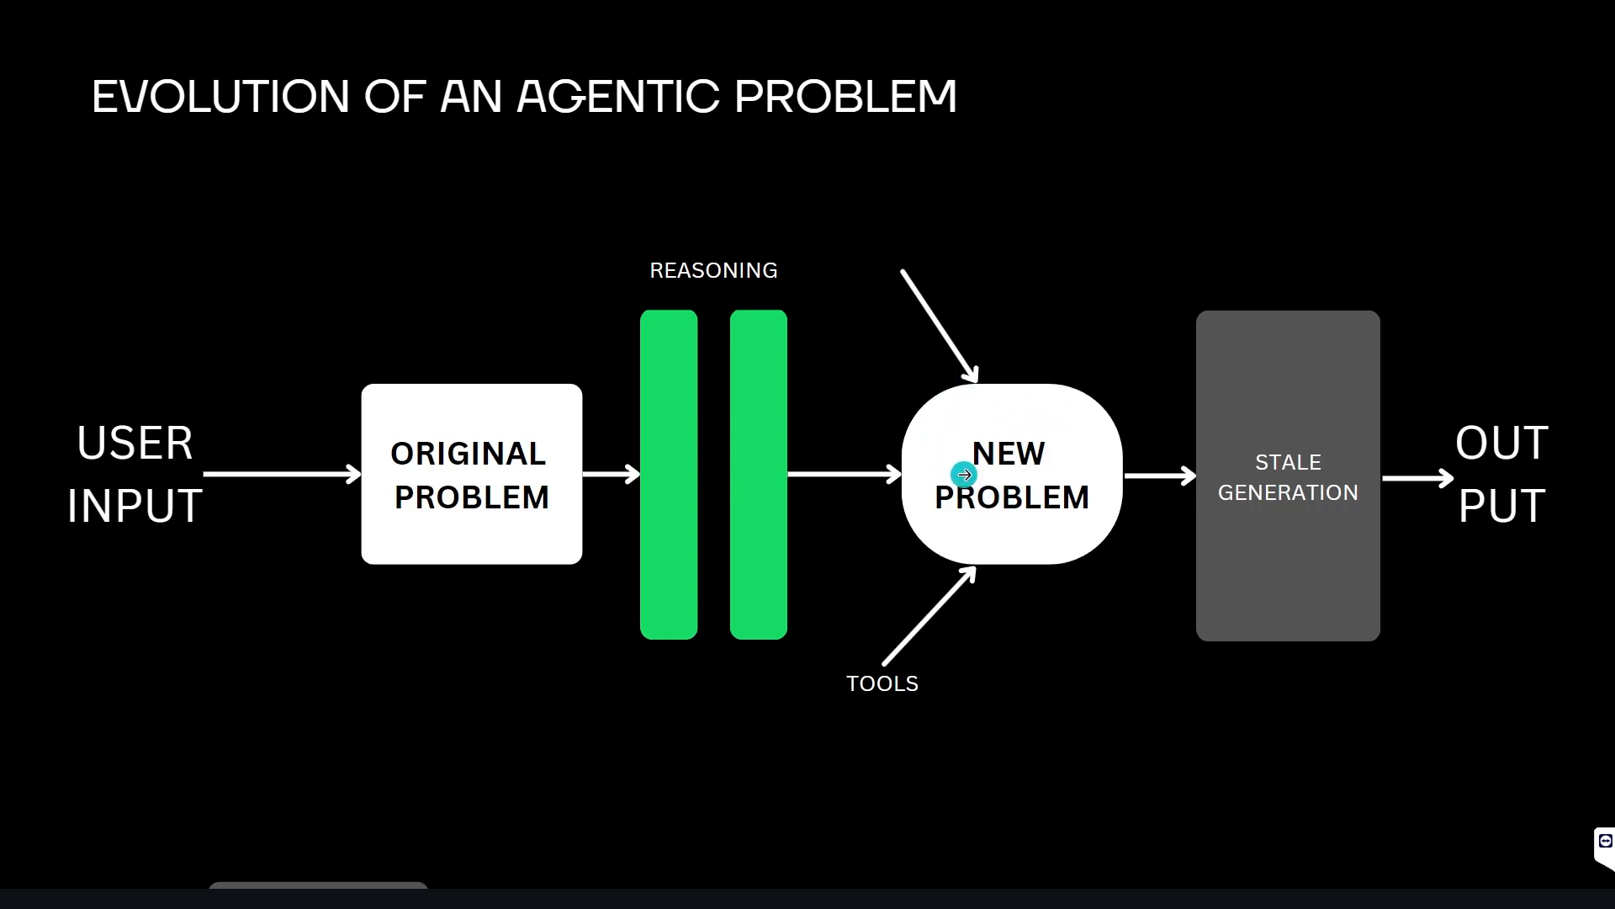
mouse_move(492, 464)
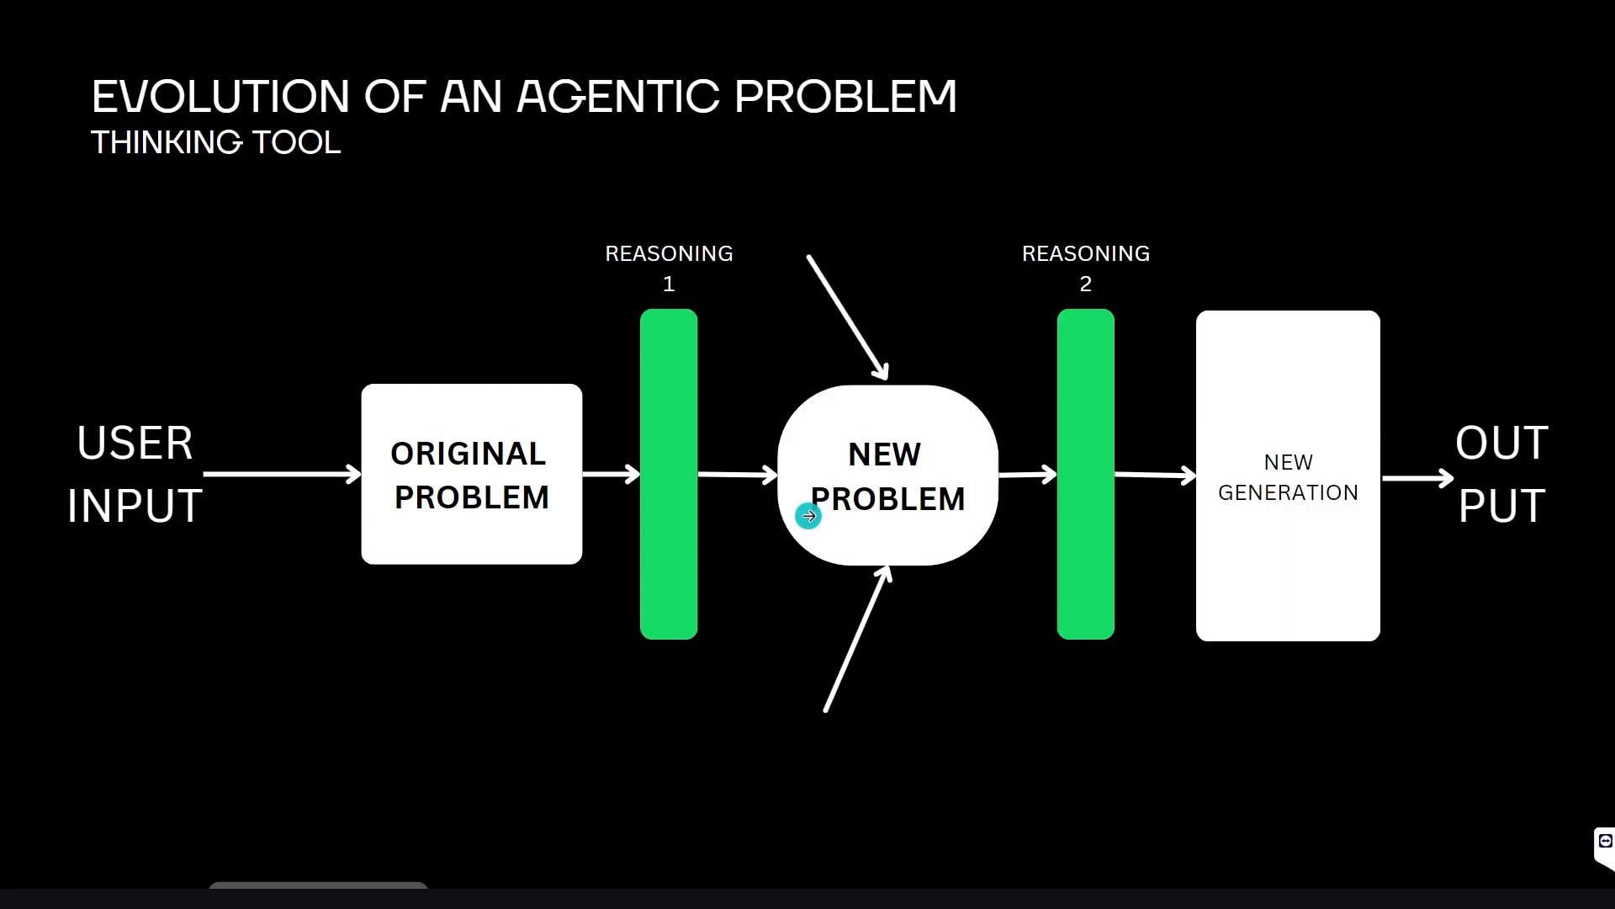
mouse_move(716, 658)
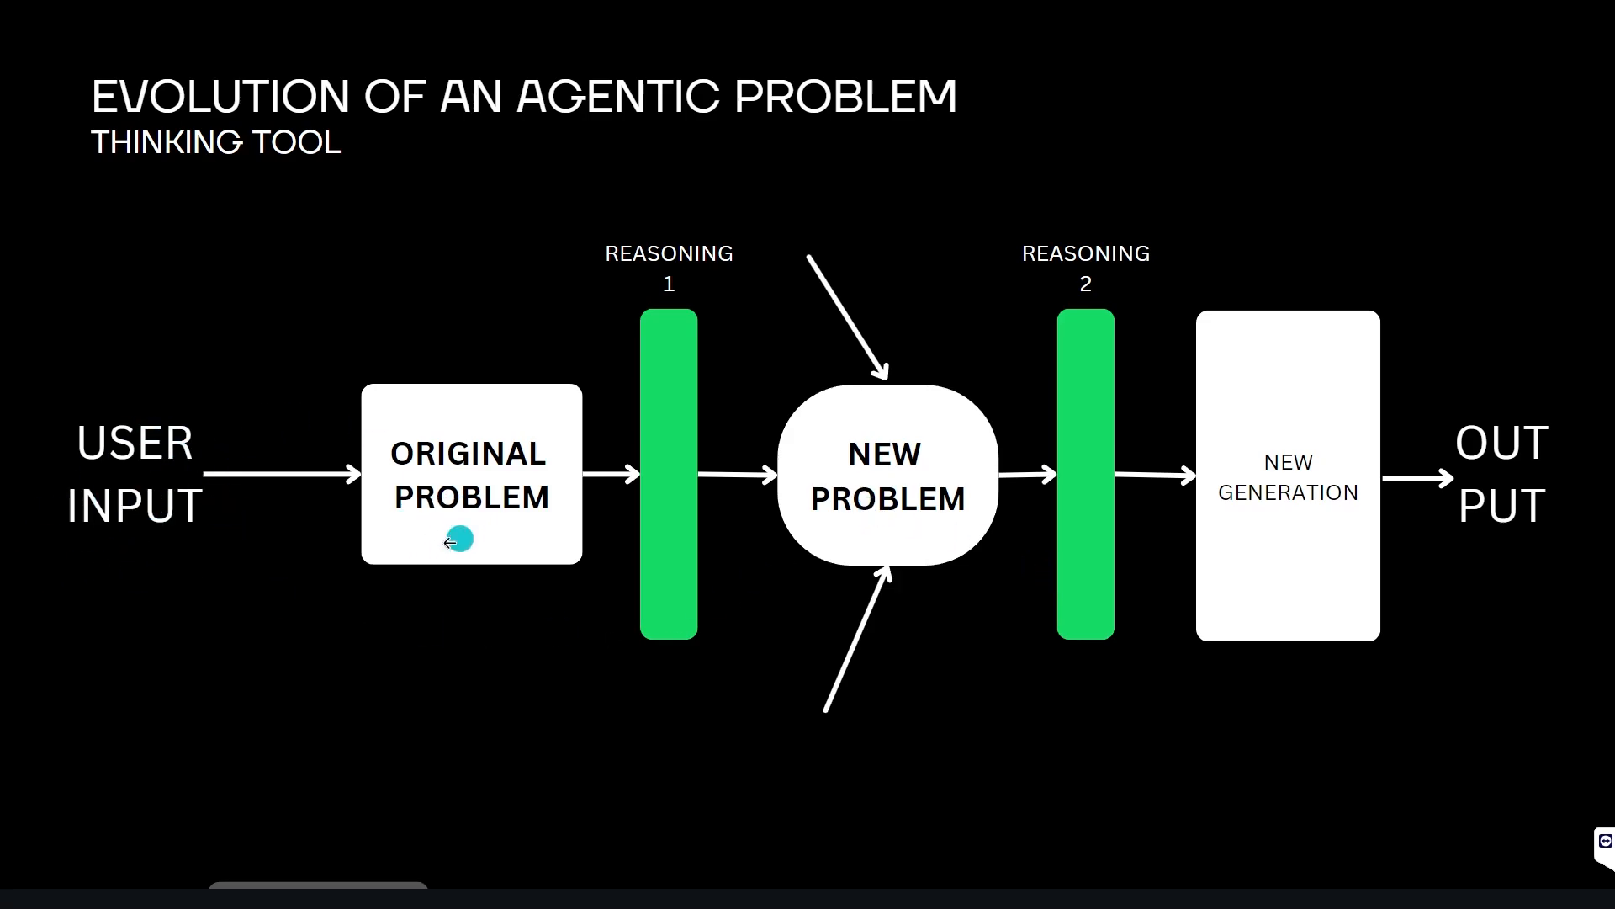
mouse_move(932, 450)
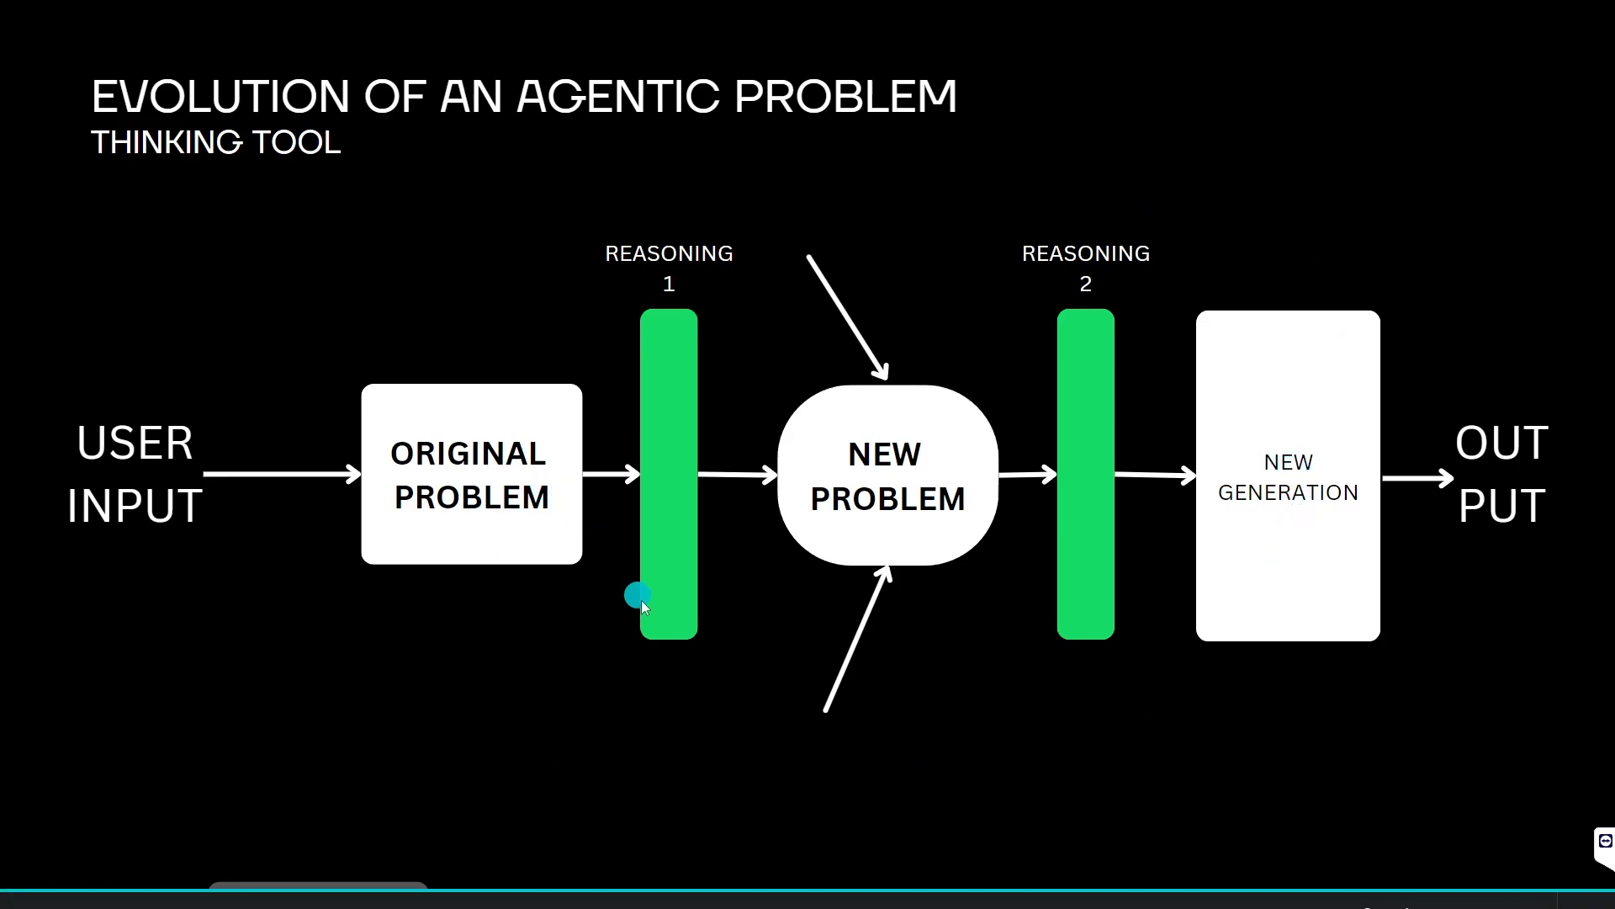
mouse_move(1164, 541)
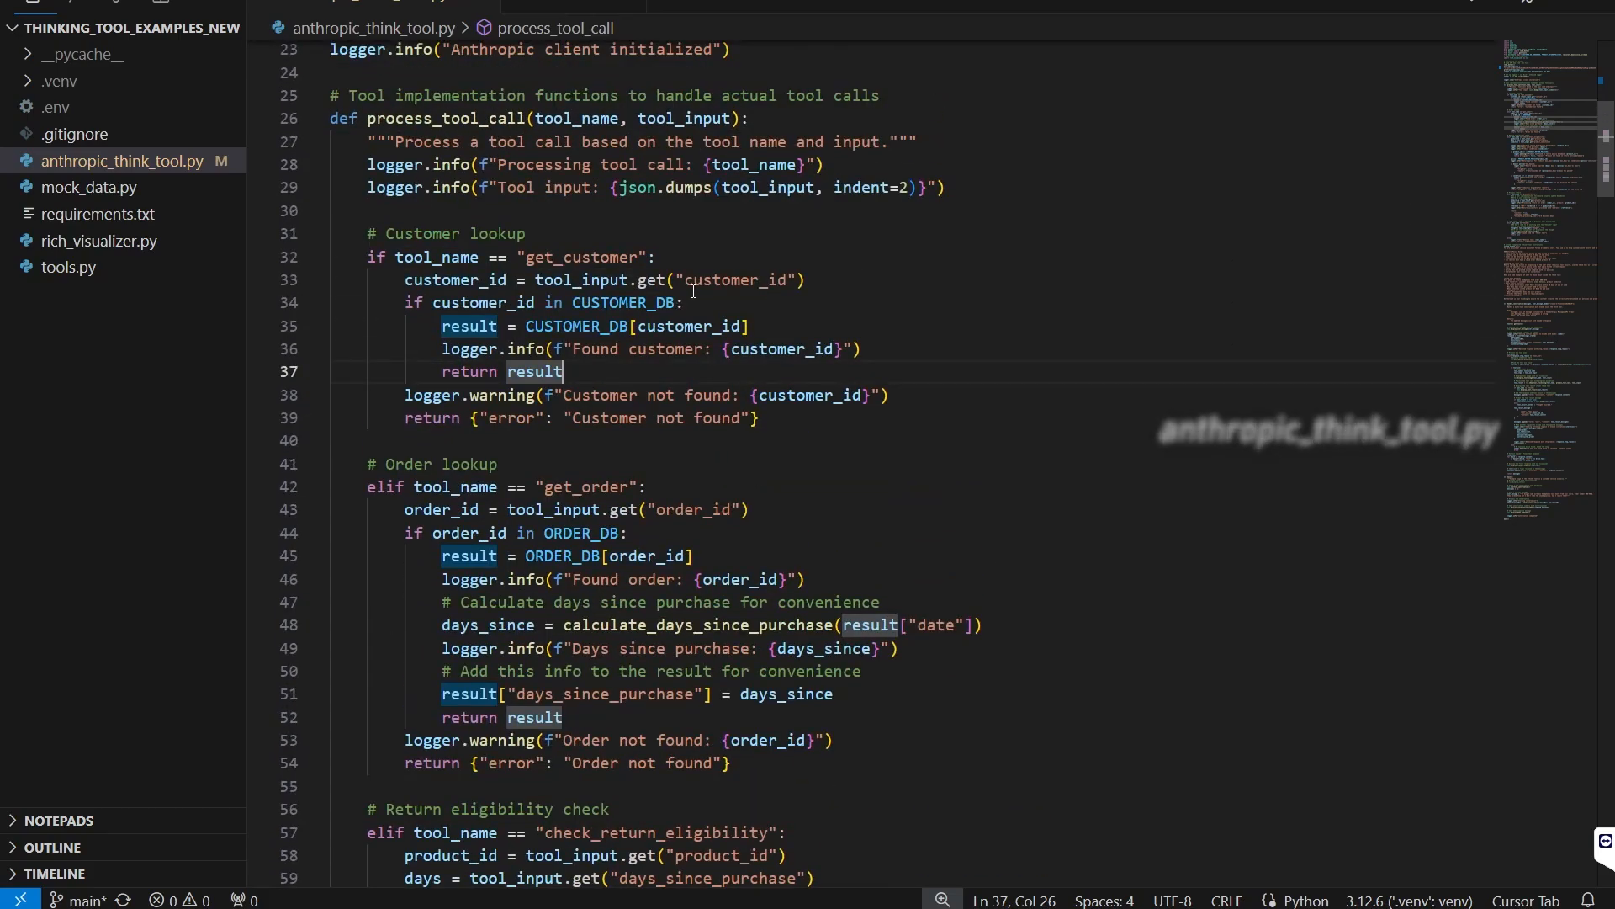
- Scroll to main() and highlight 'headphones' in the customer's return request message
scroll(down, 3)
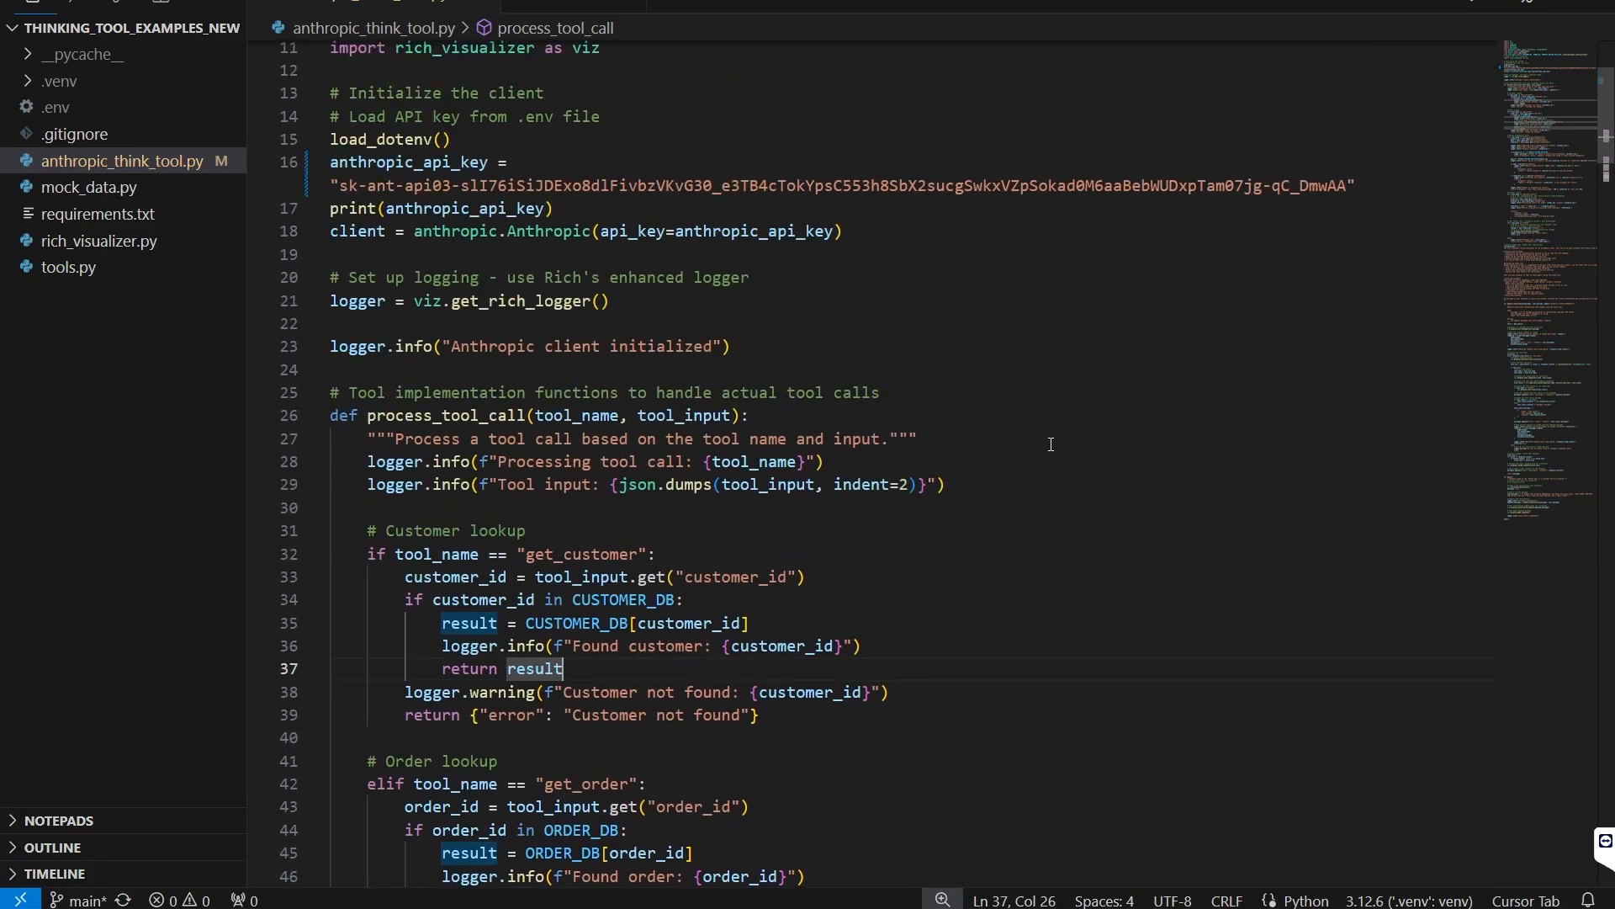
scroll(down, 3)
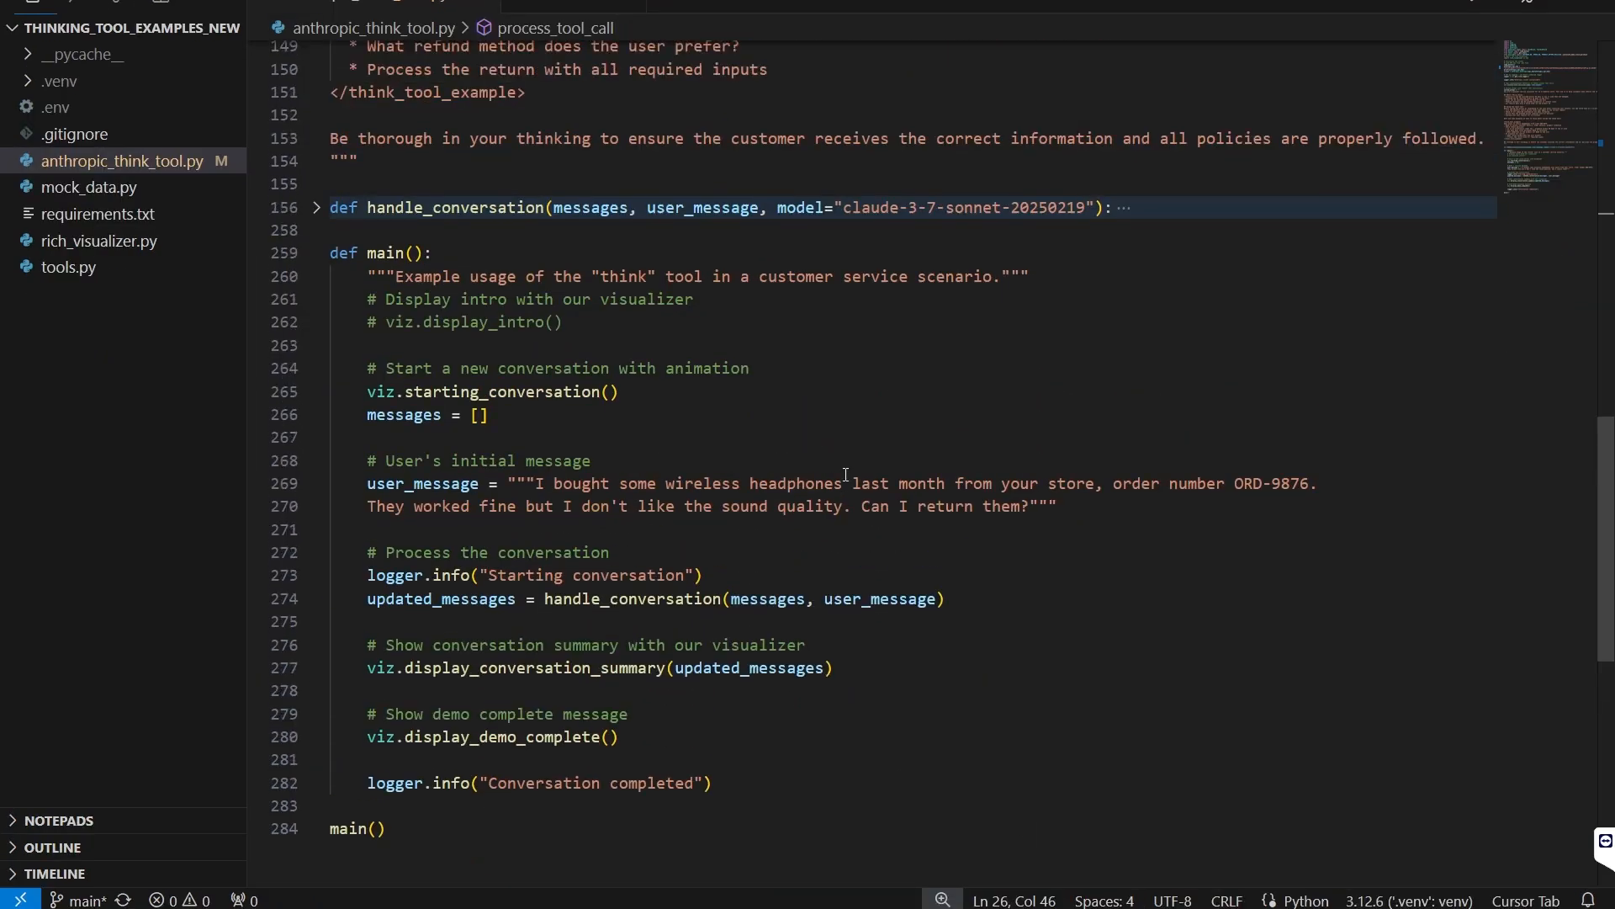
double_click(794, 482)
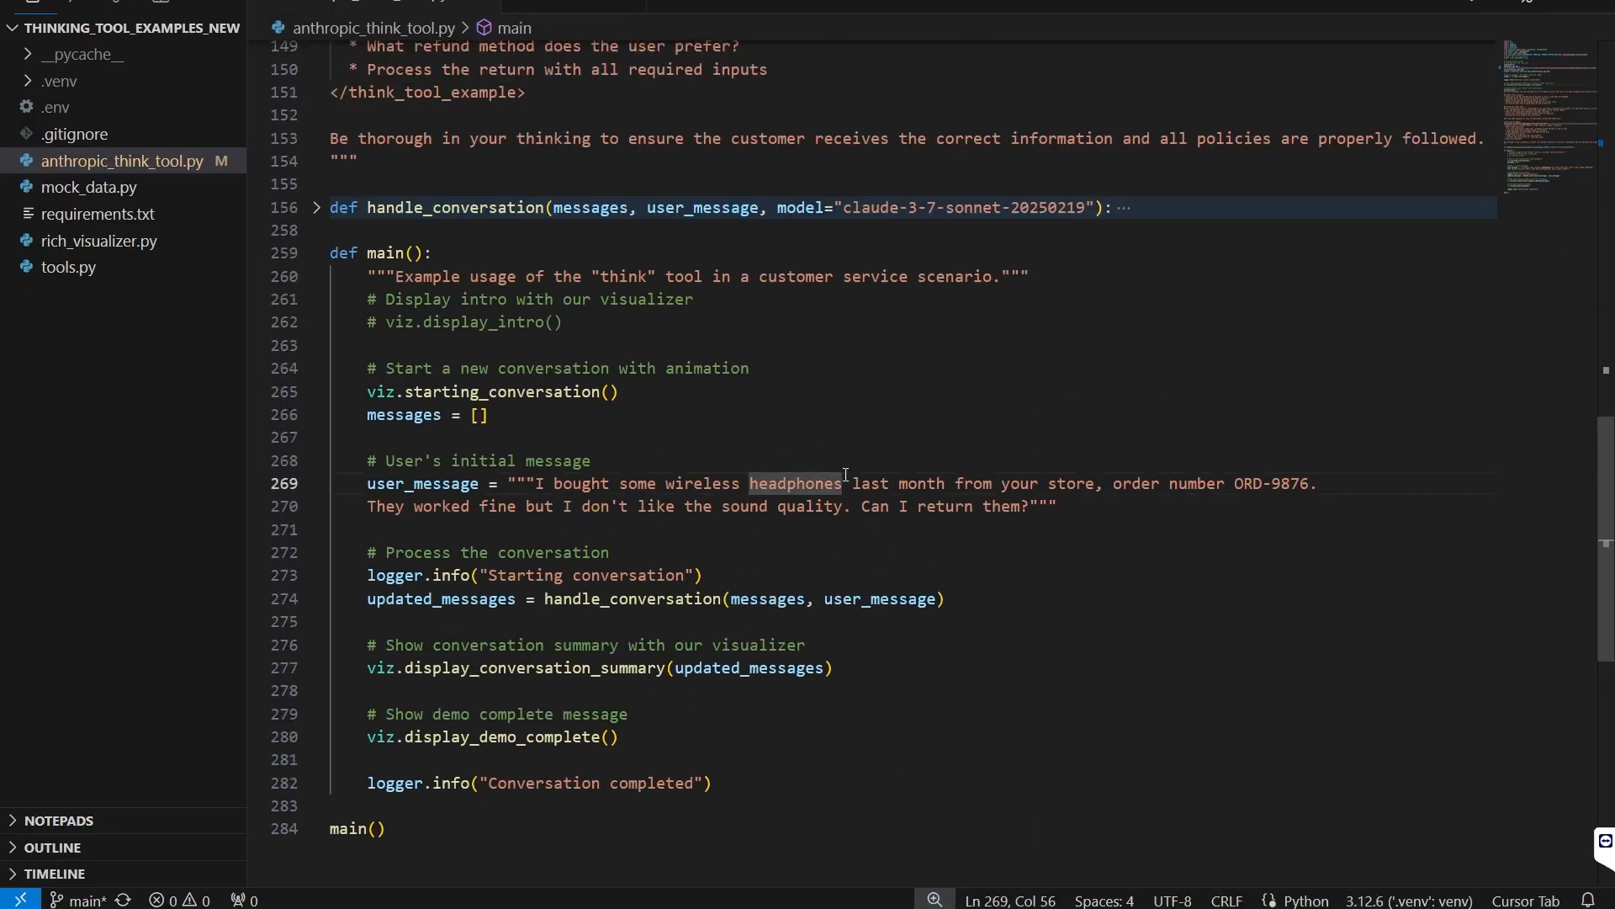
mouse_move(540, 422)
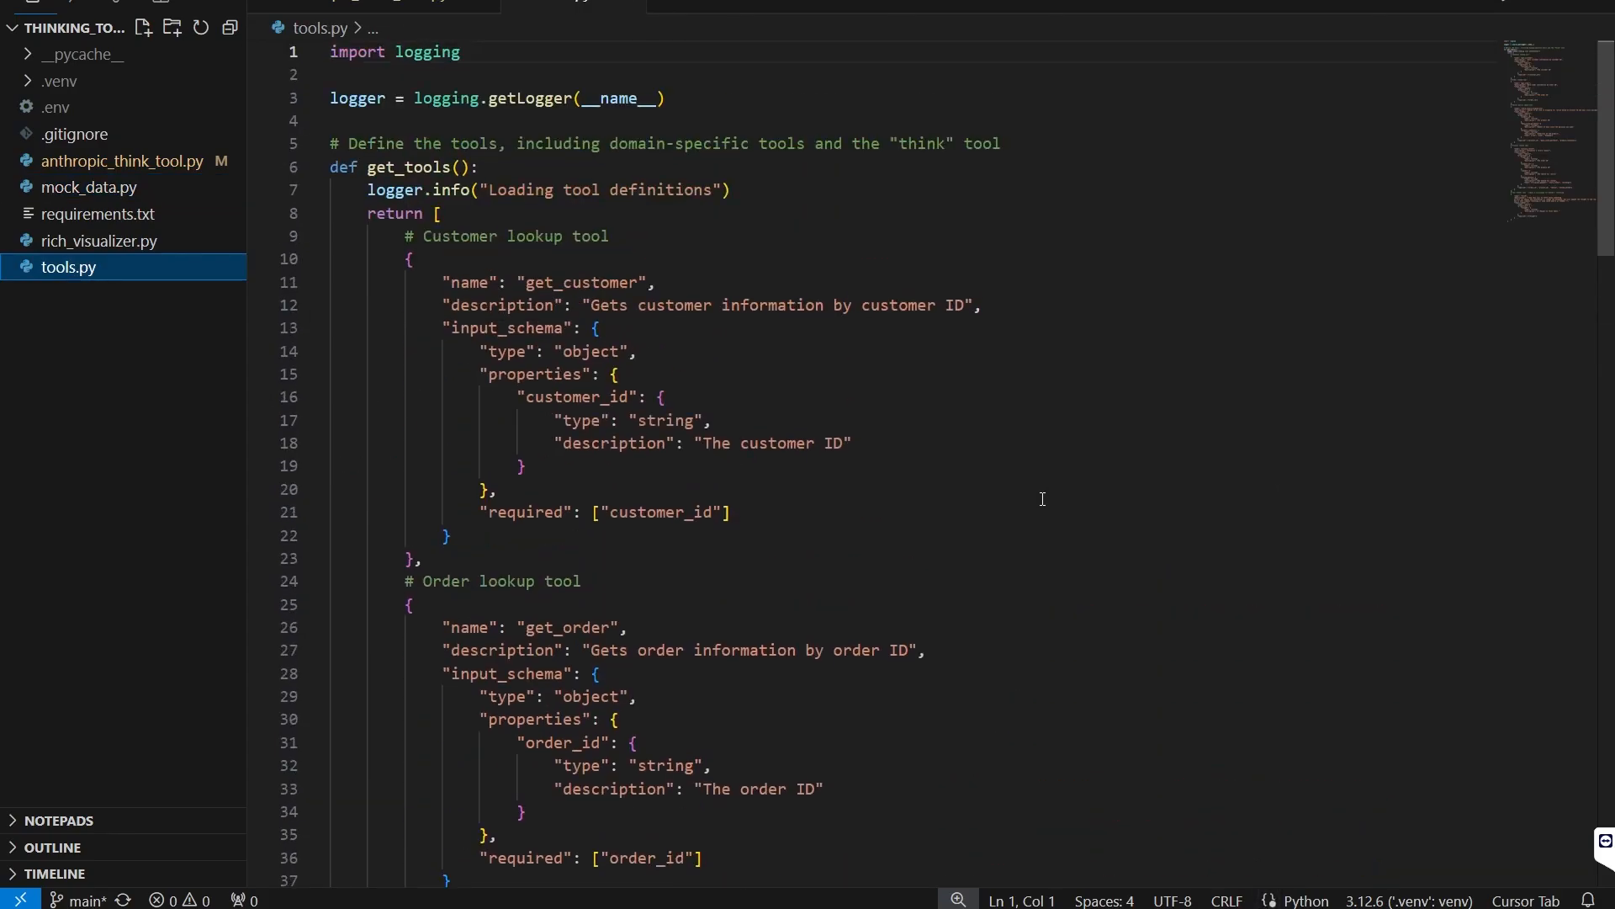
- Point out the get_customer and check_return_eligibility definitions, then scroll to the think tool
click(561, 283)
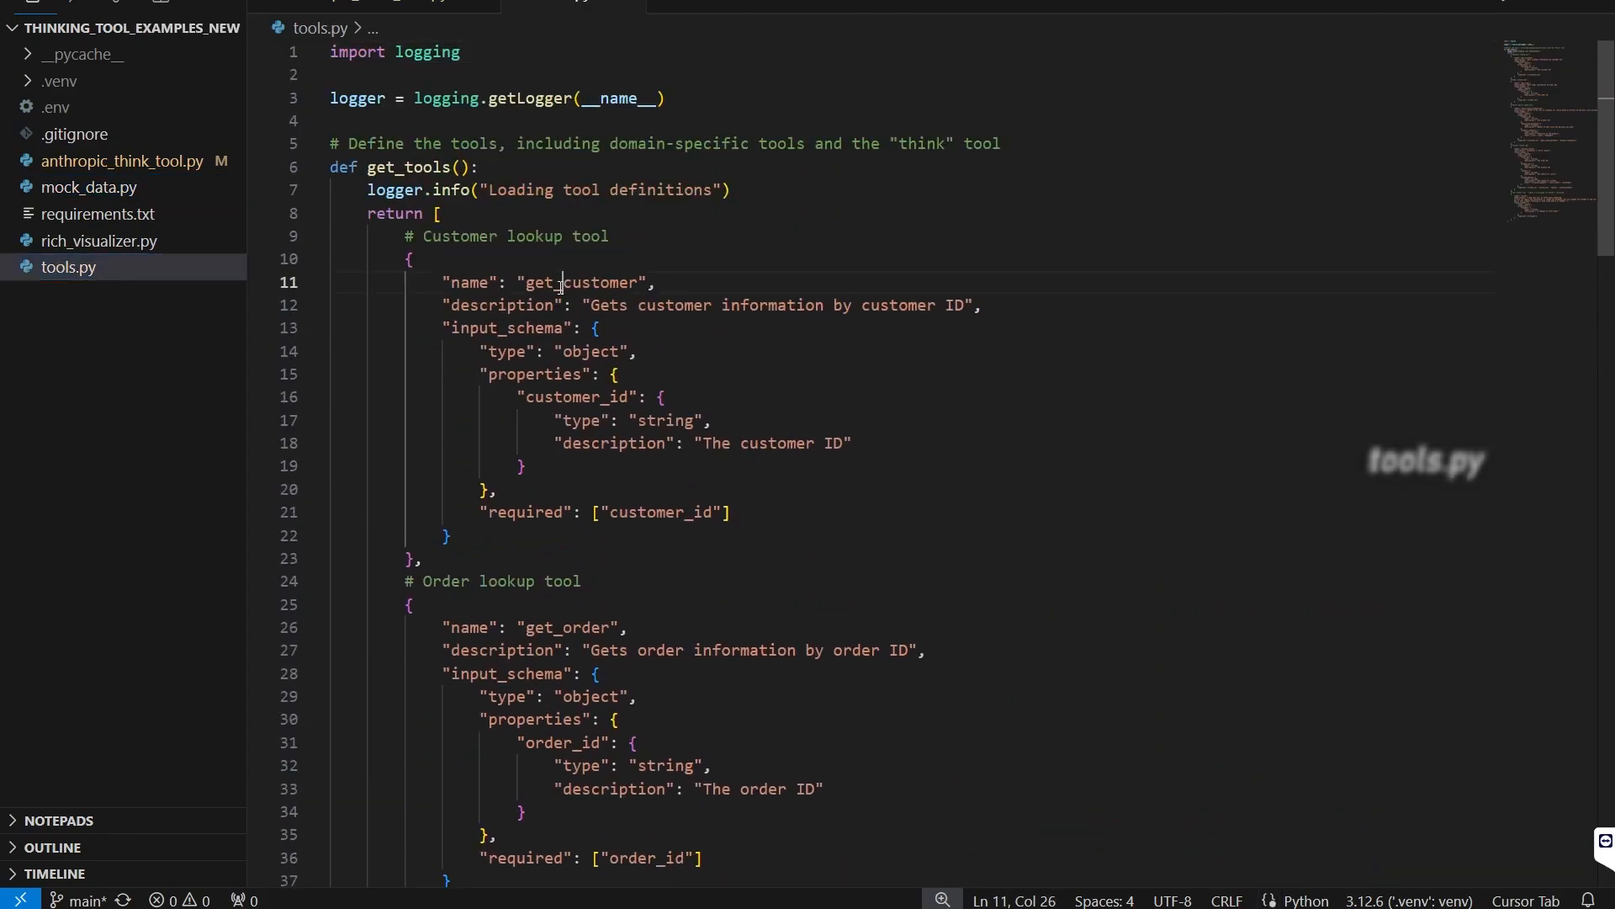
double_click(564, 245)
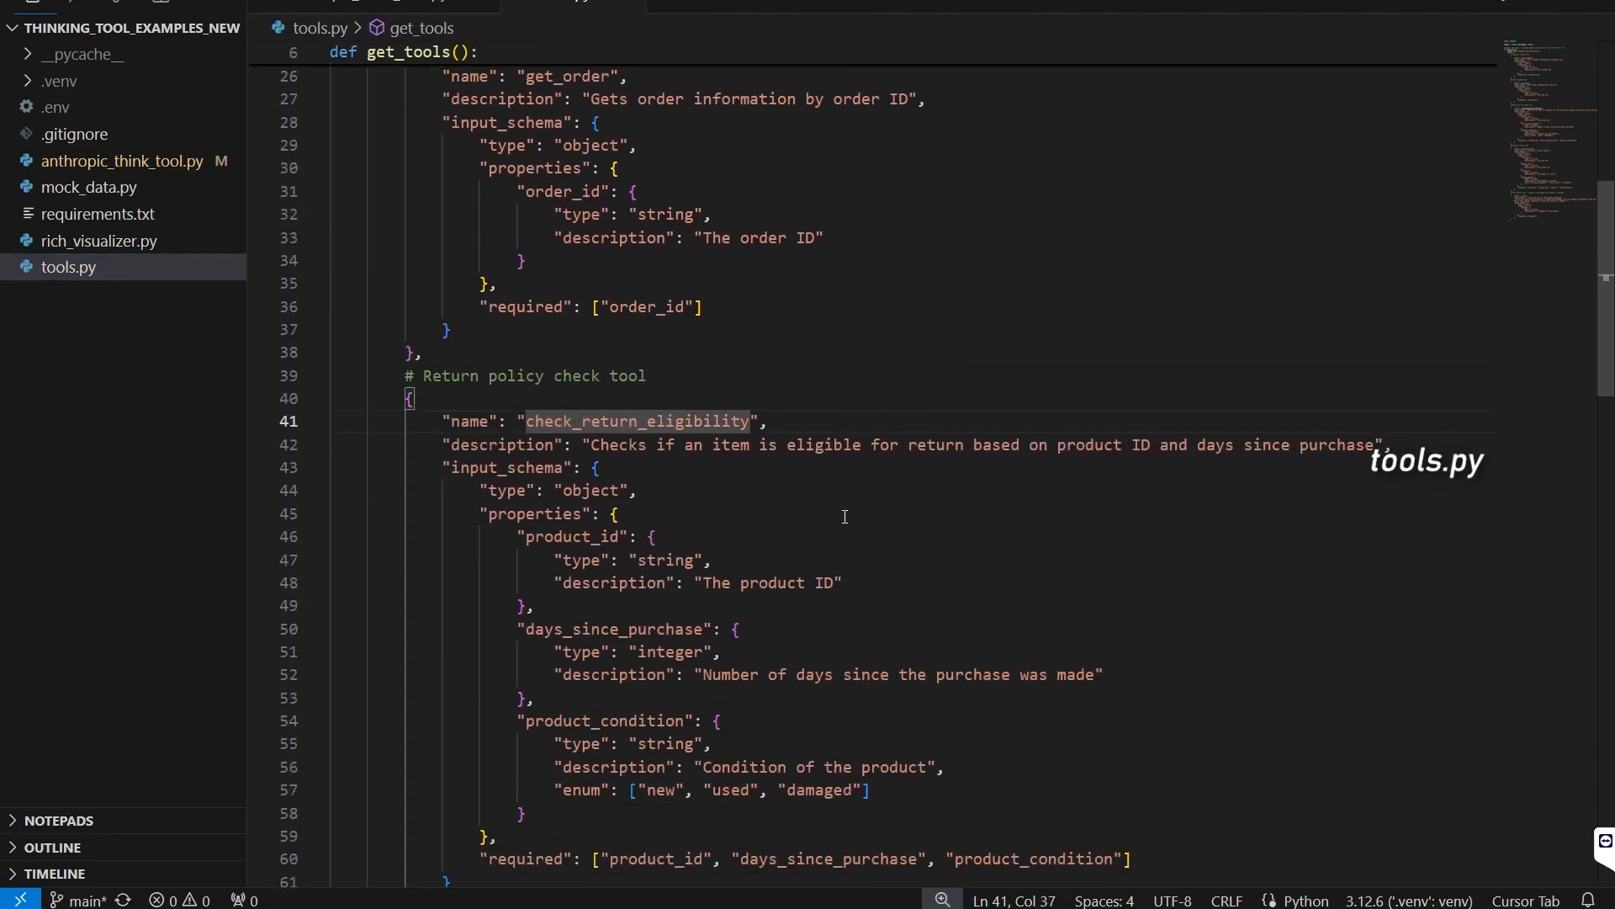
scroll(down, 3)
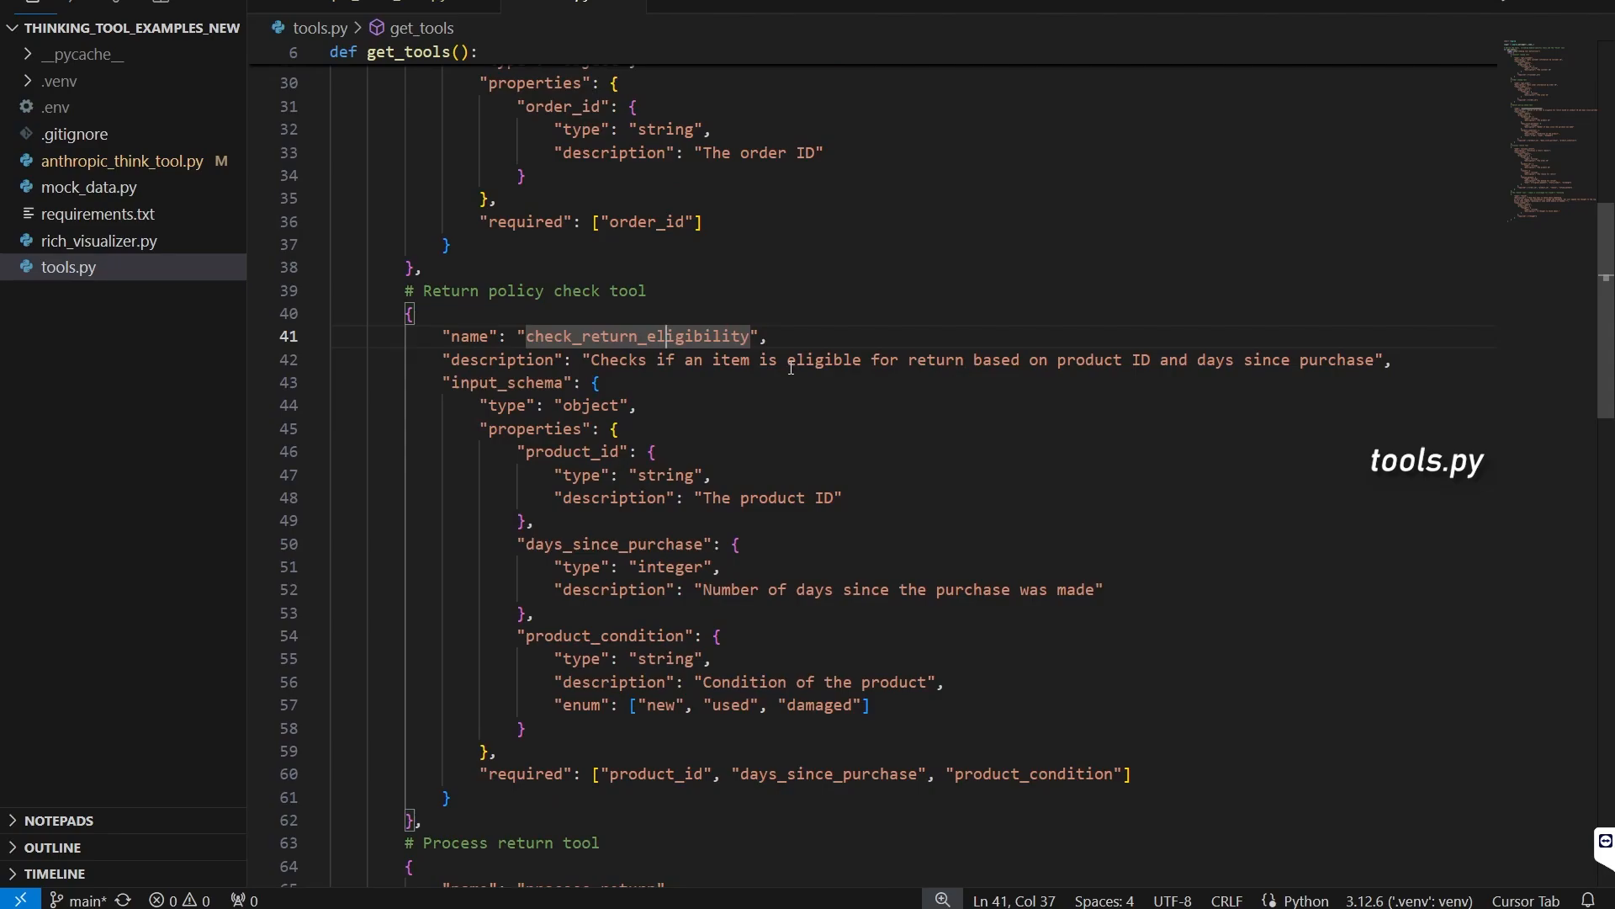
scroll(down, 3)
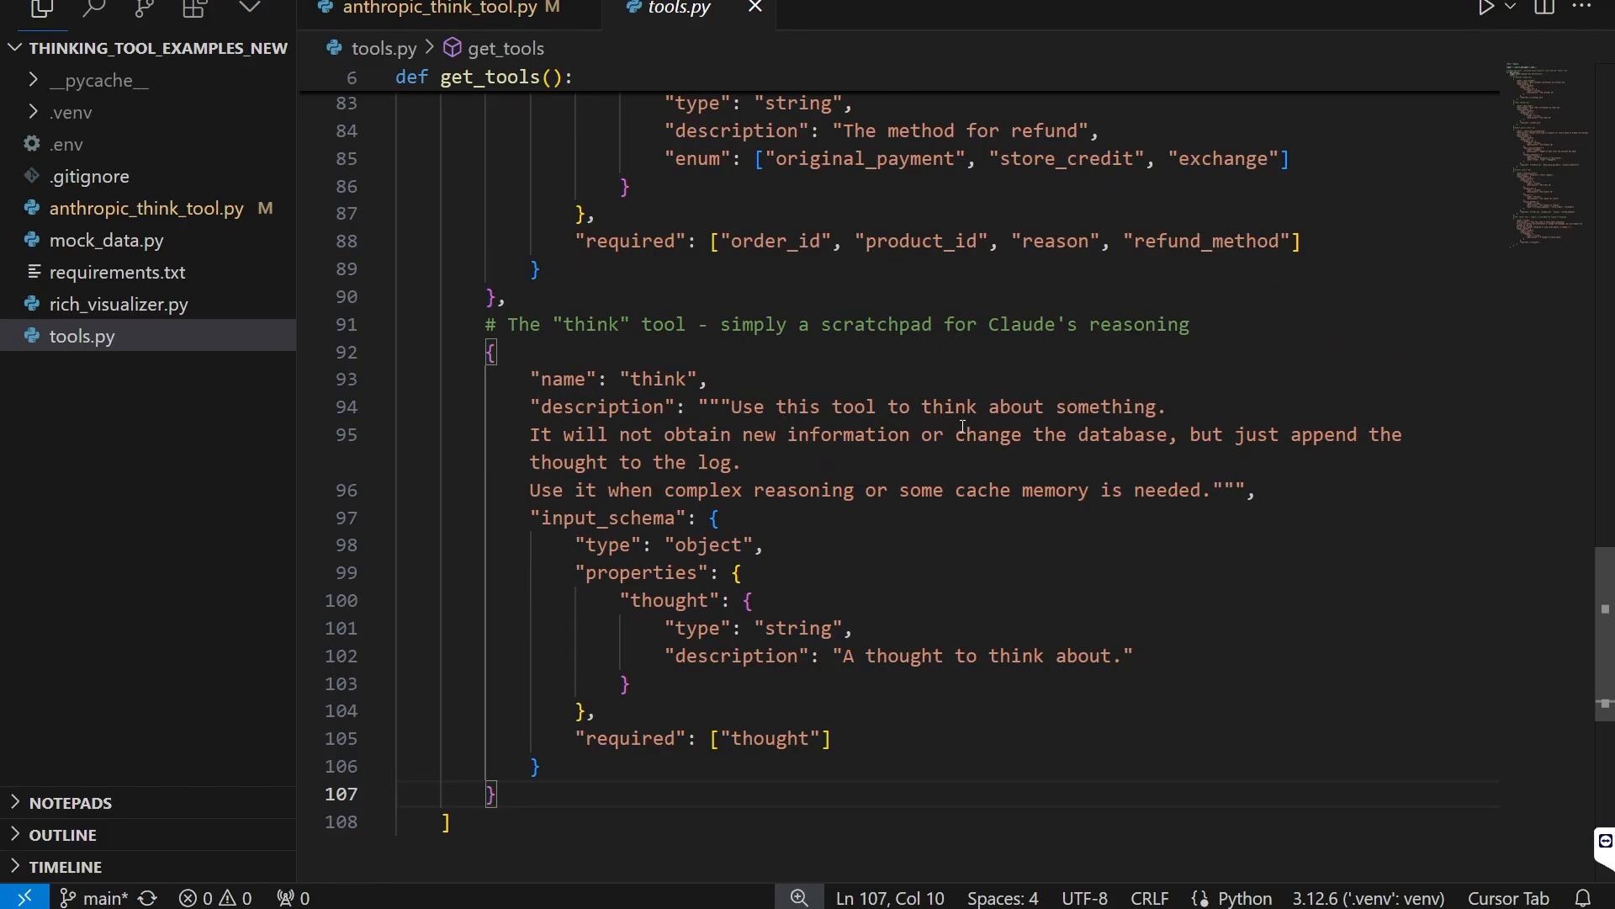
- Highlight the think tool's scratchpad description and its required 'thought' string parameter
drag(731, 405, 1157, 405)
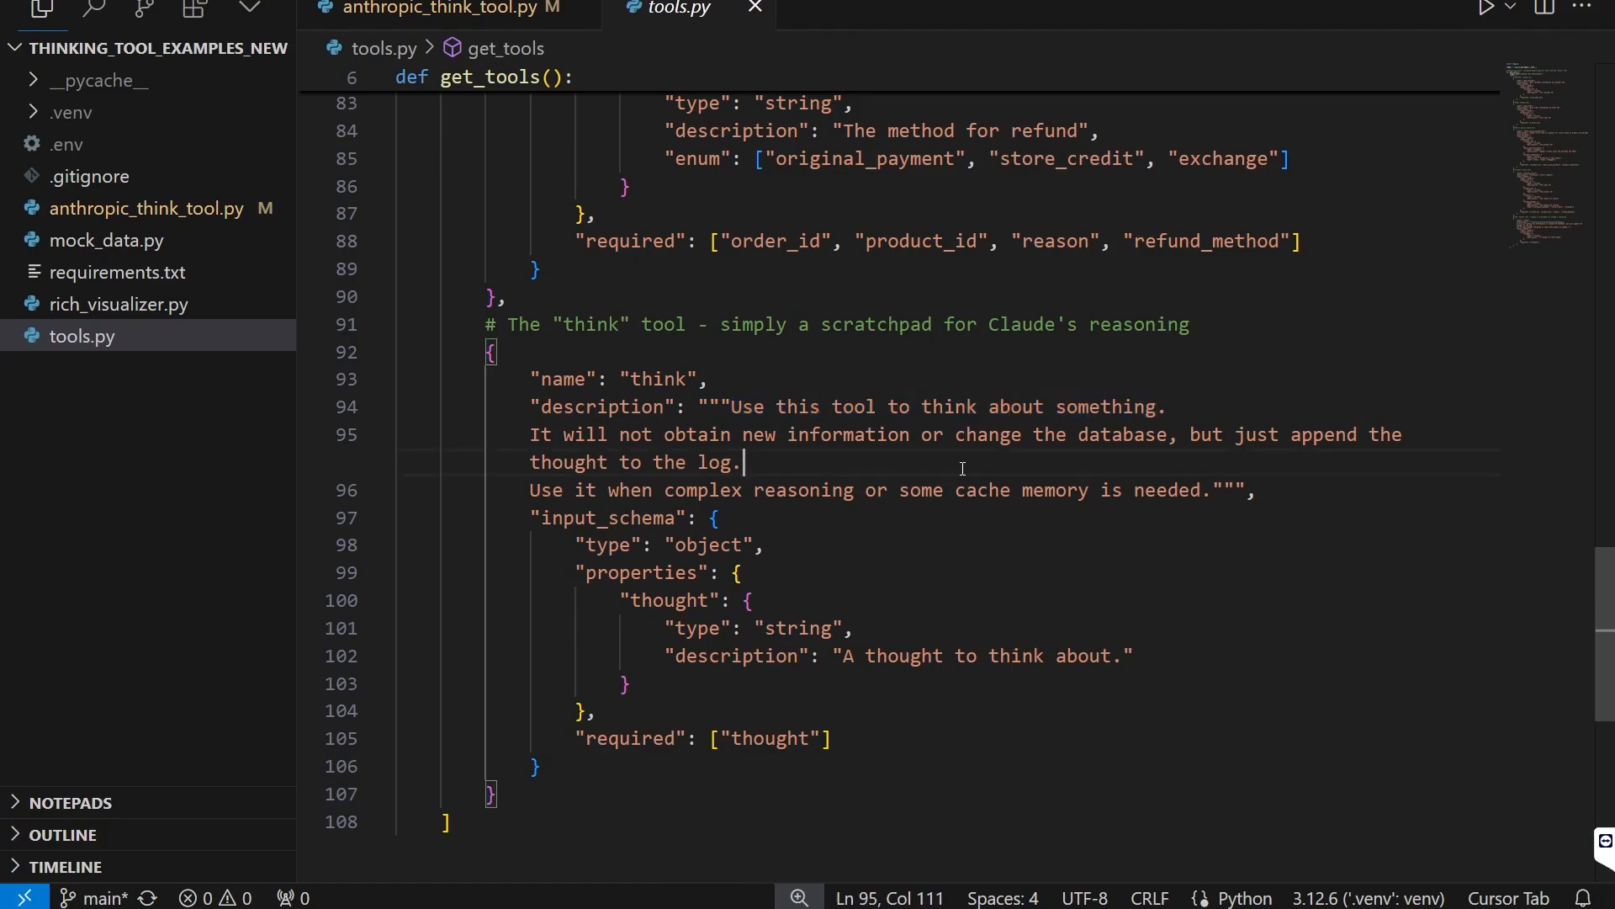
drag(530, 434, 740, 462)
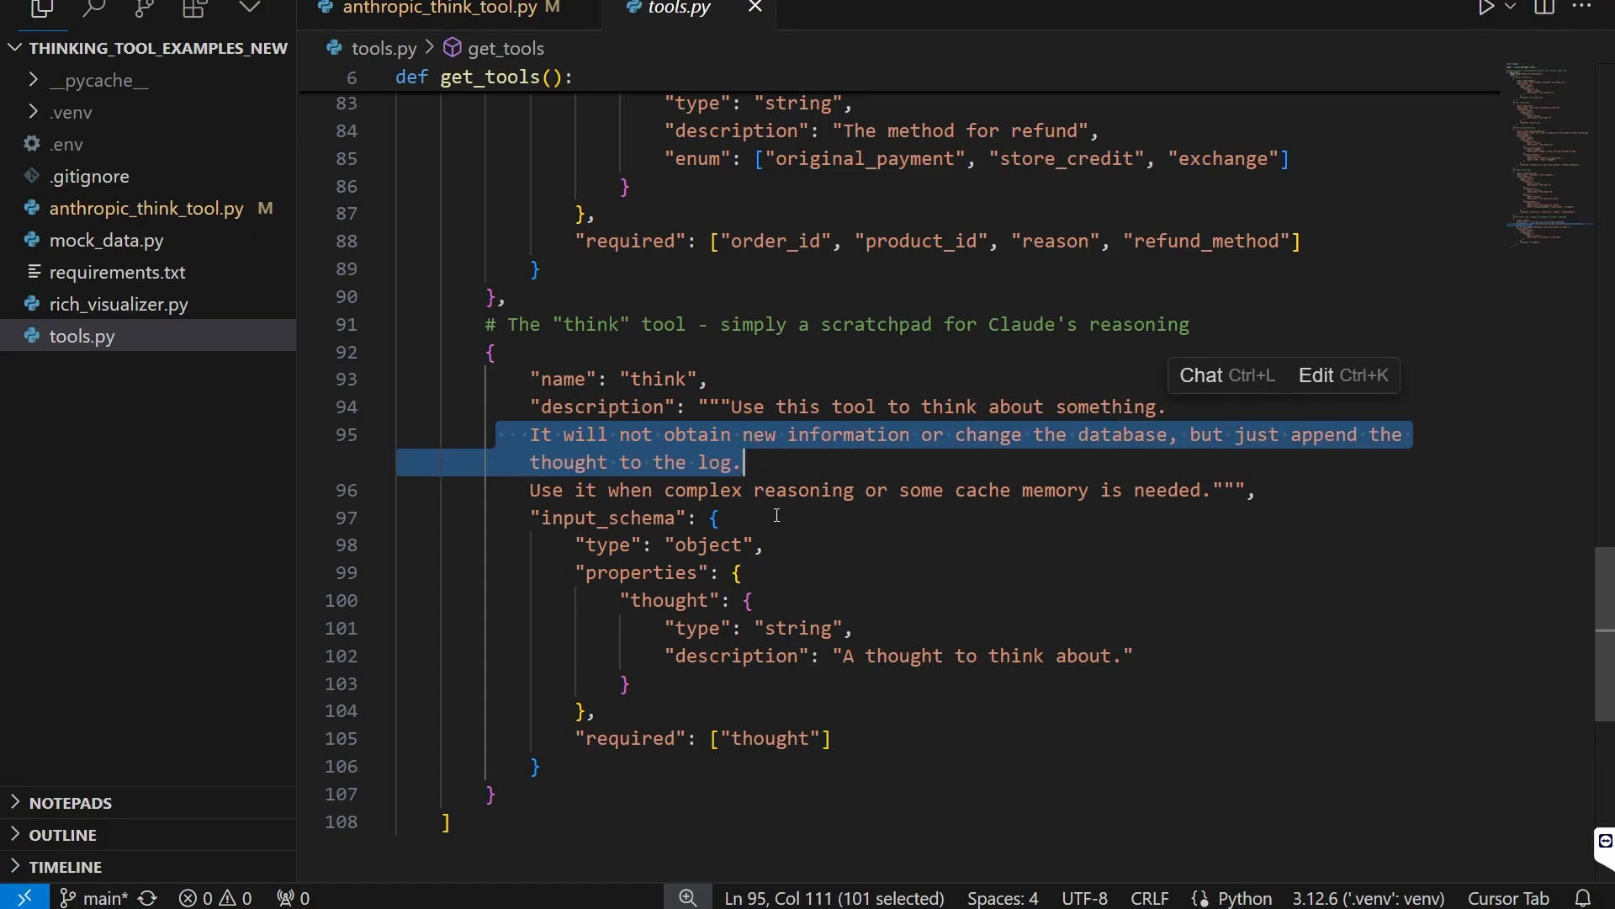
mouse_move(777, 514)
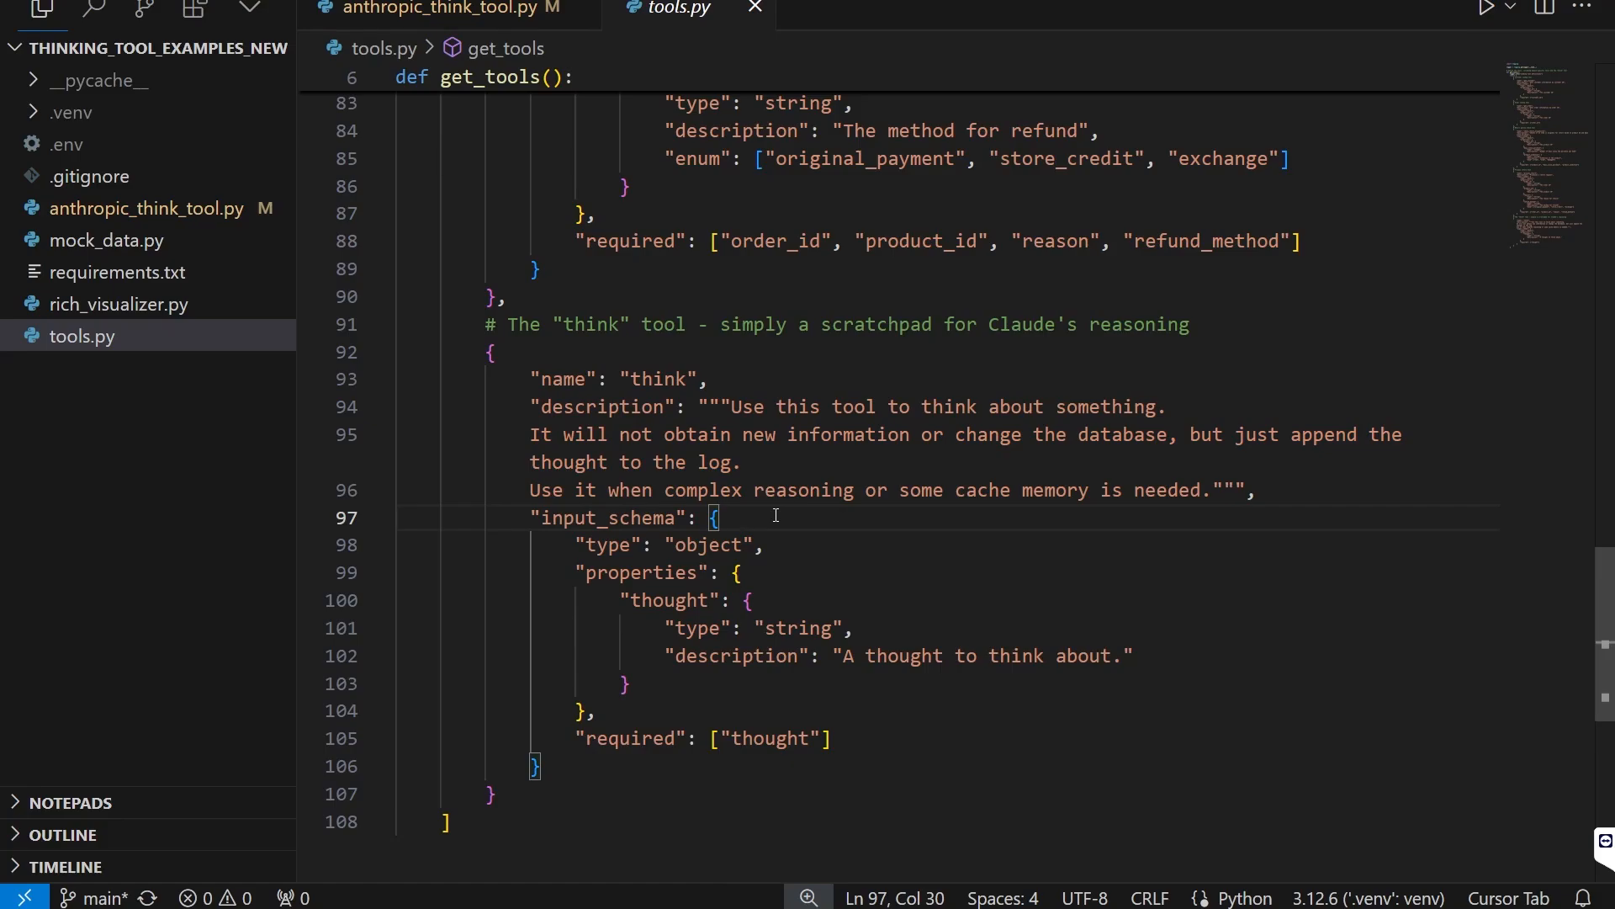
drag(618, 600, 752, 600)
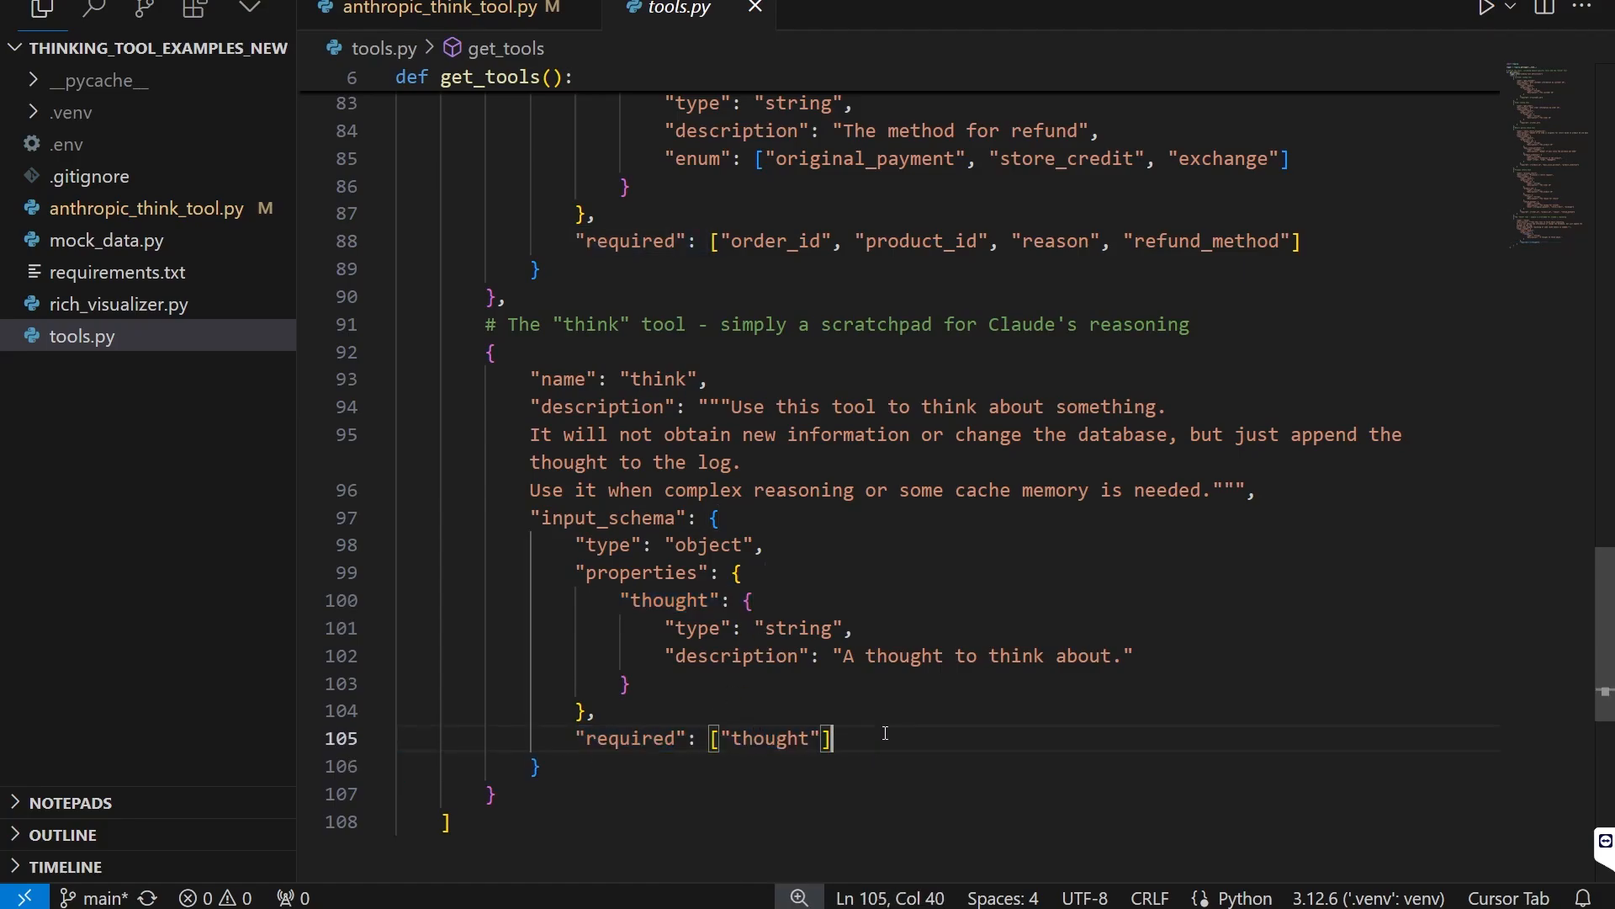
- Return to anthropic_think_tool.py and highlight the 'thought' variable in the think branch
click(444, 9)
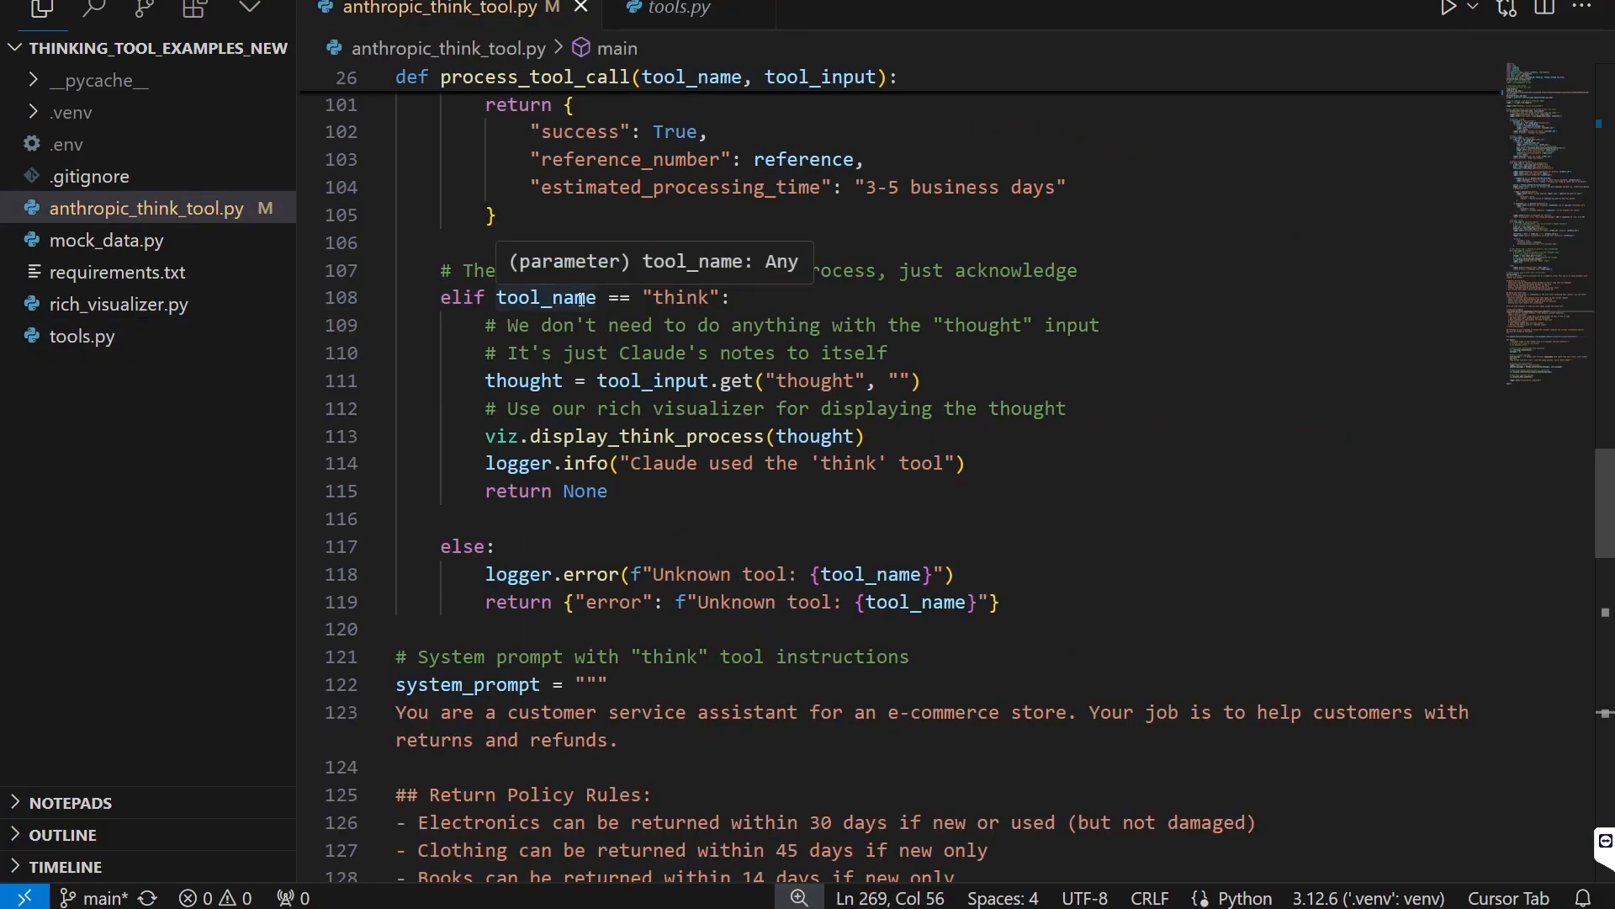
mouse_move(497, 86)
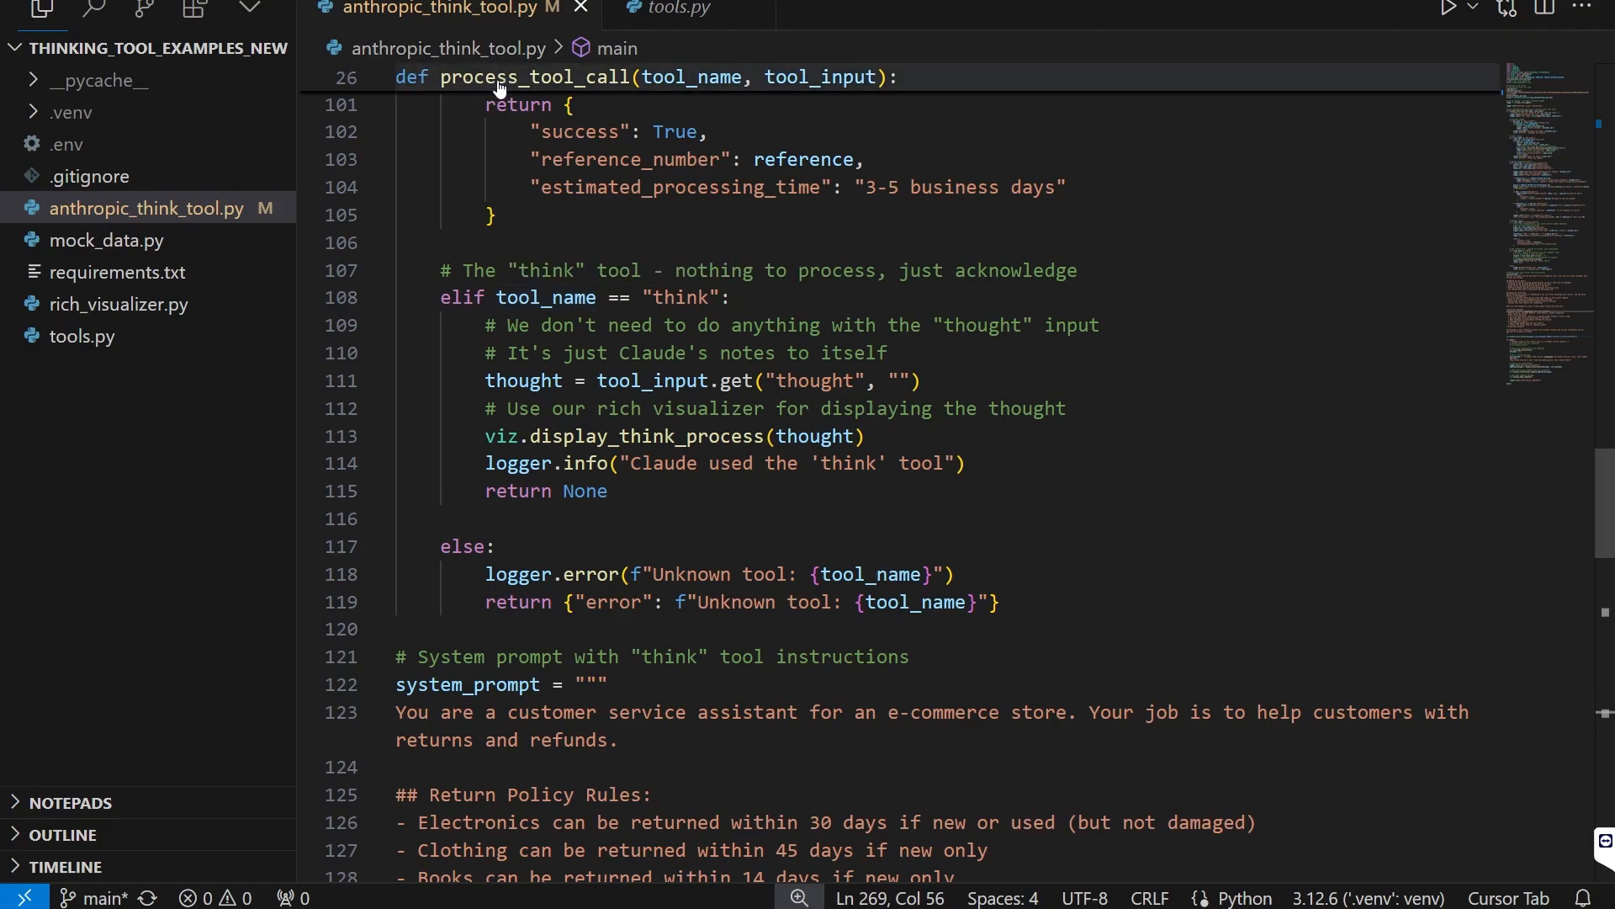
mouse_move(669, 231)
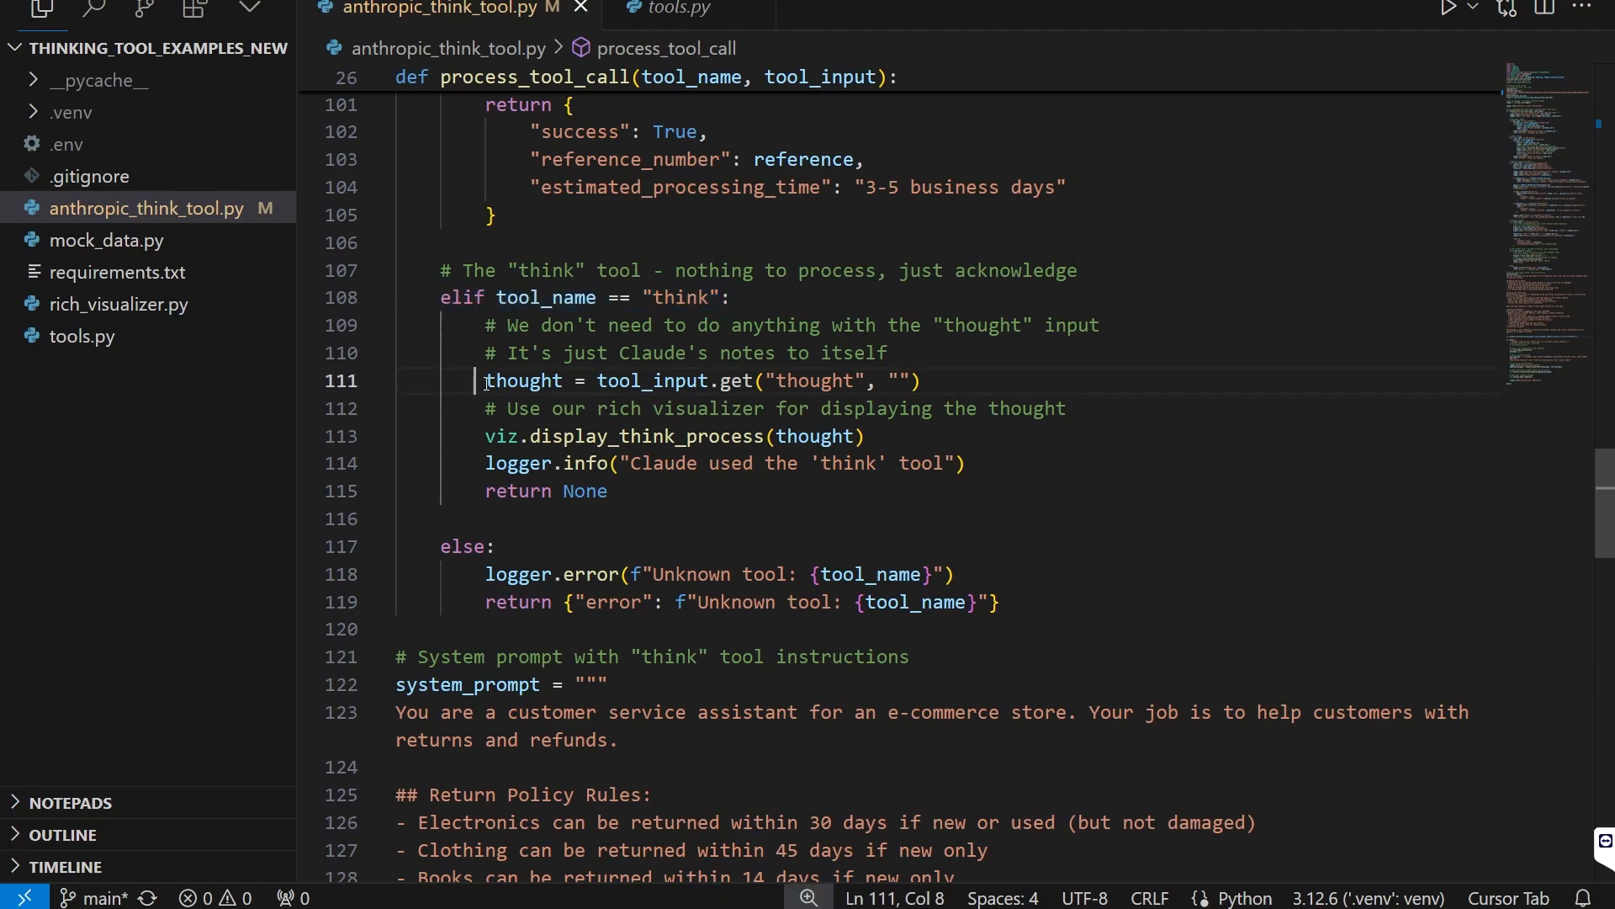
double_click(670, 436)
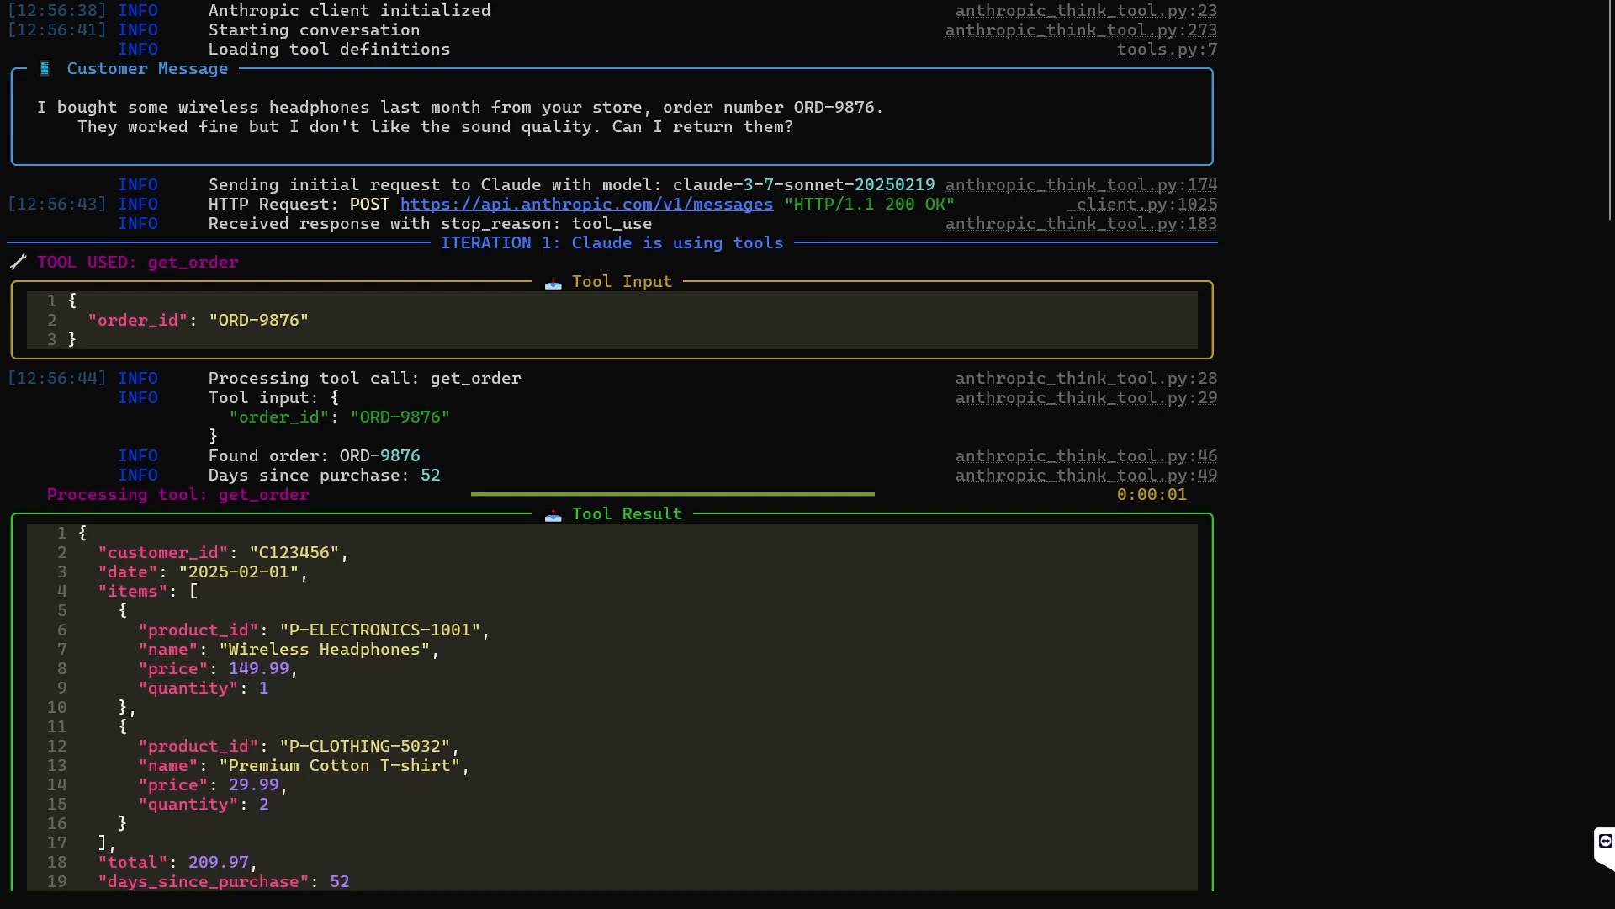
mouse_move(838, 137)
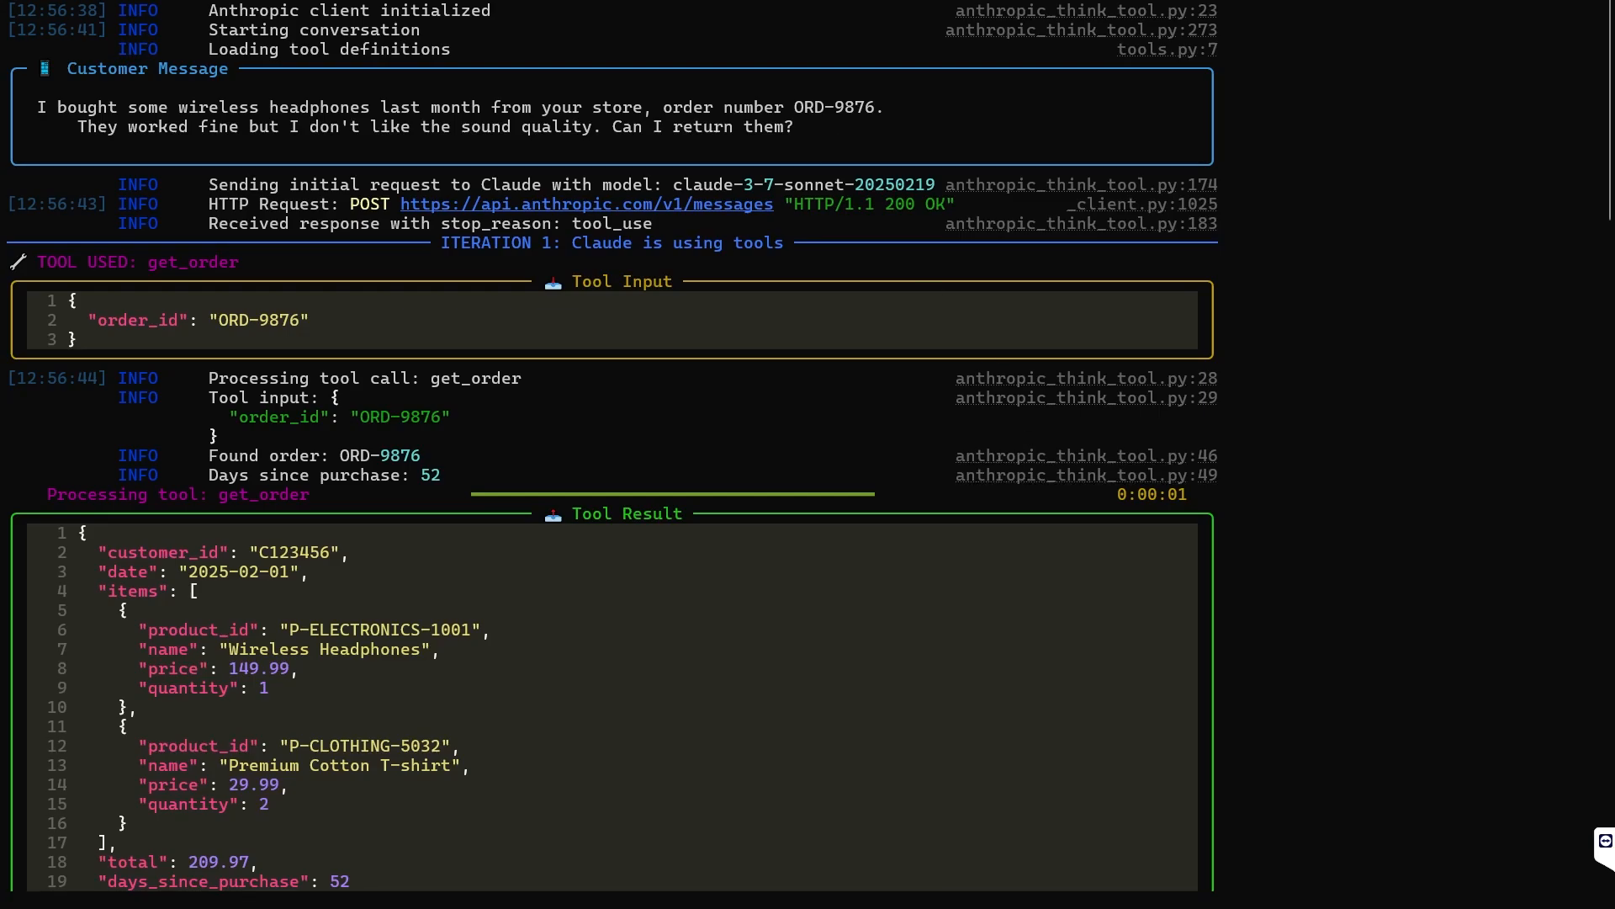
mouse_move(1028, 65)
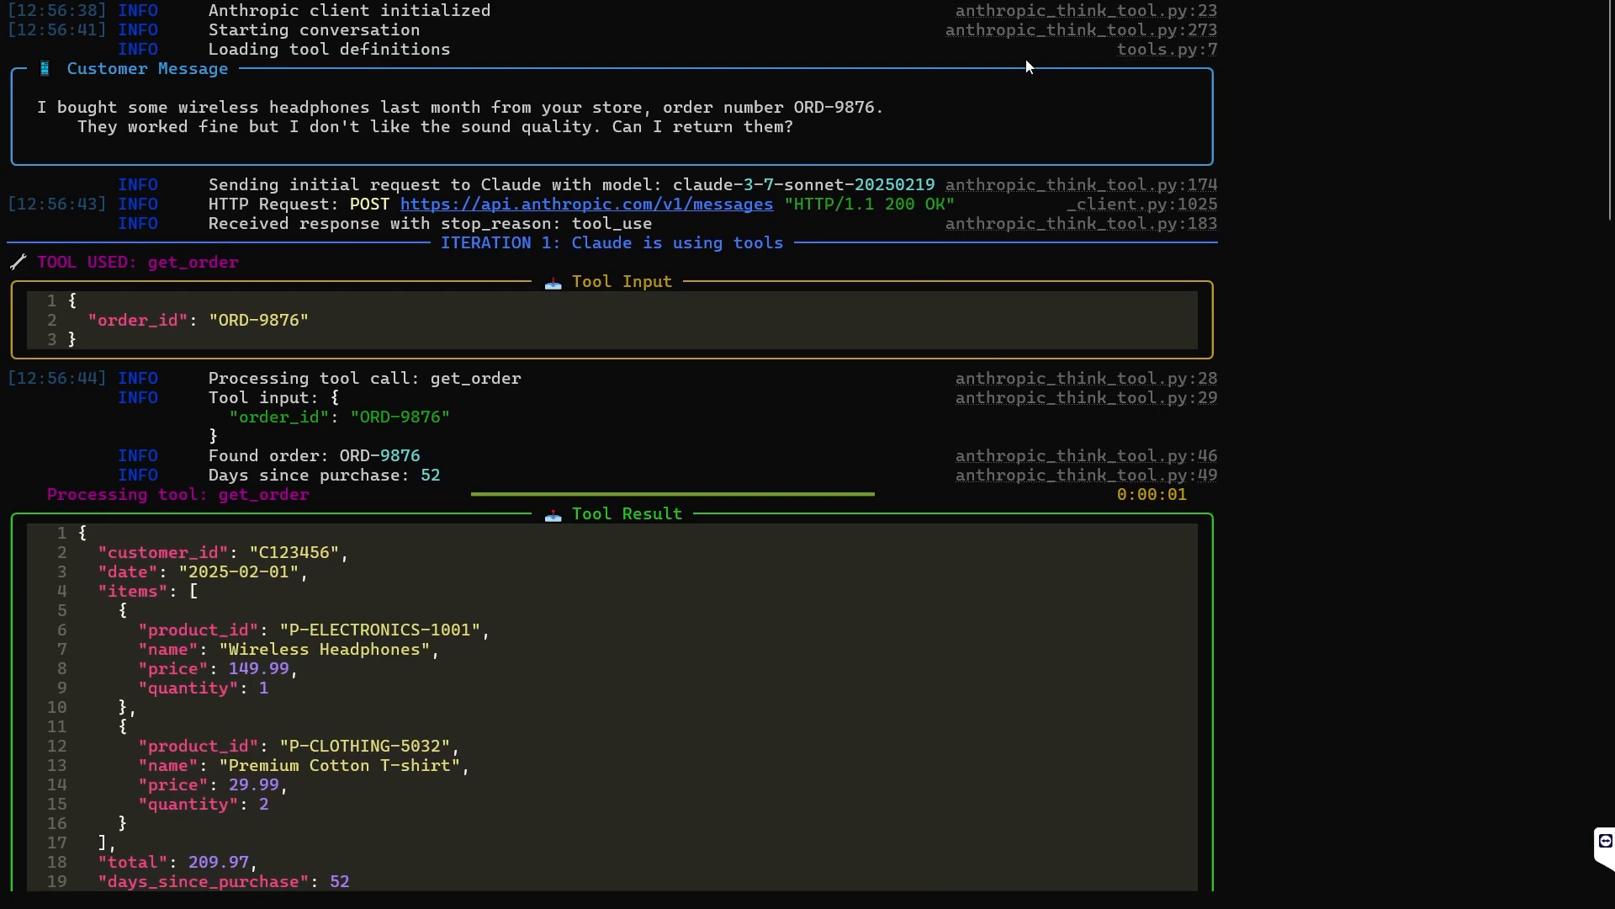
mouse_move(72, 127)
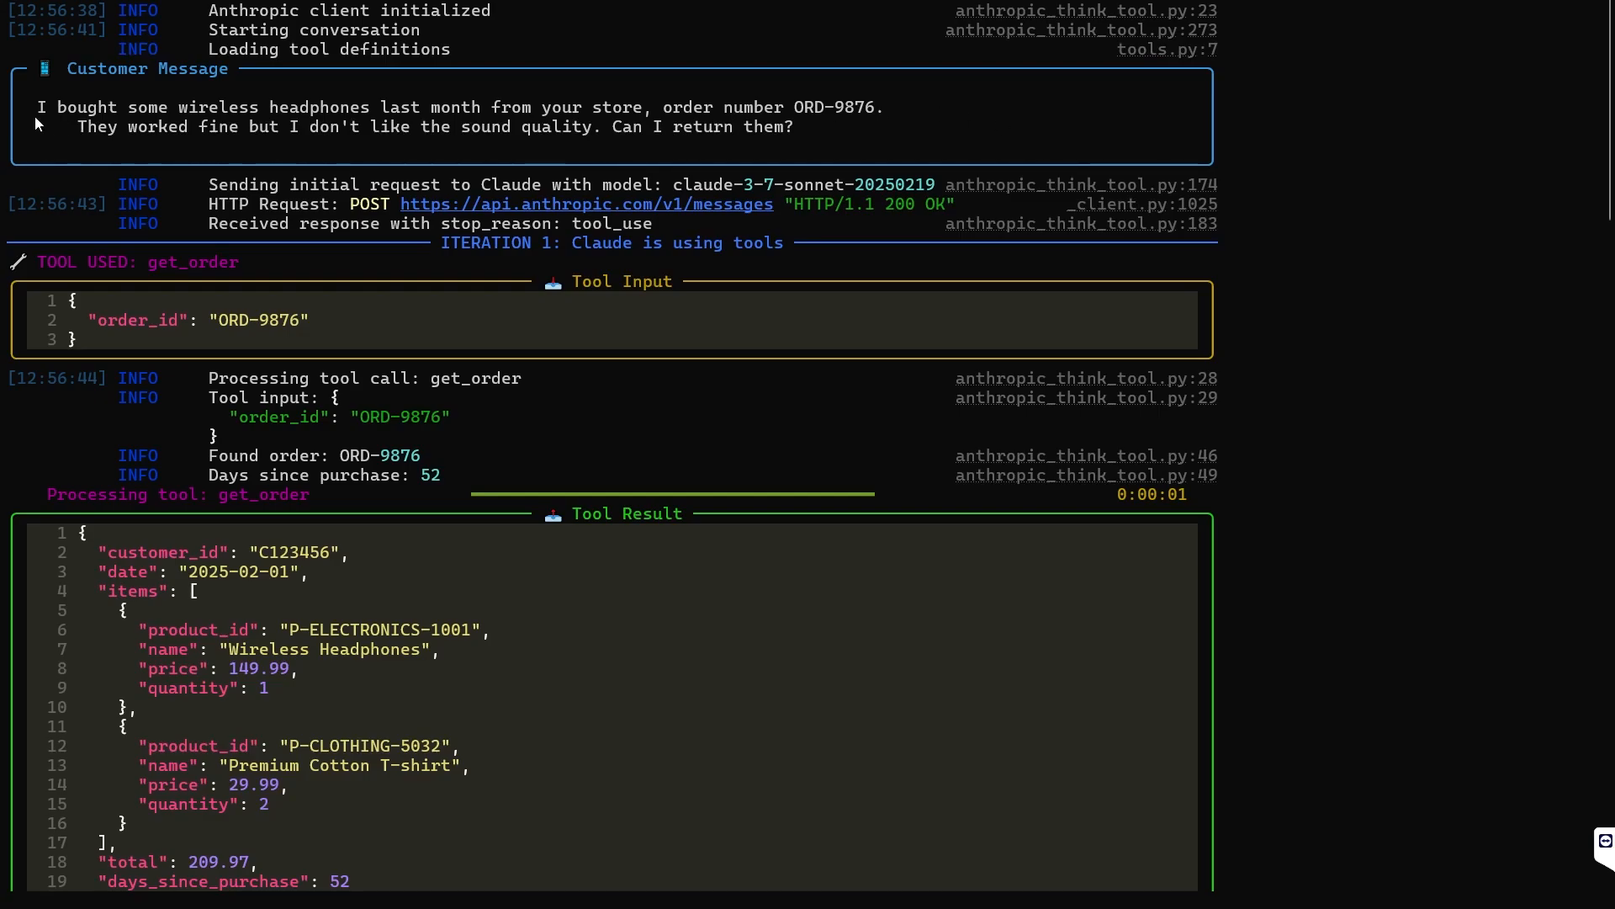
- Highlight the get_order tool input line for order ORD-9876 in the terminal output
drag(37, 106, 368, 106)
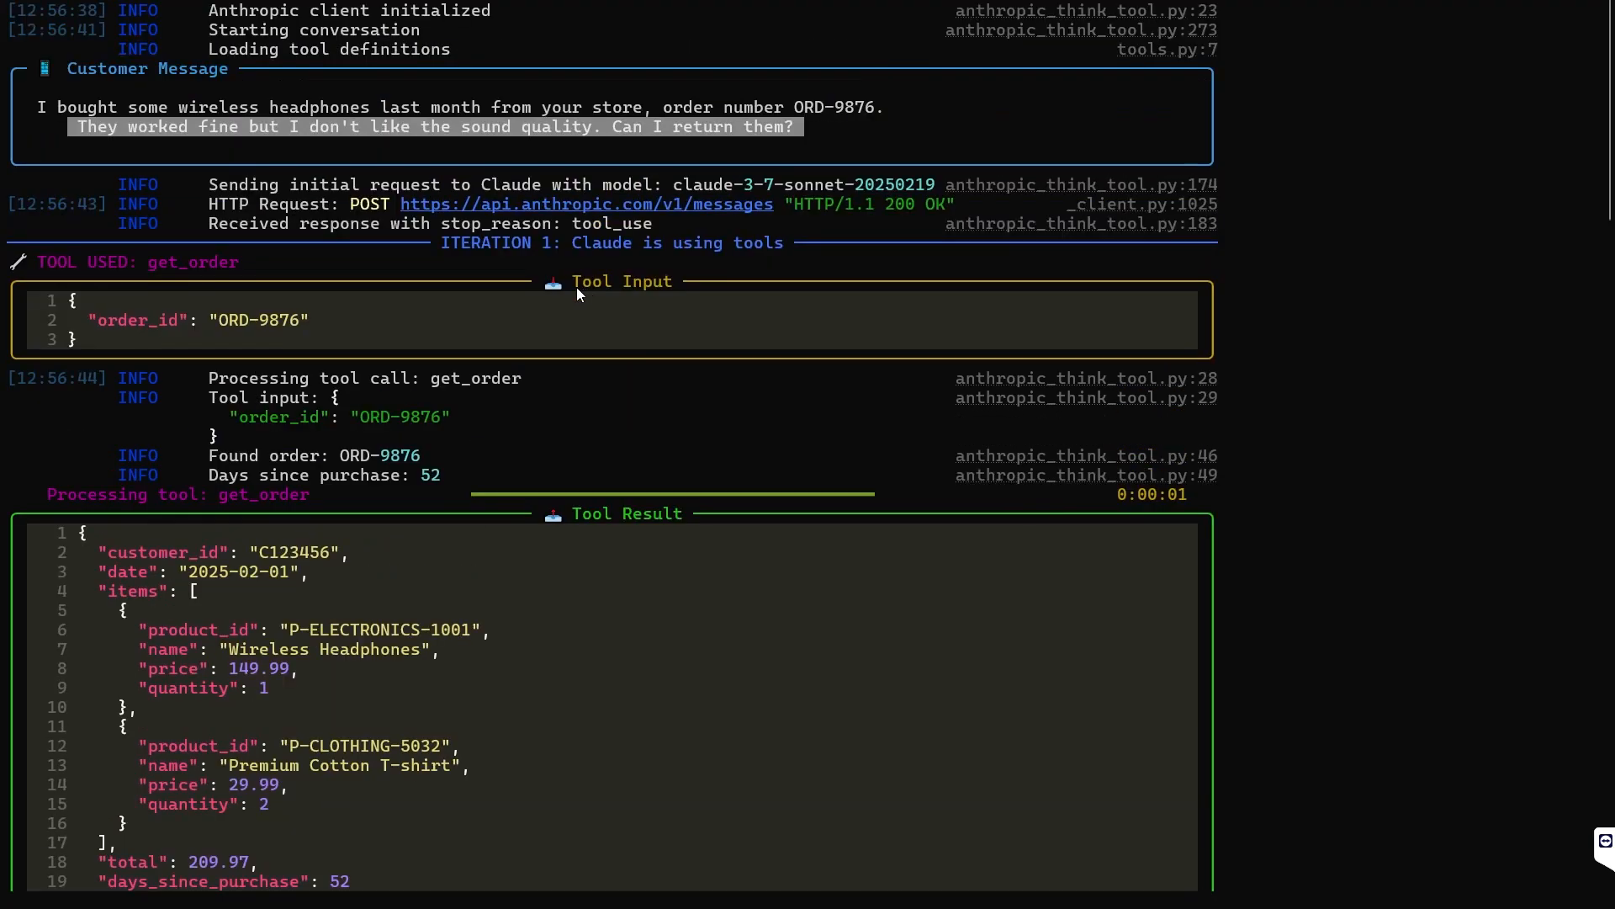
- Scroll through the run output and highlight the customer's premium membership type
scroll(down, 3)
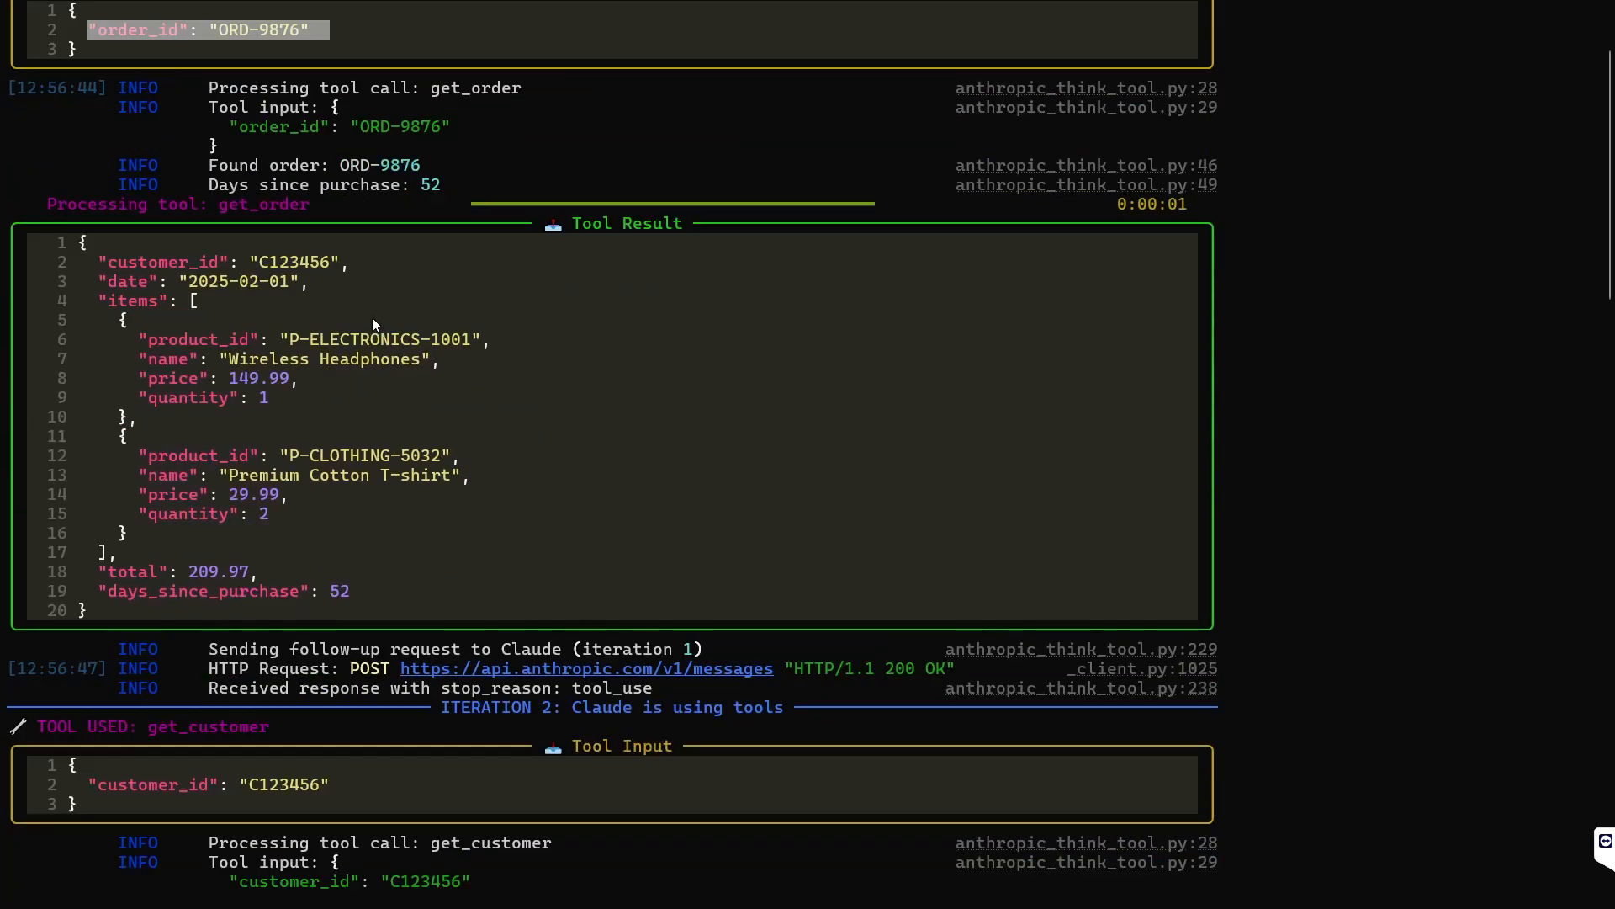
scroll(down, 3)
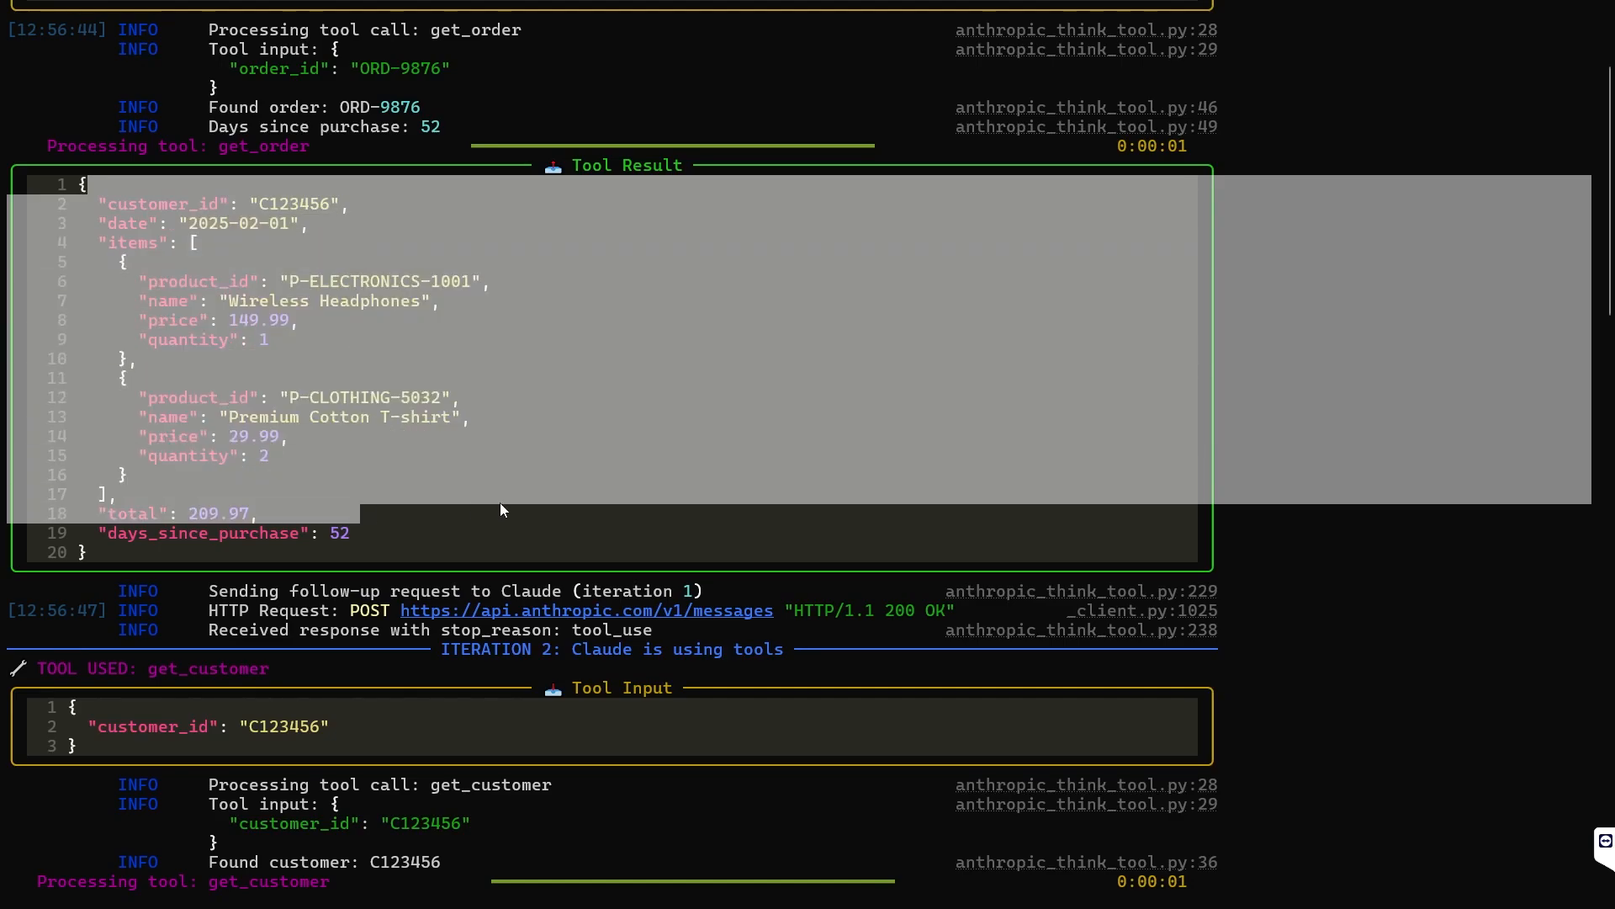
scroll(down, 3)
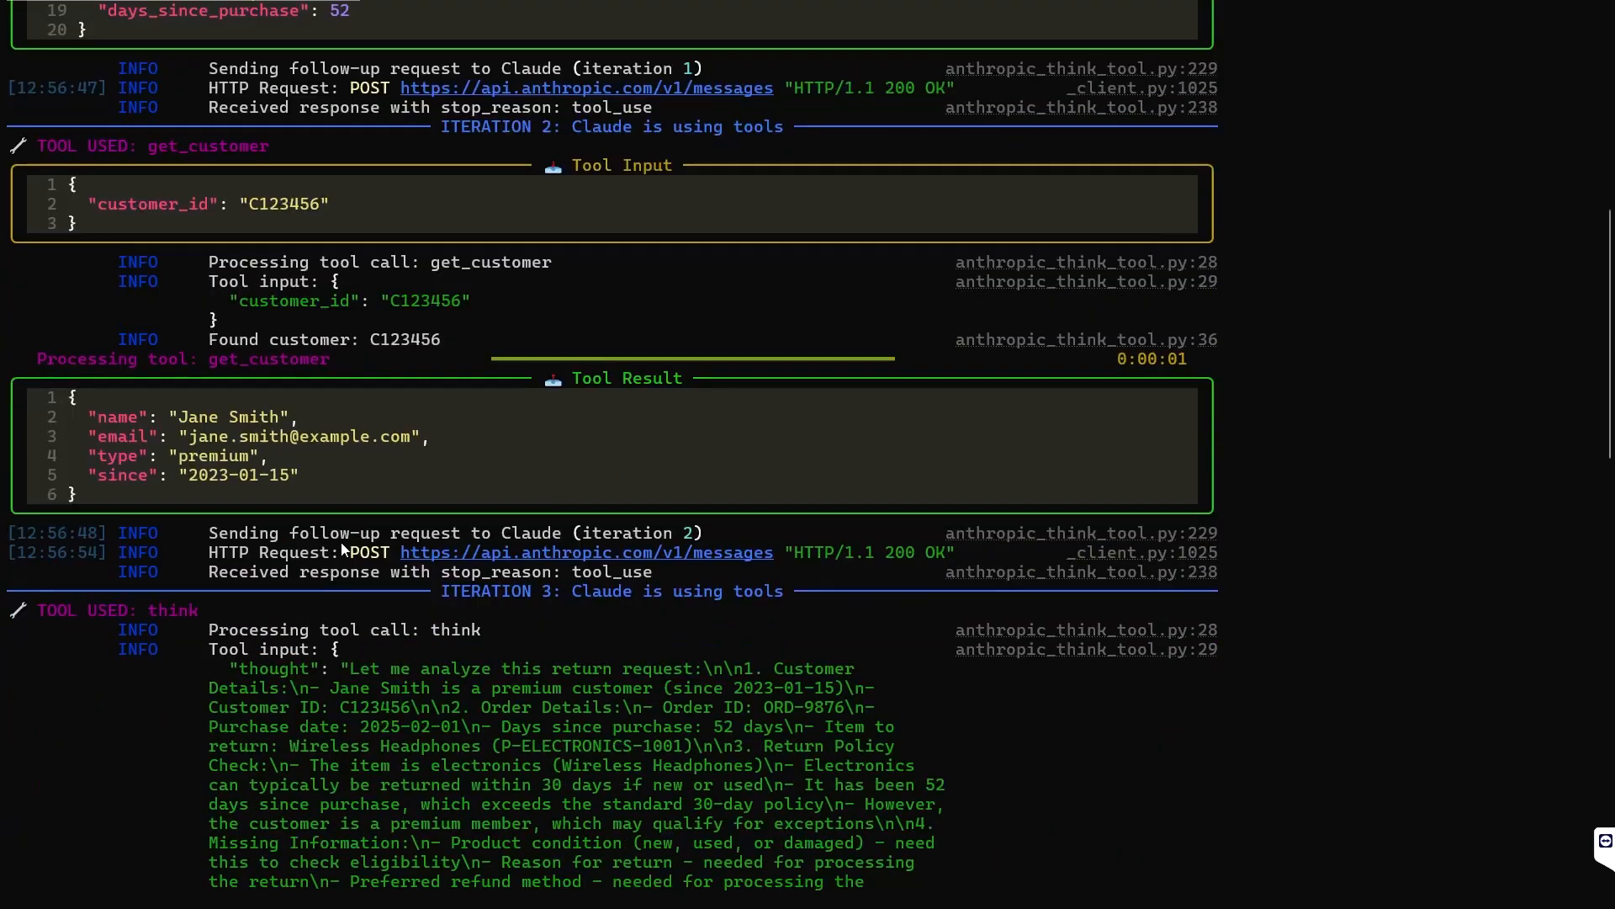
double_click(177, 455)
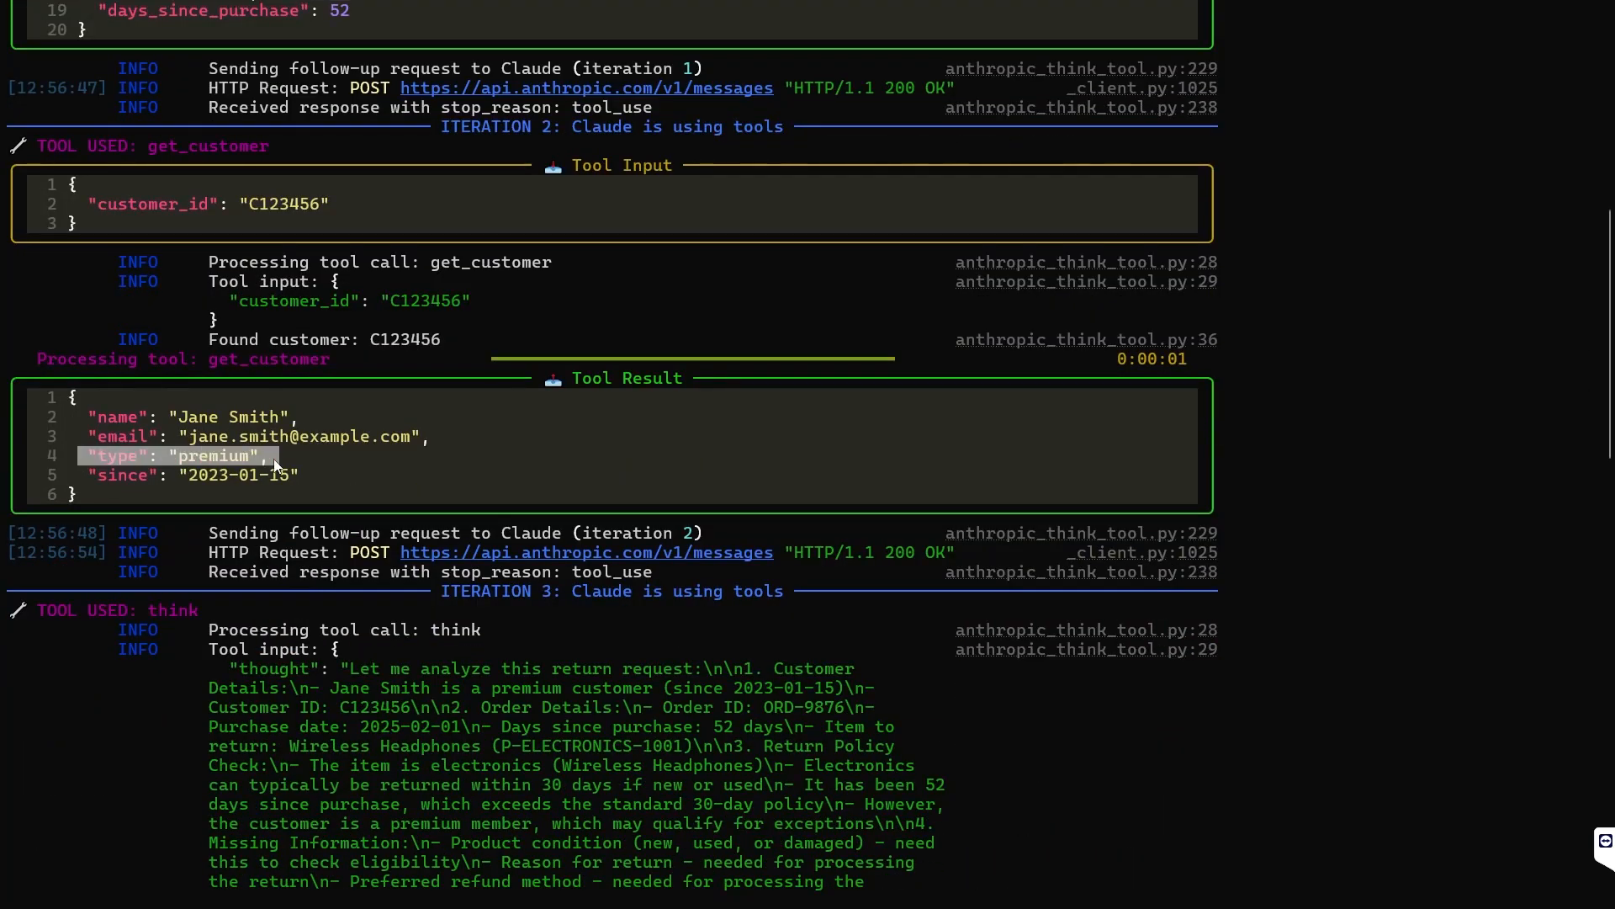
scroll(down, 3)
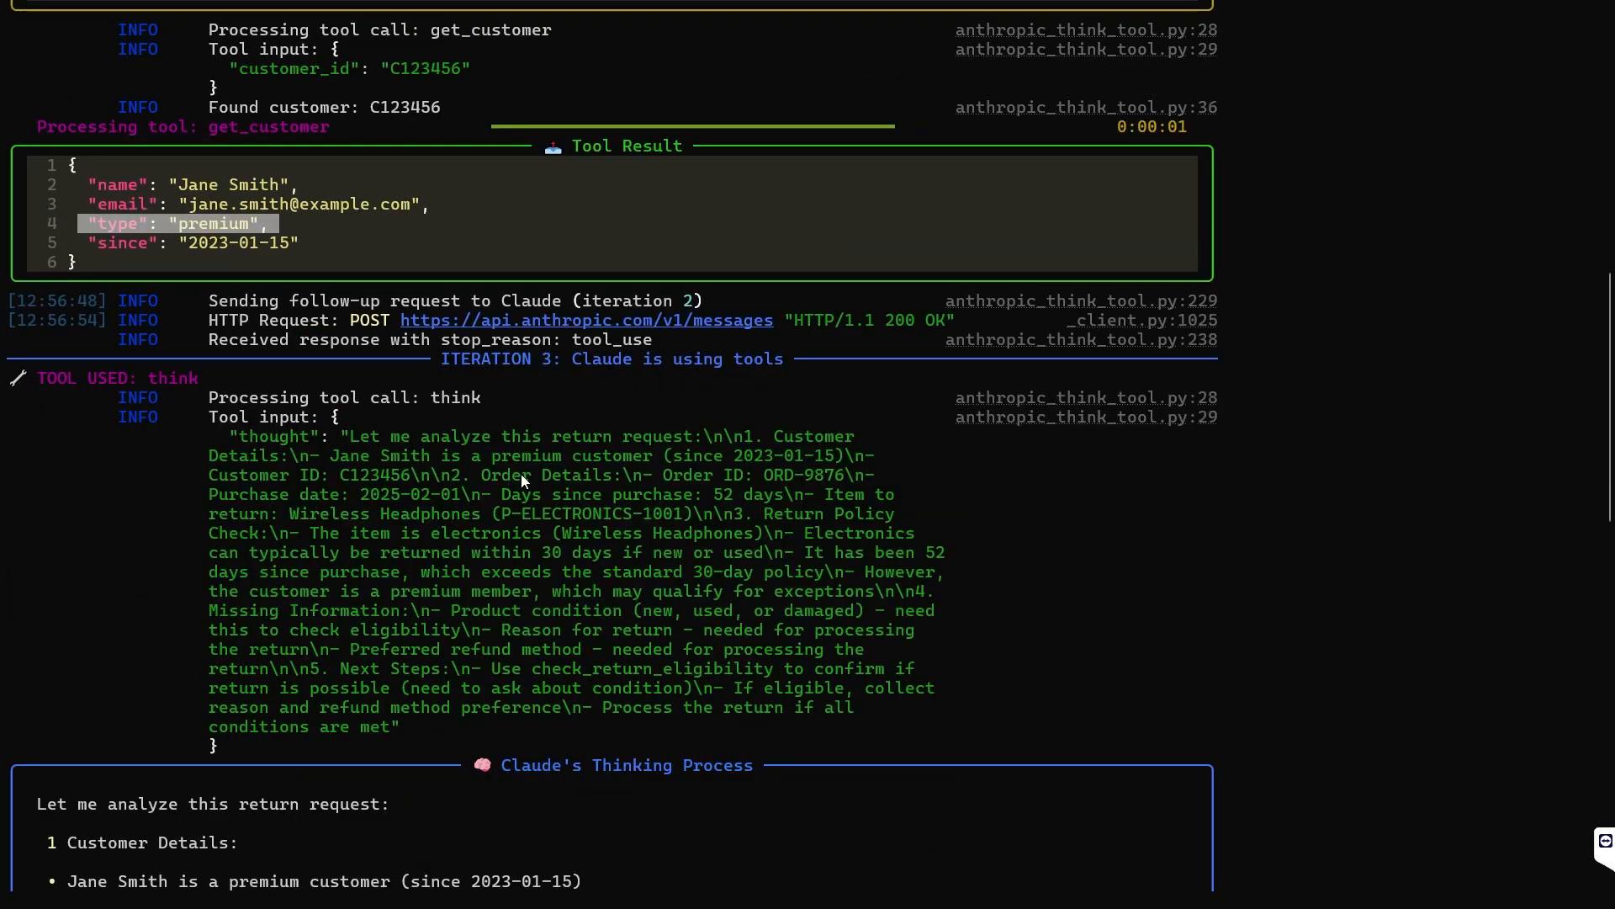
scroll(down, 3)
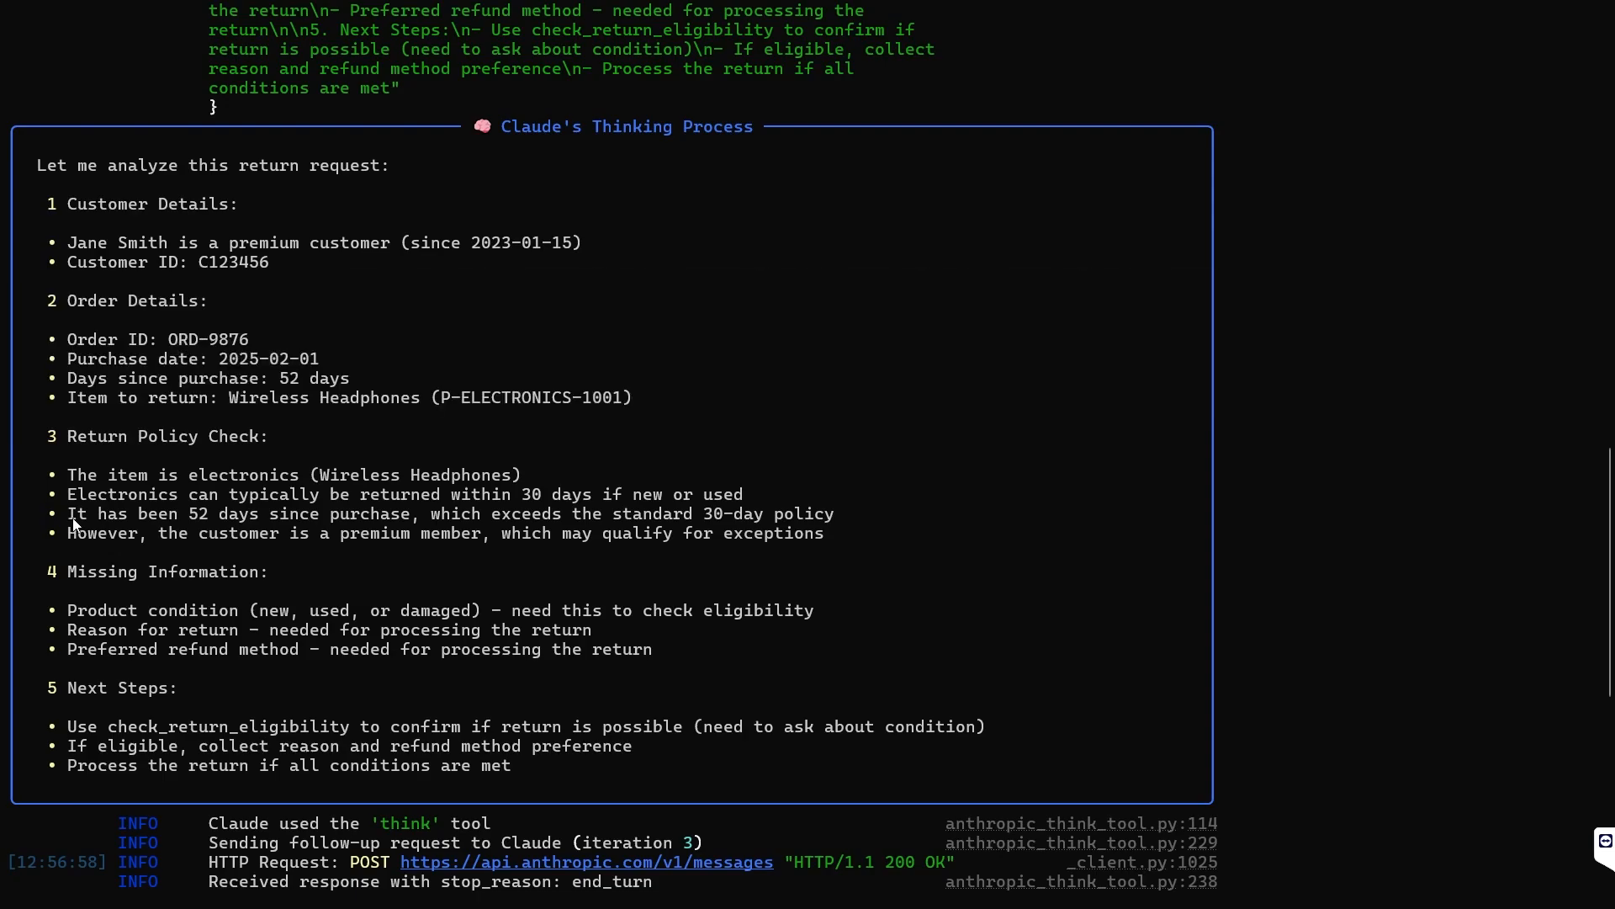
- Highlight Claude's thoughts on the 52 days vs 30-day policy and missing refund method
drag(68, 514, 402, 514)
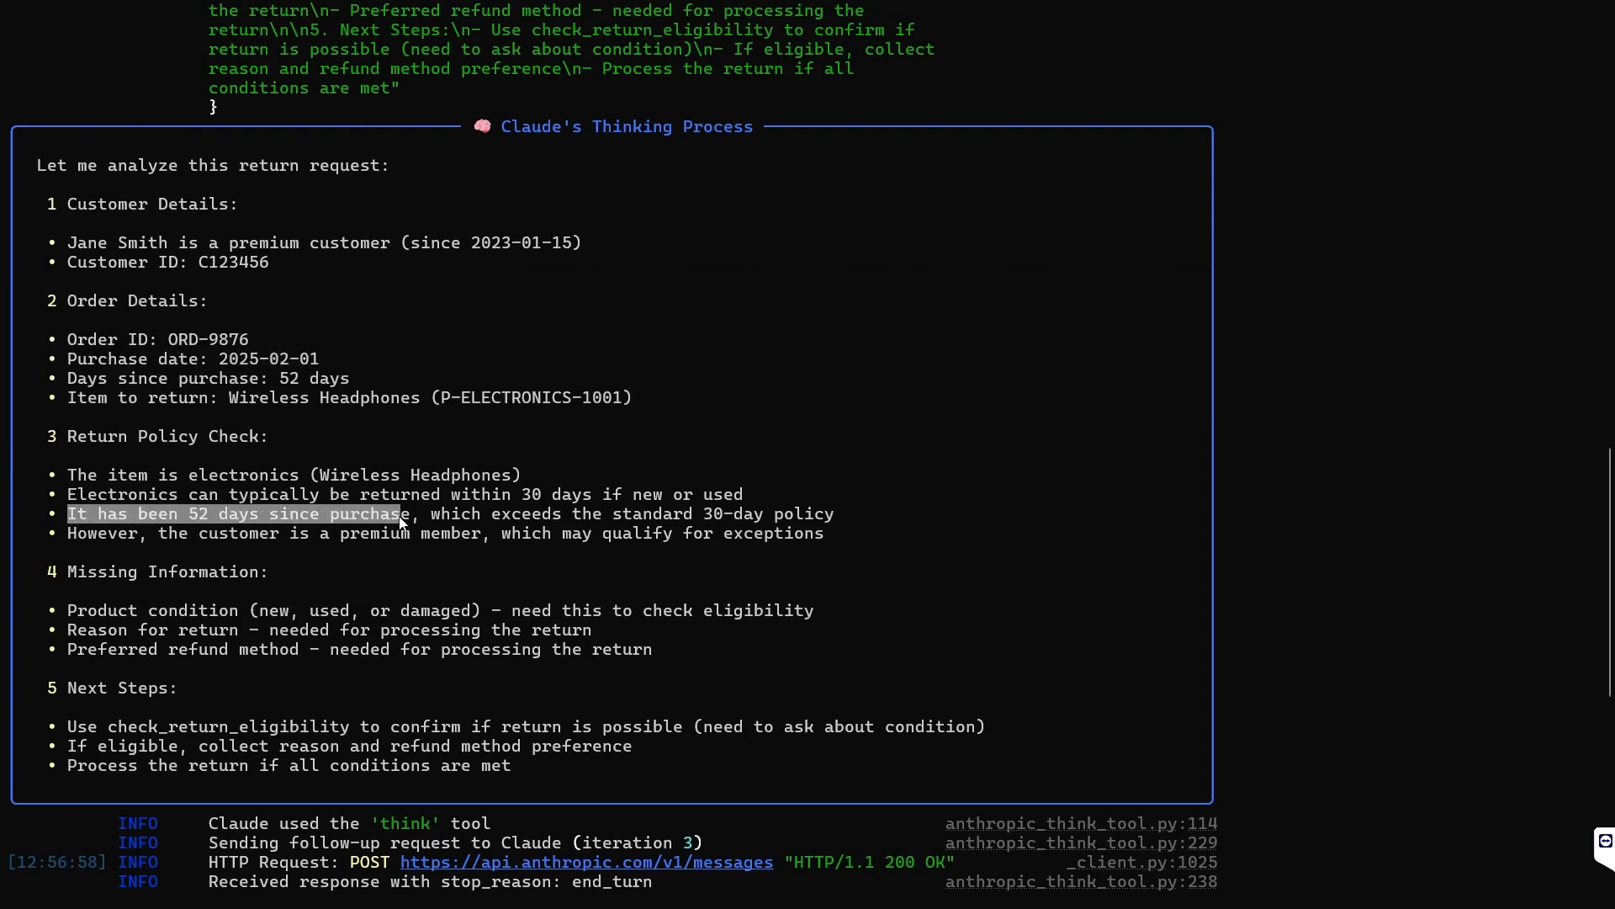
drag(407, 514, 864, 514)
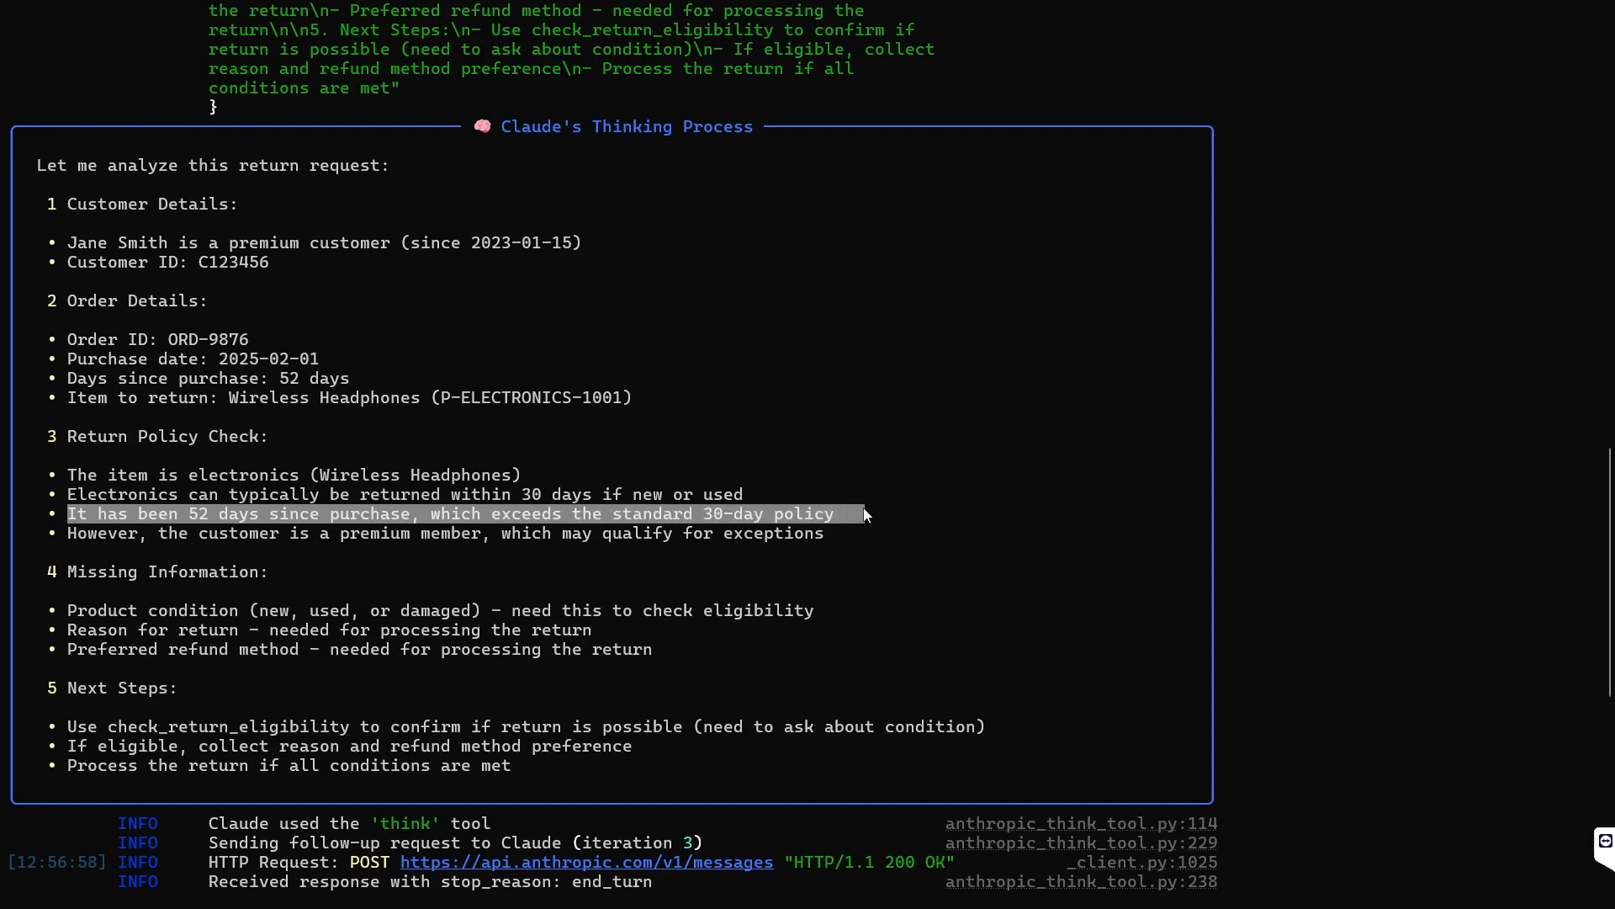
mouse_move(307, 546)
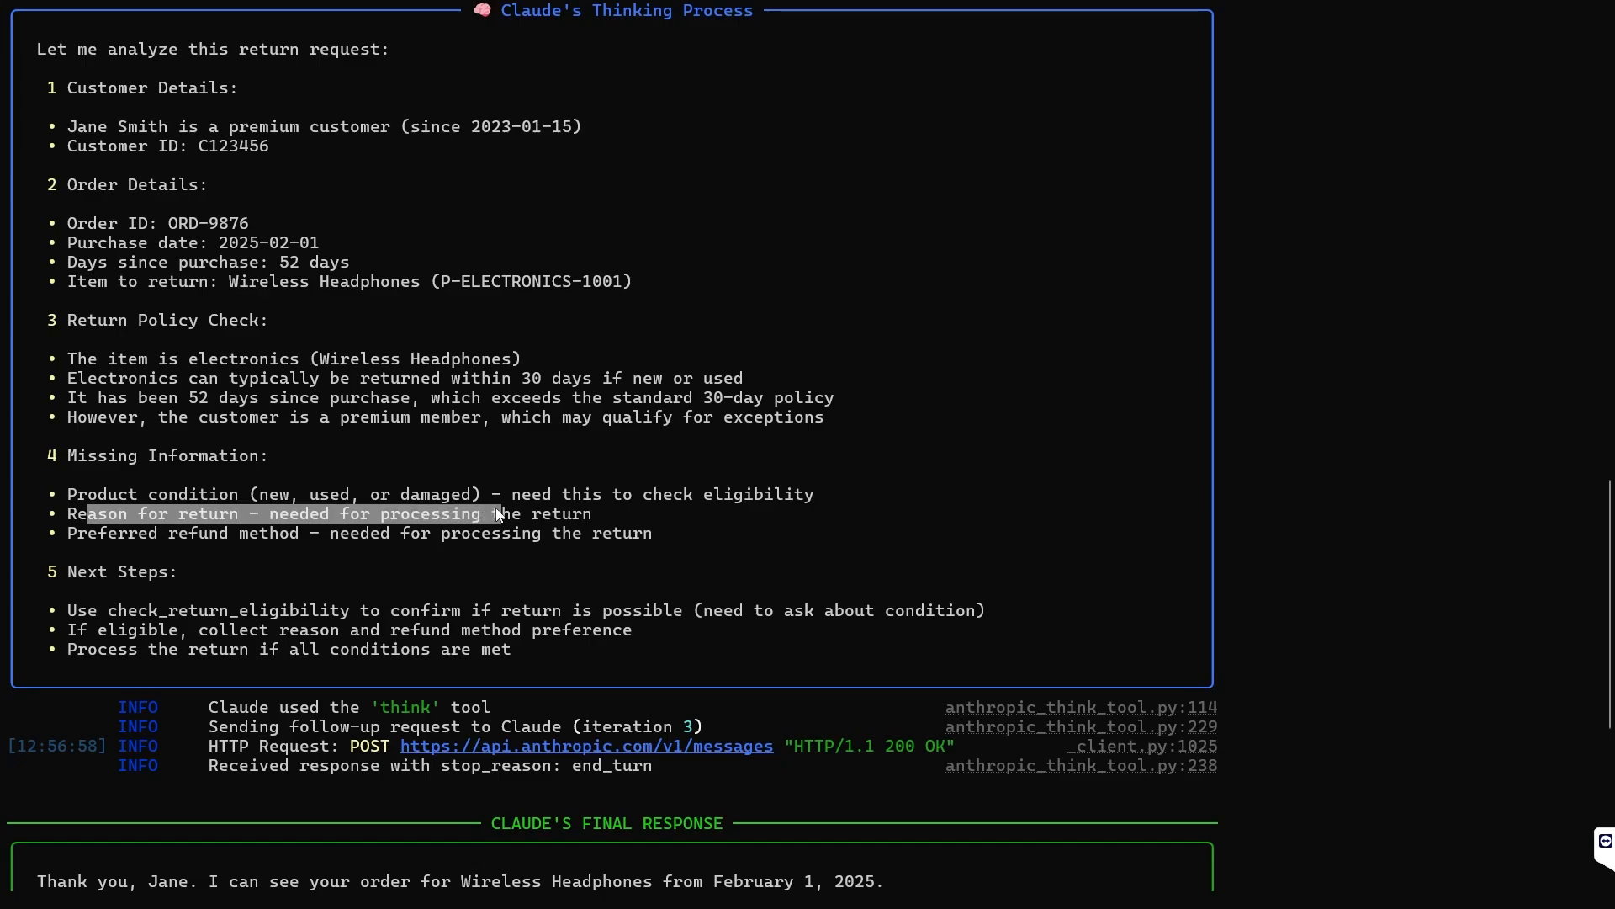
mouse_move(504, 514)
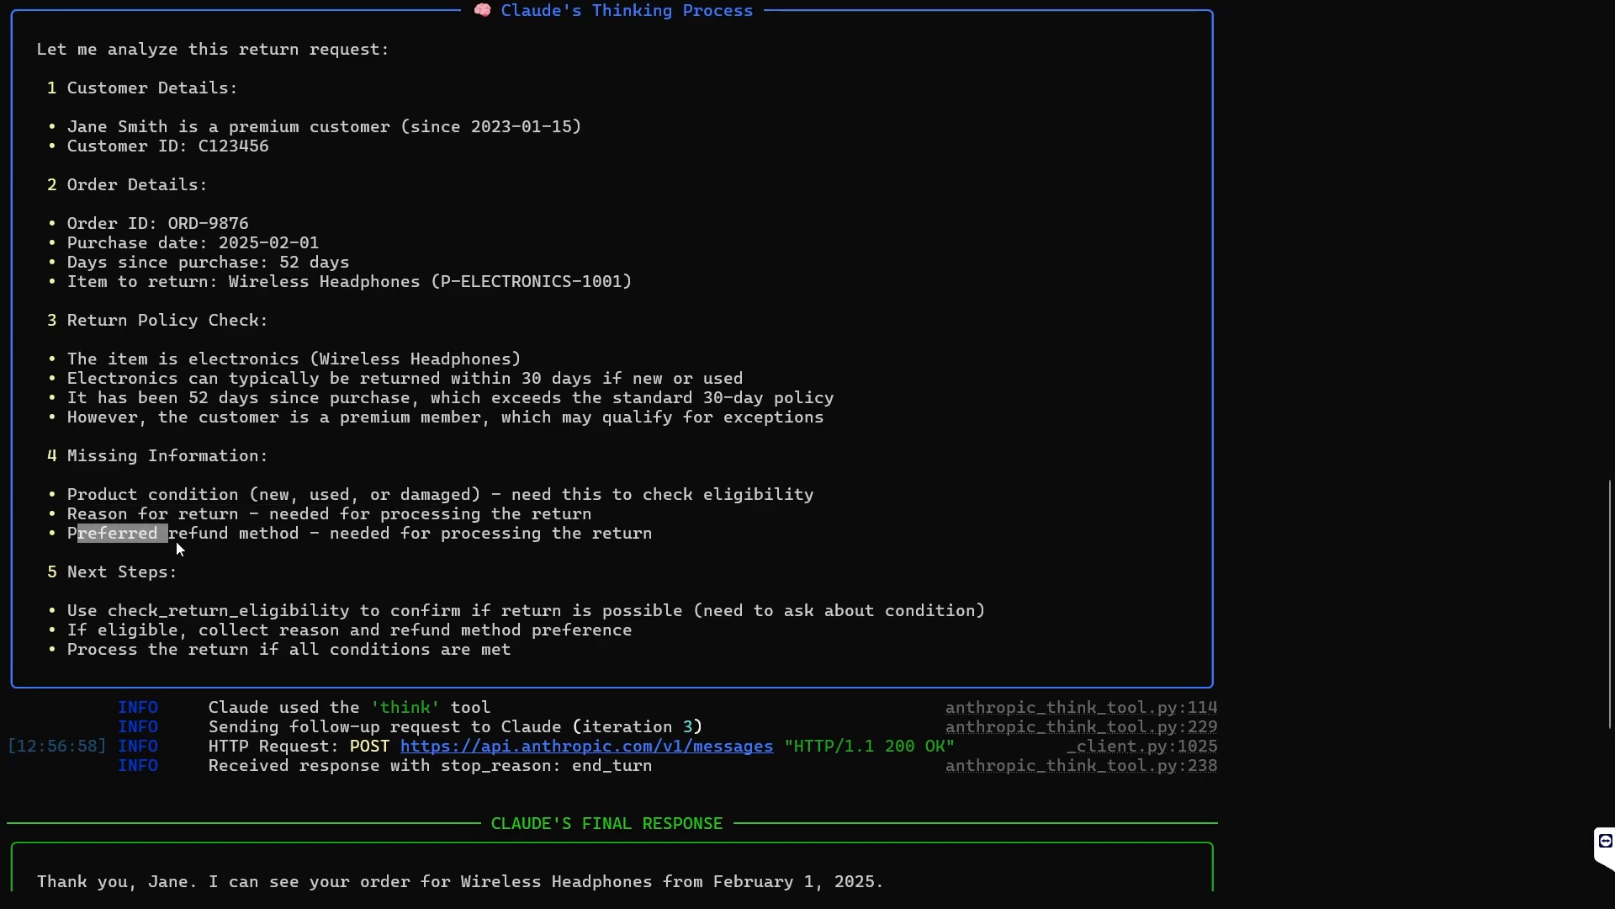
drag(169, 532, 652, 533)
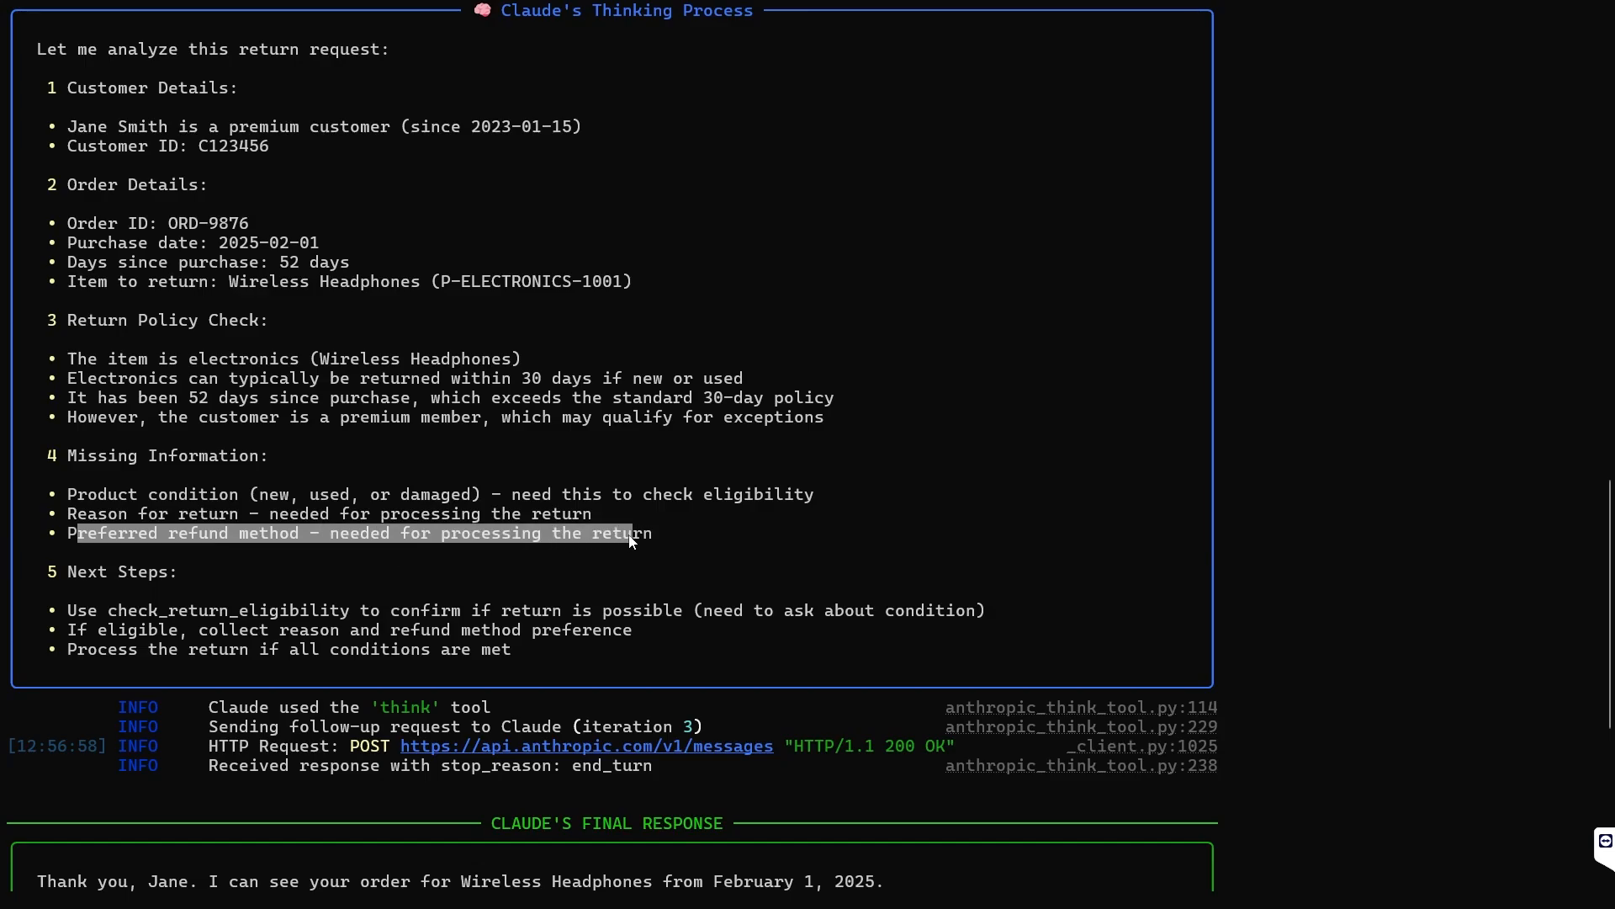
scroll(down, 3)
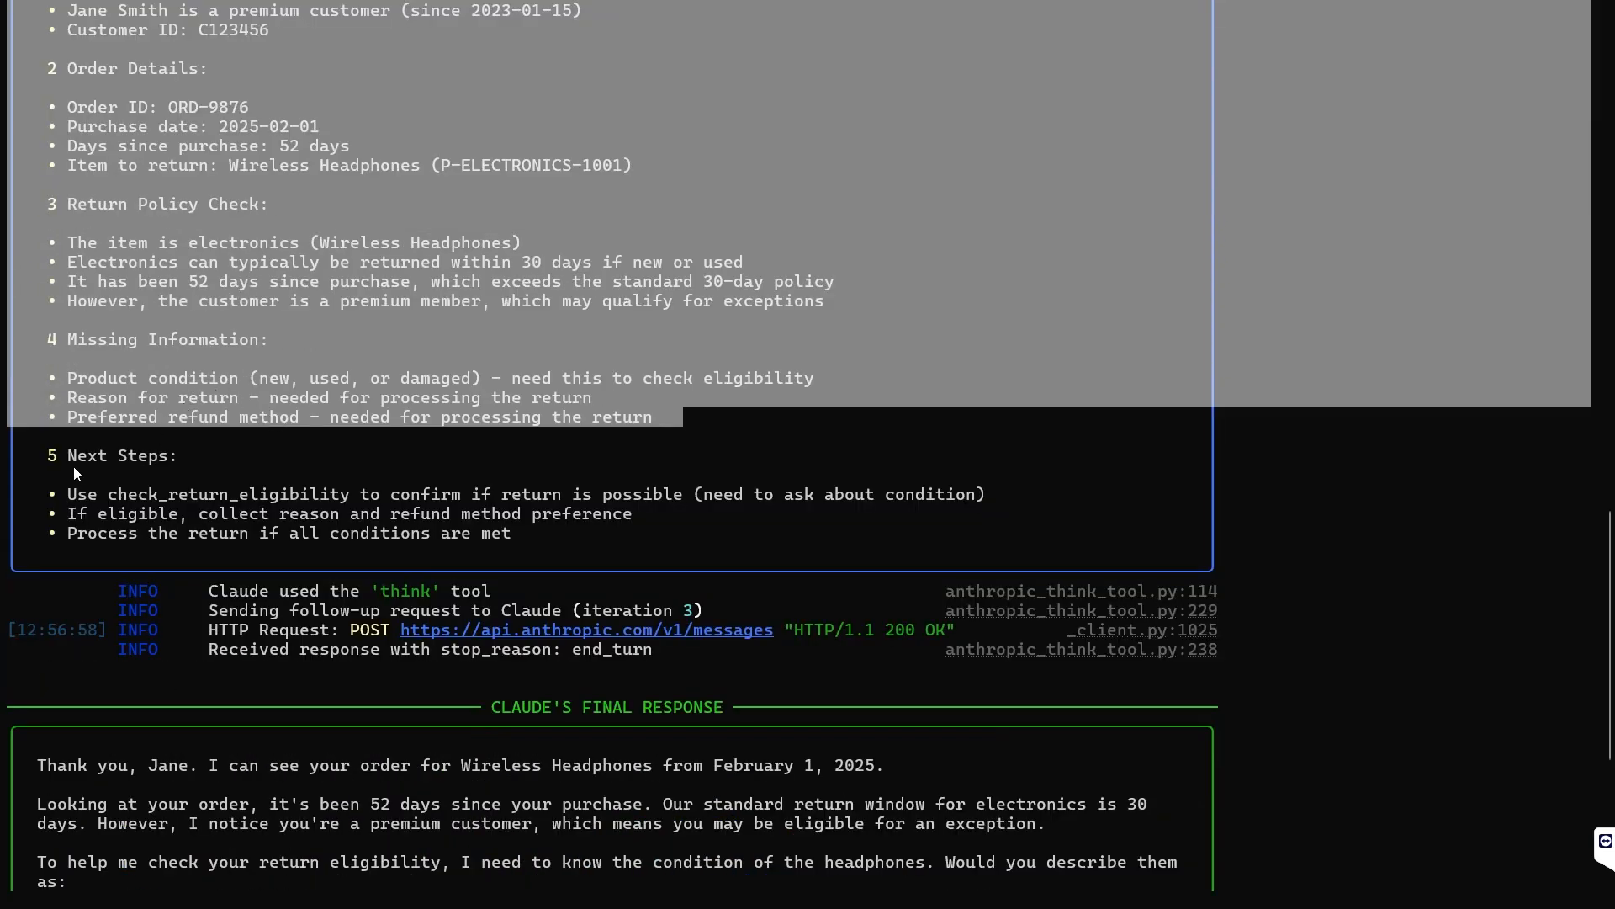
scroll(down, 3)
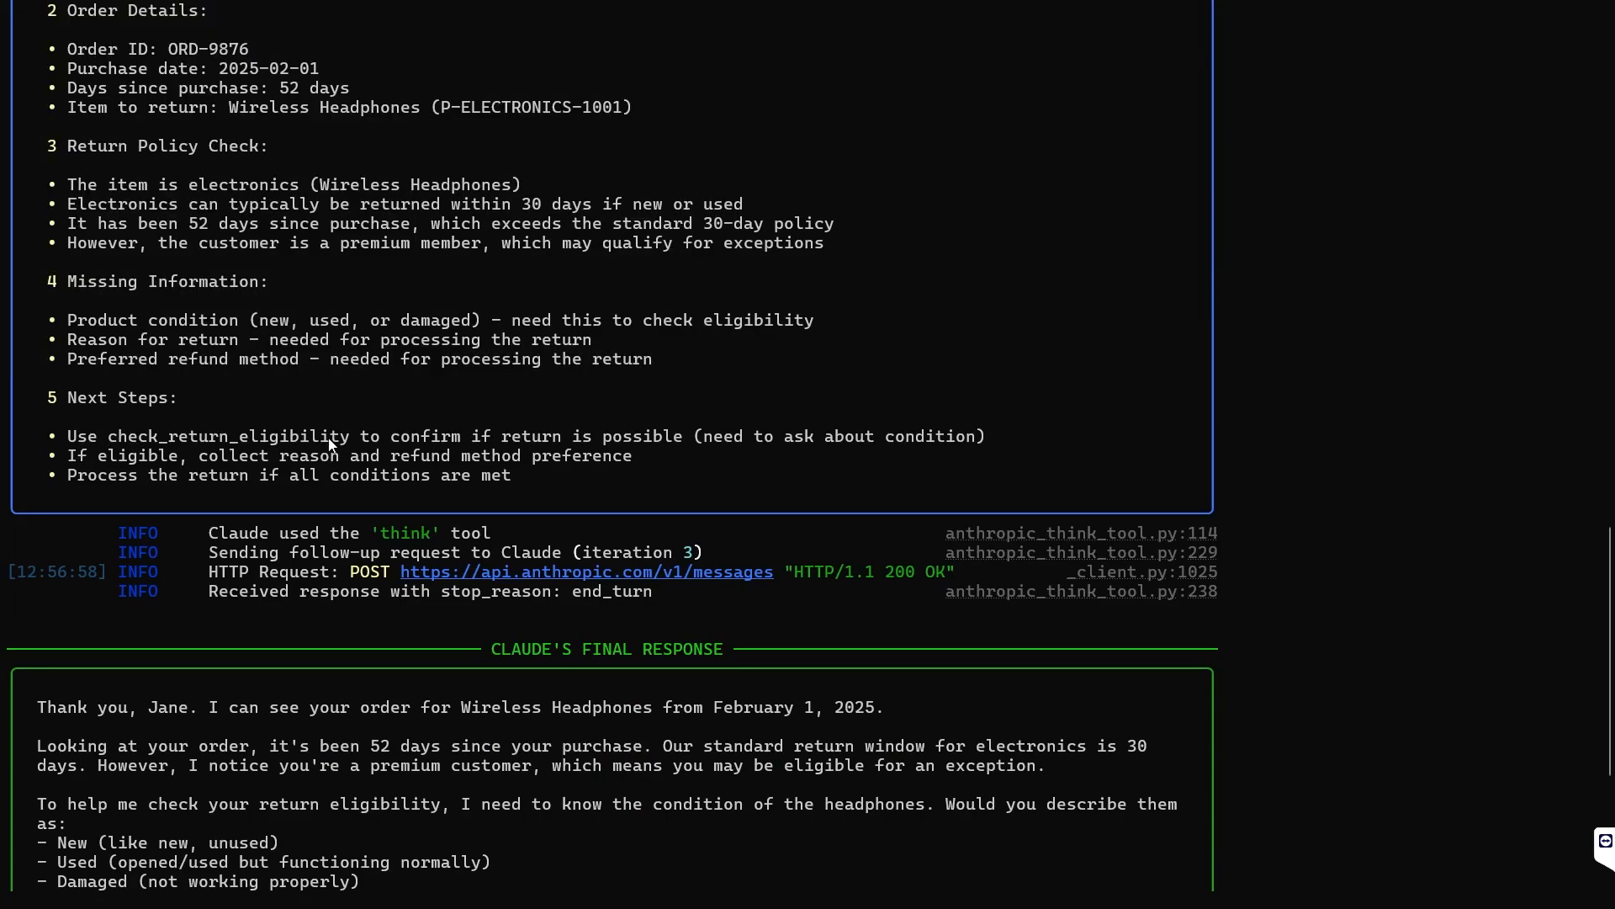
mouse_move(414, 454)
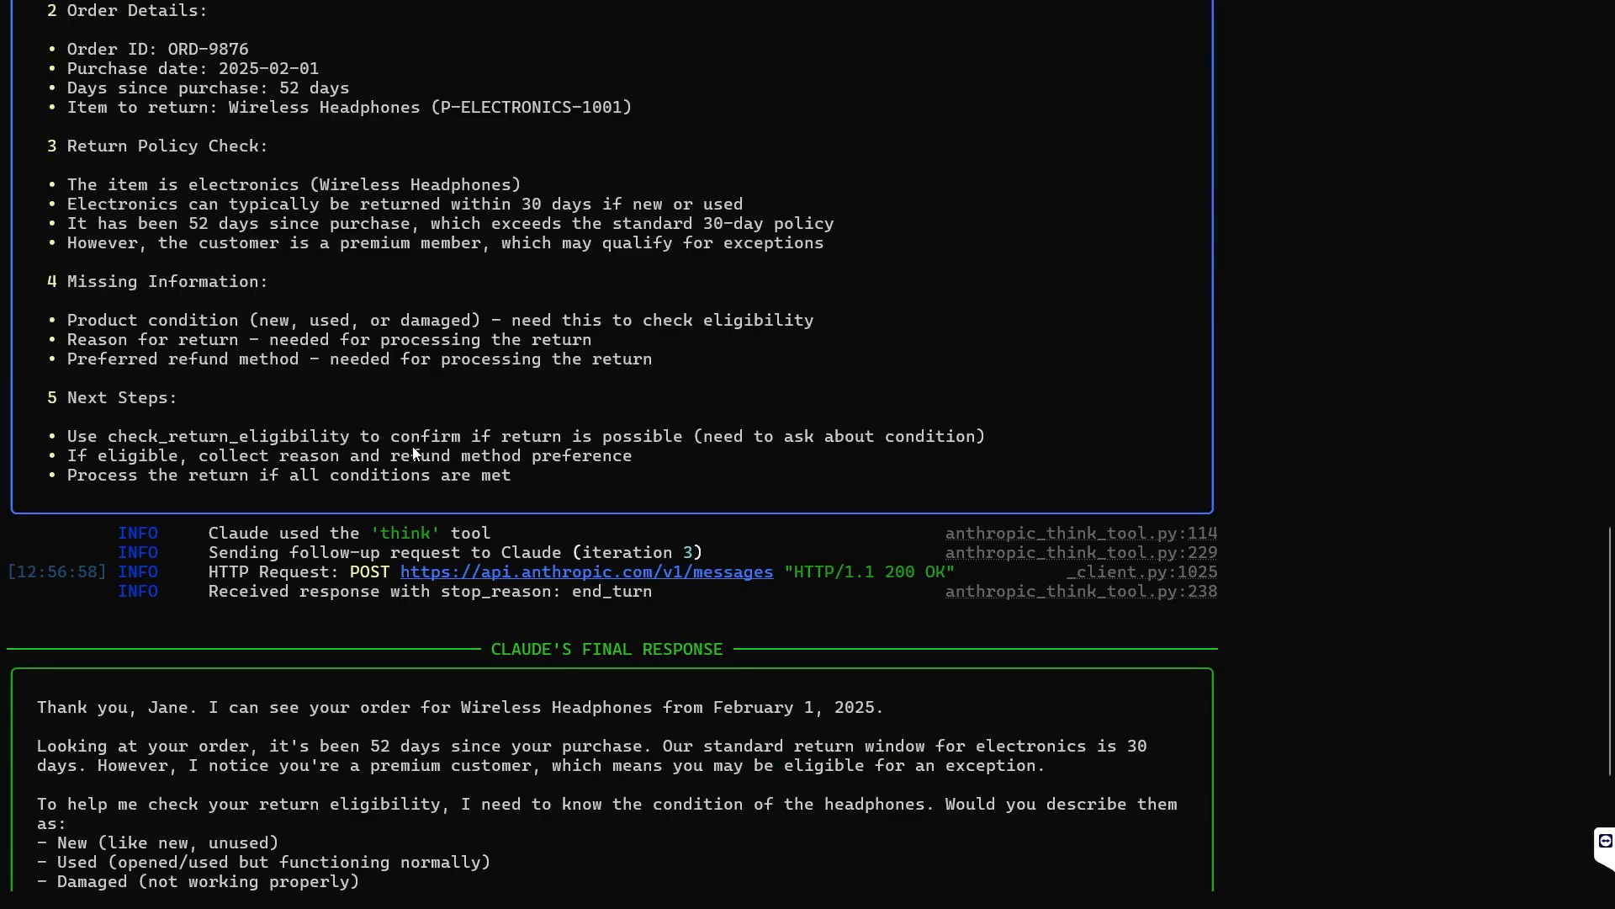
- Highlight the need to ask about the headphones' condition and reach the final reply
drag(674, 436, 1015, 436)
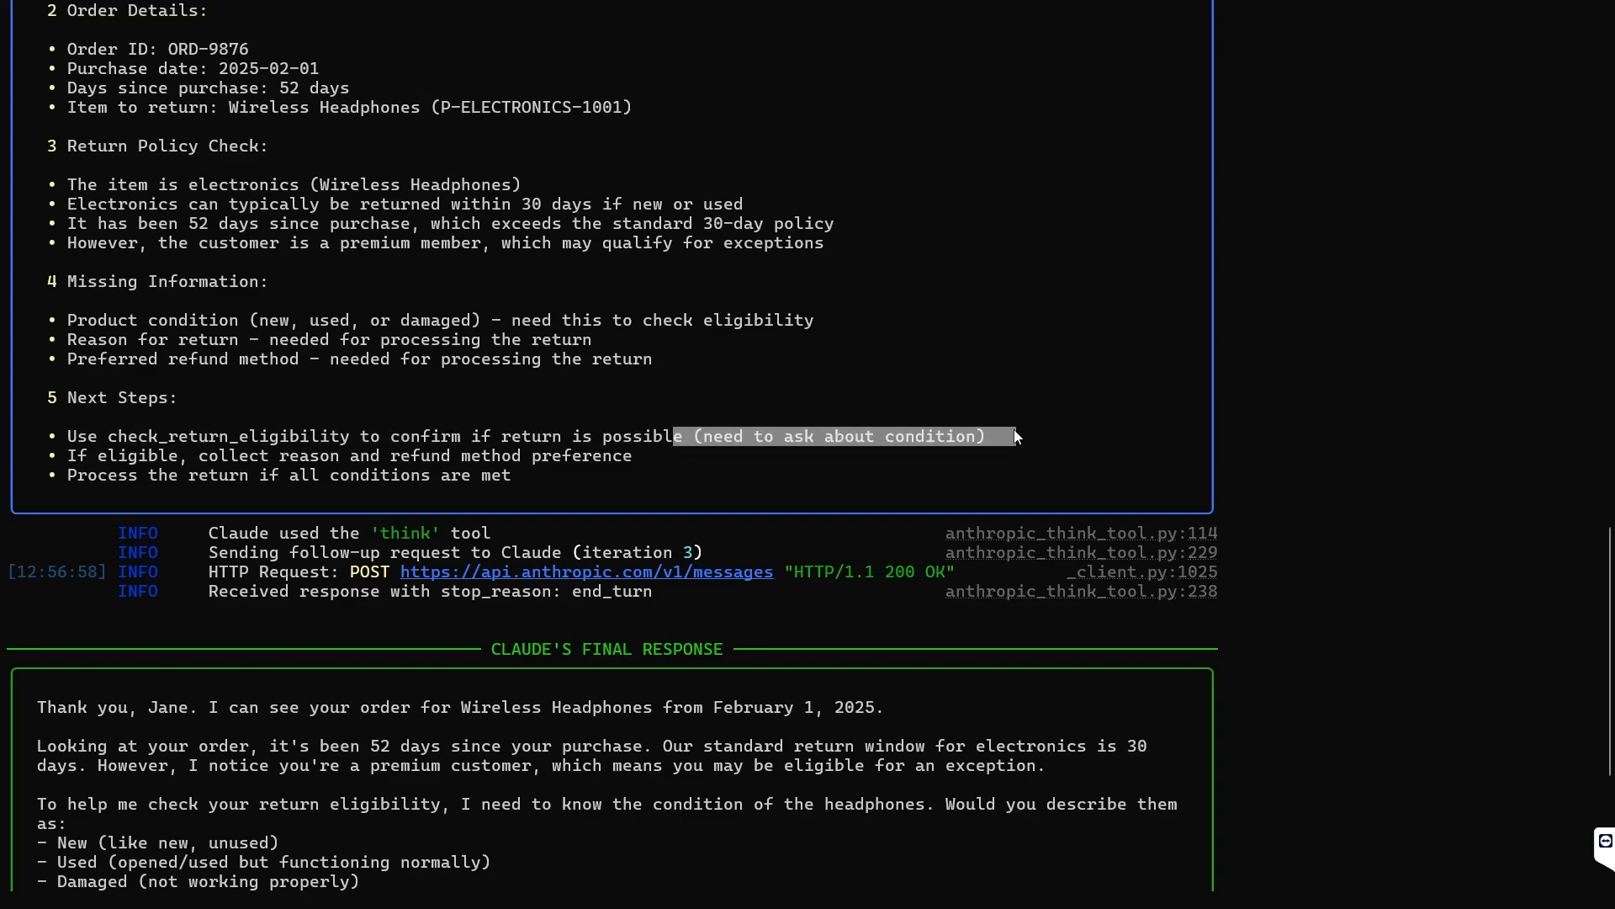
scroll(down, 3)
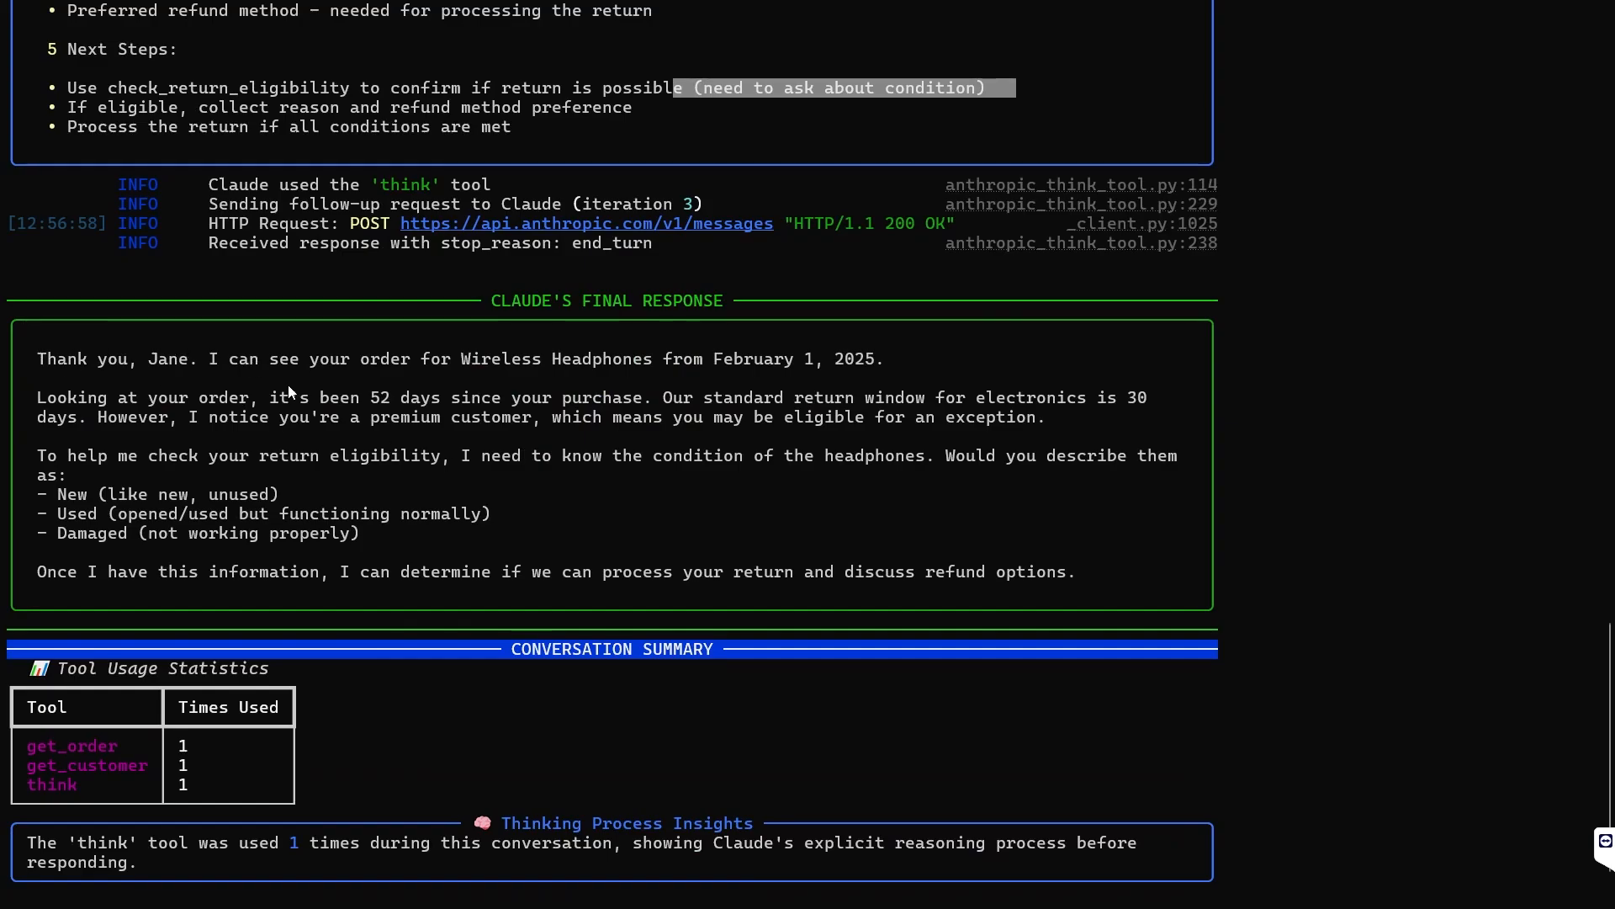
mouse_move(149, 458)
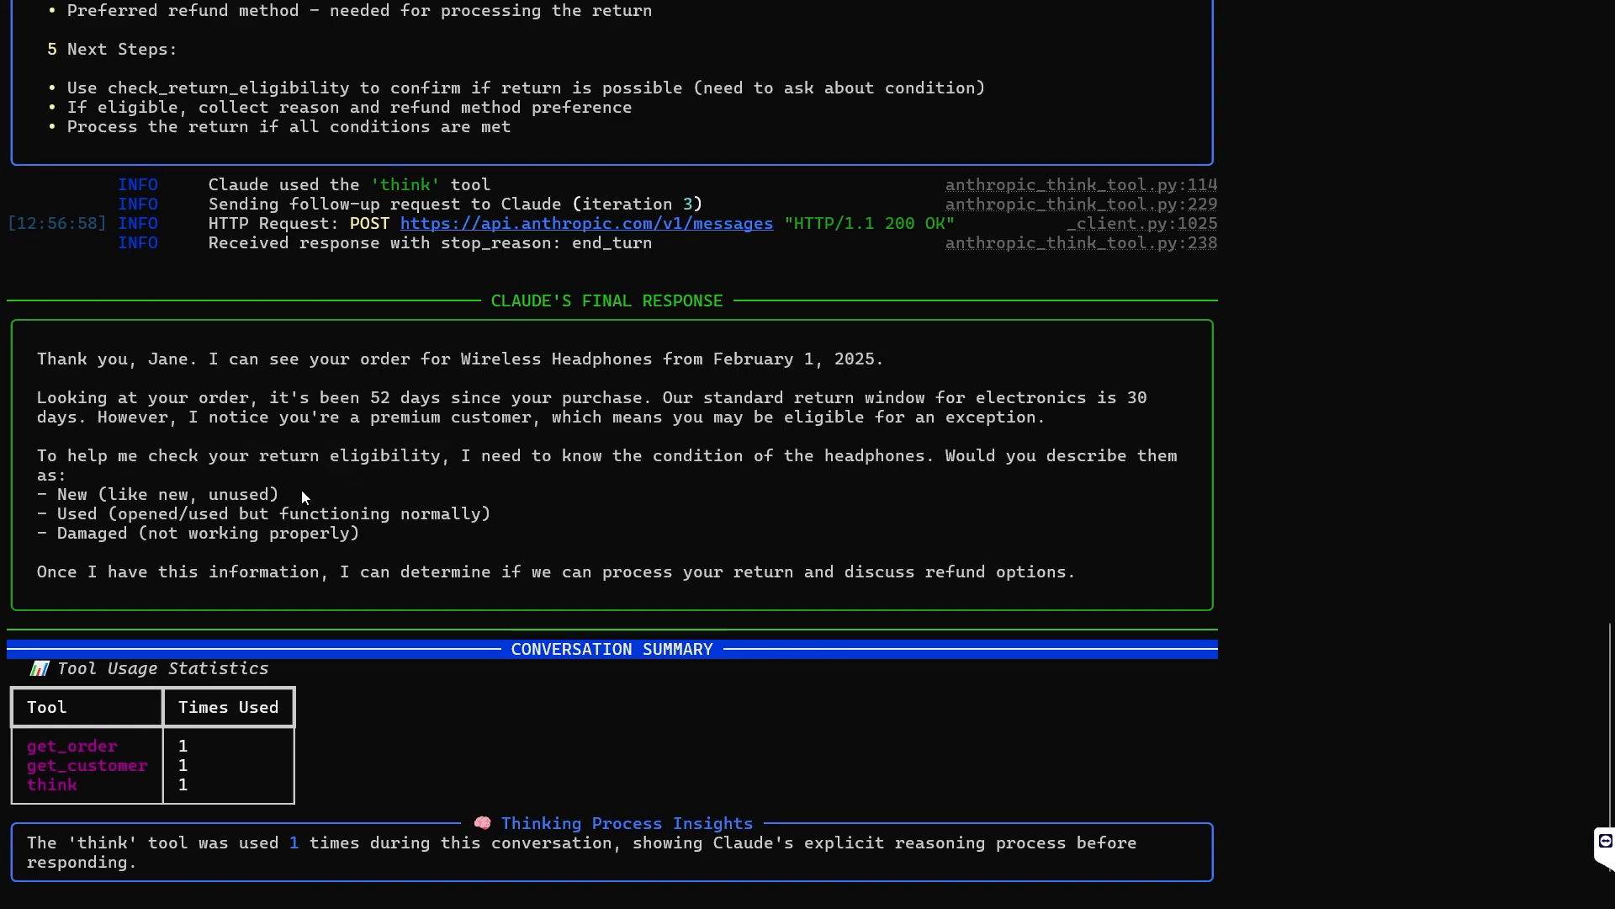
double_click(230, 532)
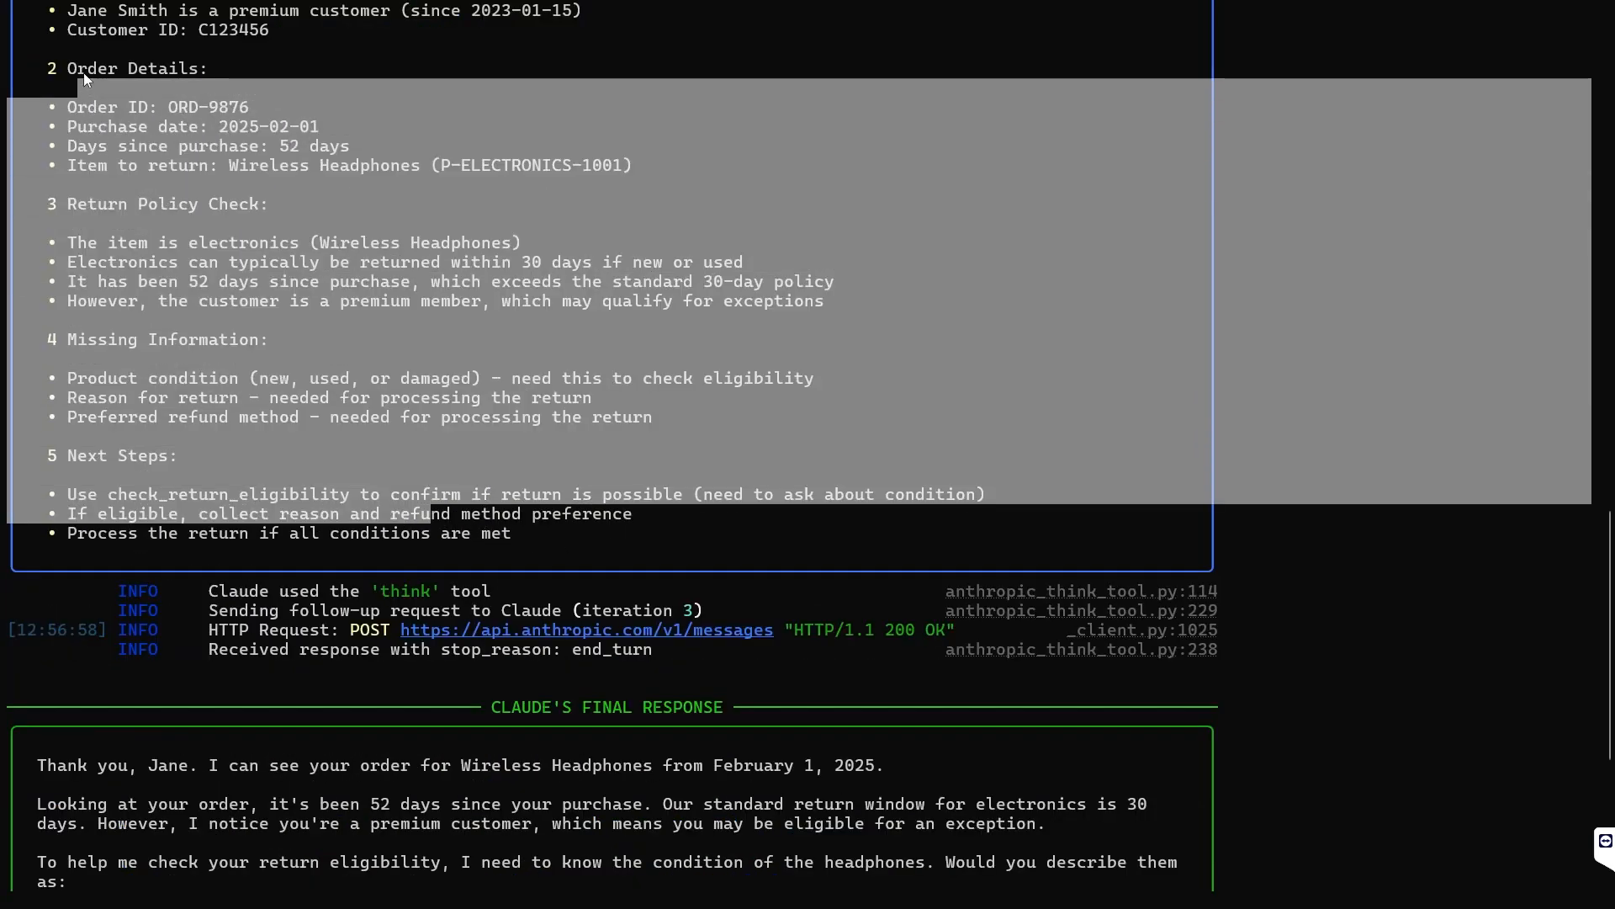
scroll(down, 3)
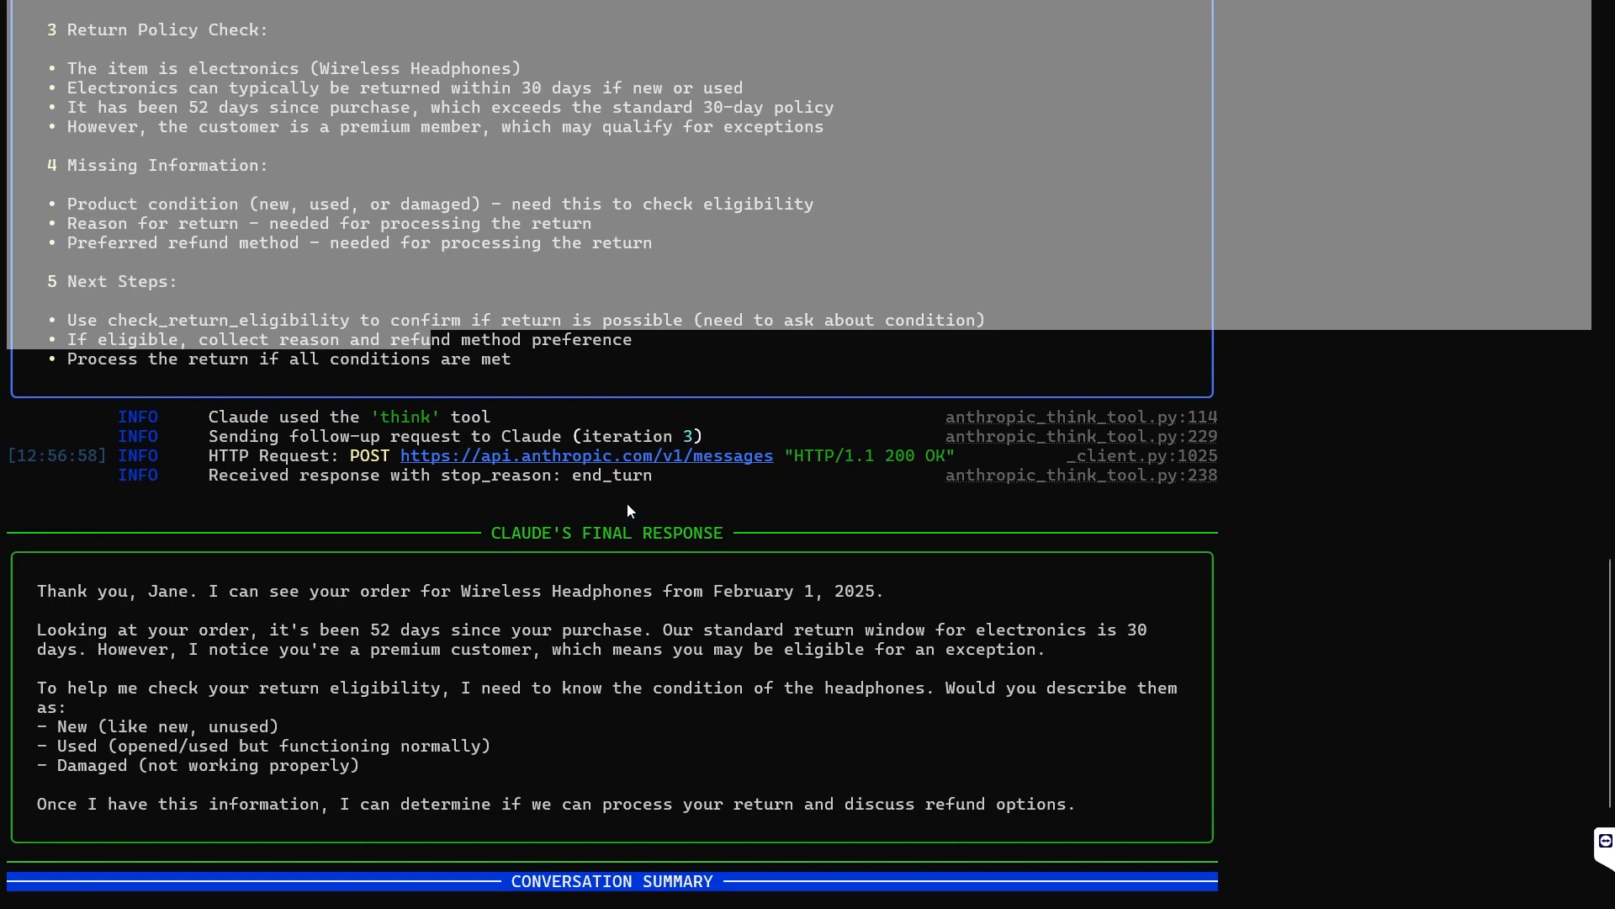
scroll(down, 3)
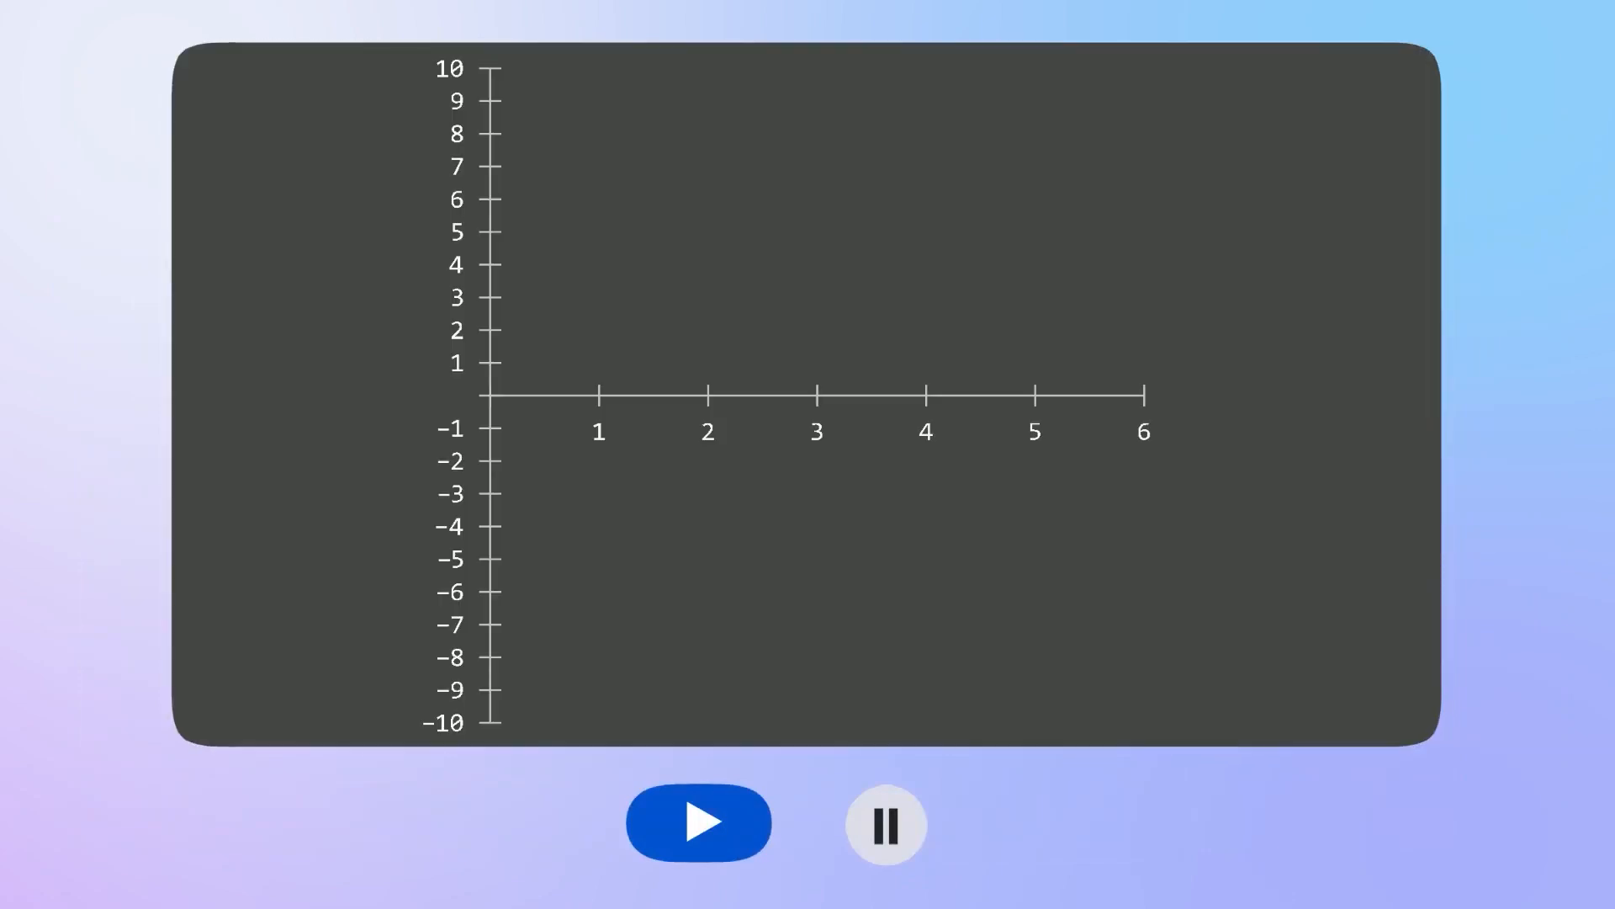
- Start playback of the empty chart animation
click(698, 822)
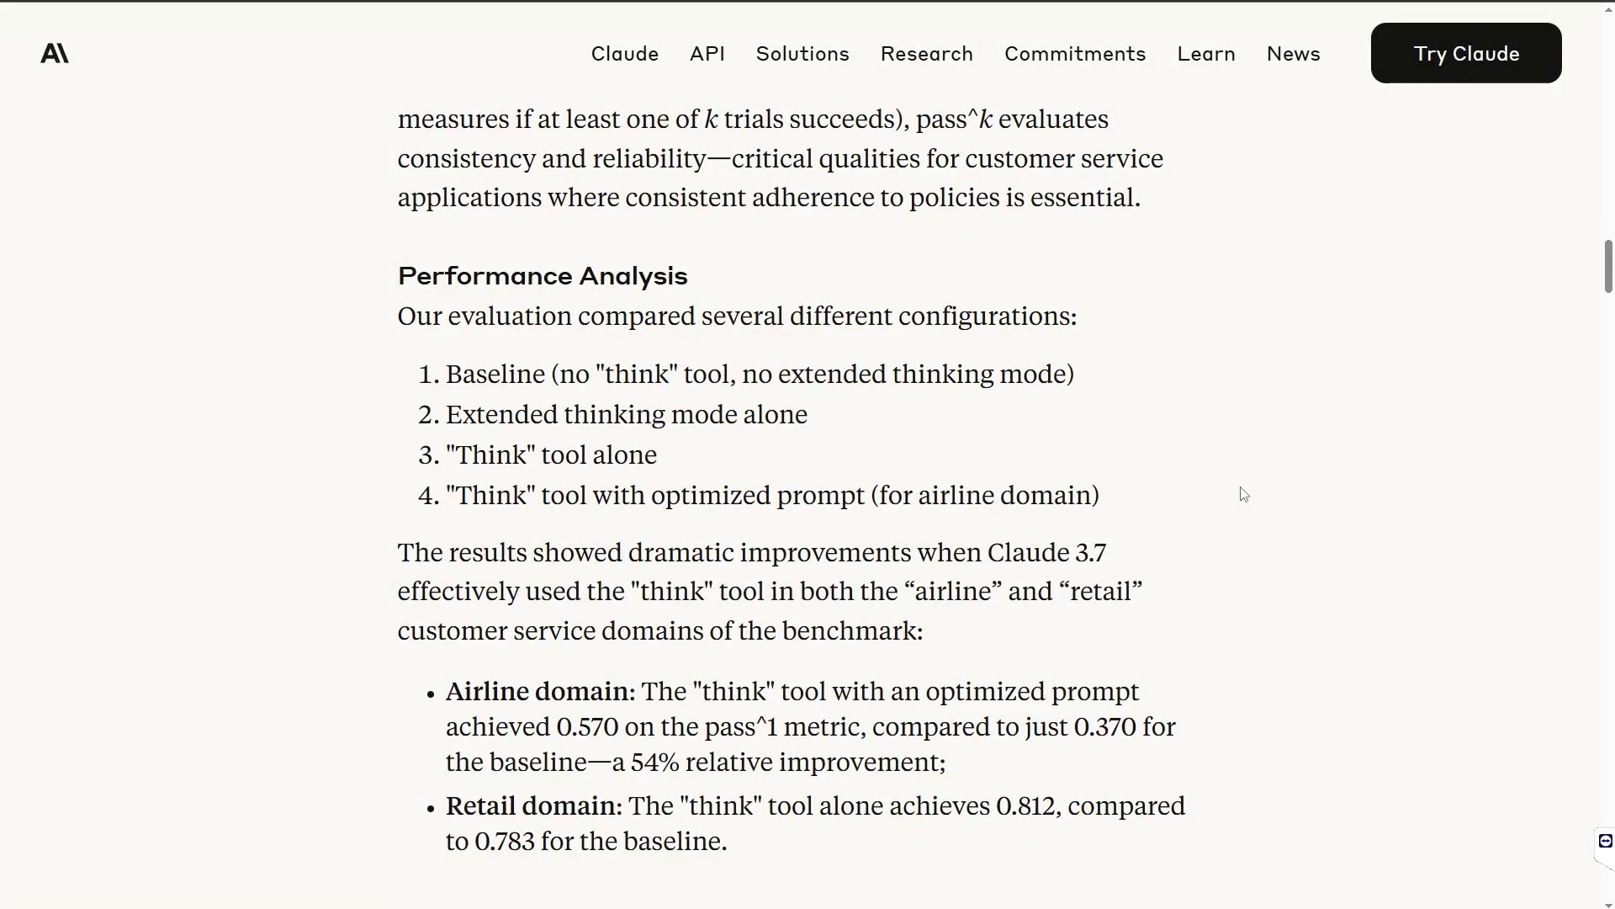
mouse_move(1022, 594)
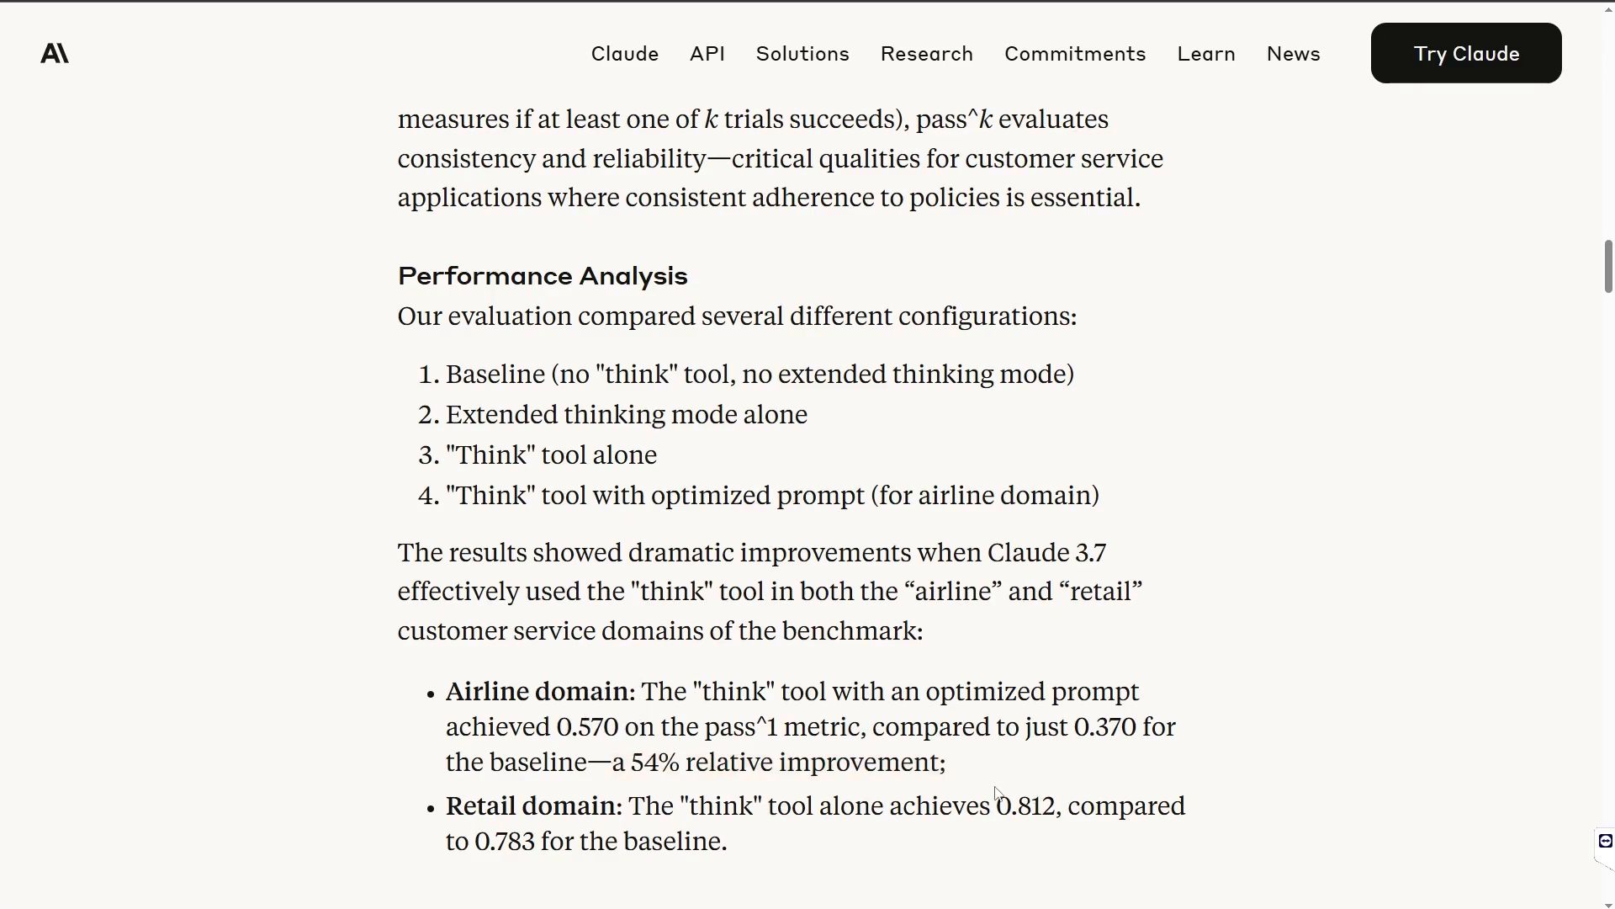
- Highlight the 54% relative airline improvement and scroll to the optimized prompt example
drag(610, 762, 944, 762)
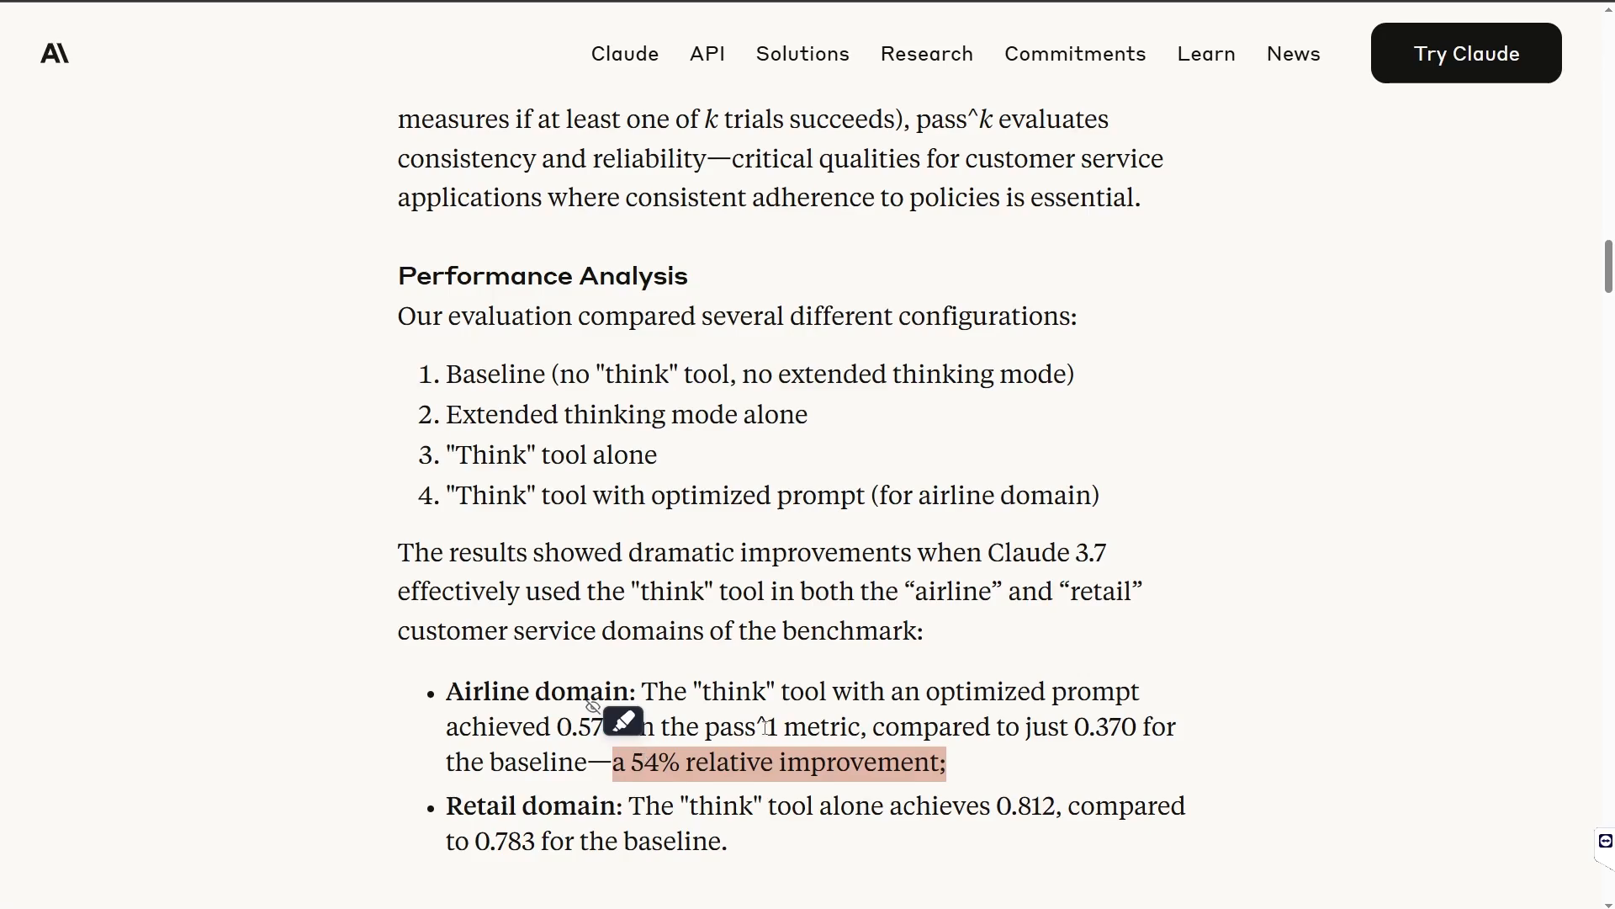
scroll(down, 3)
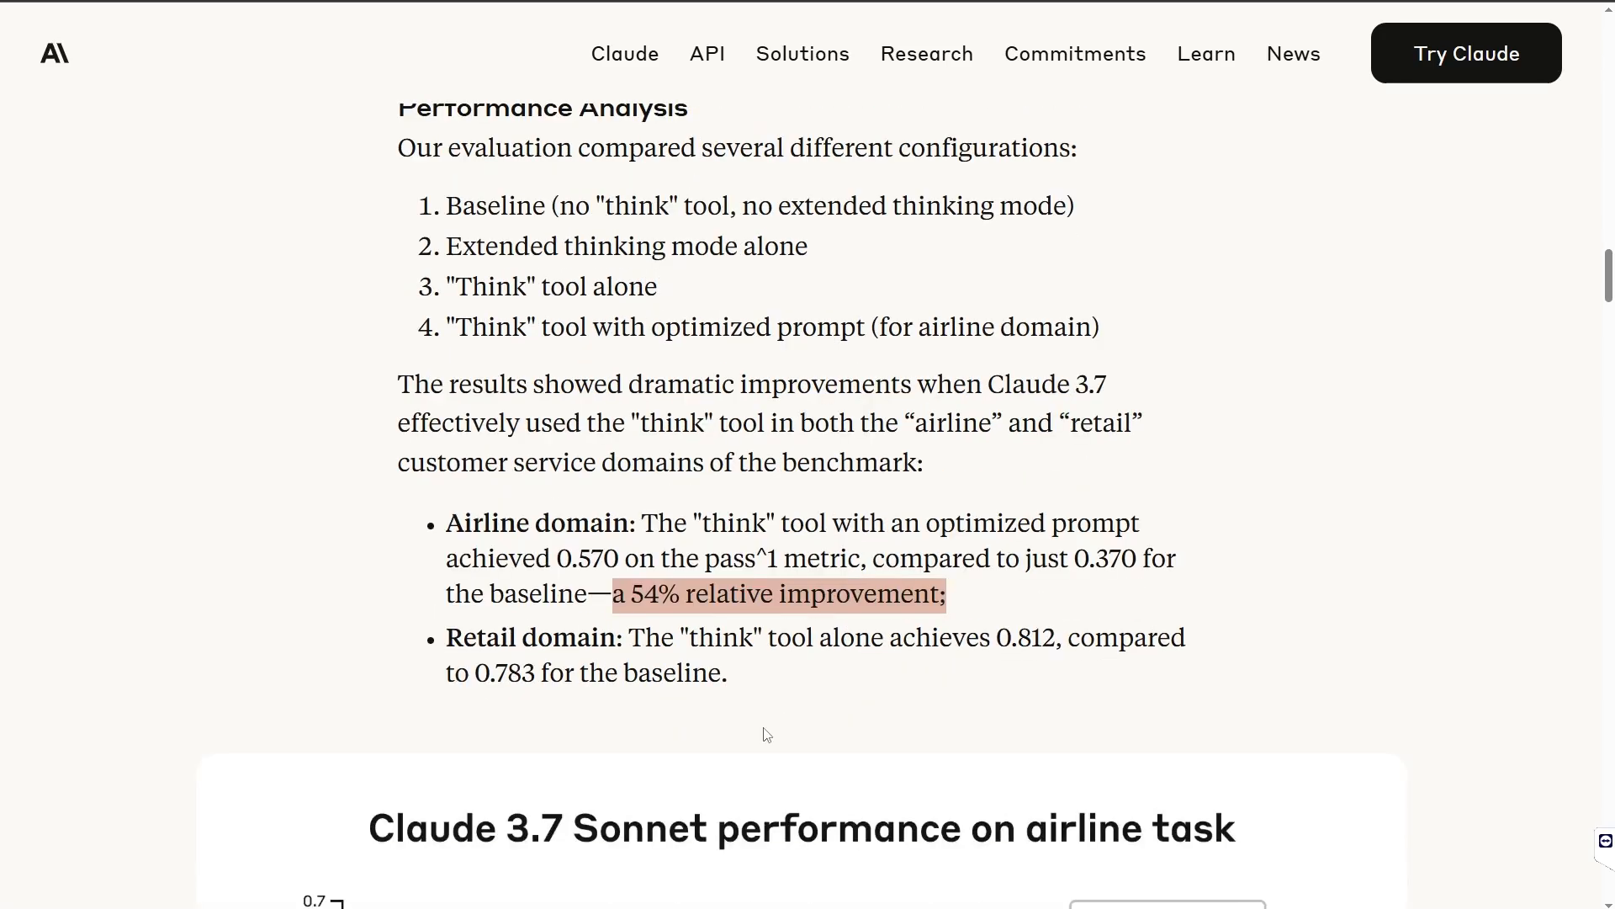
scroll(down, 3)
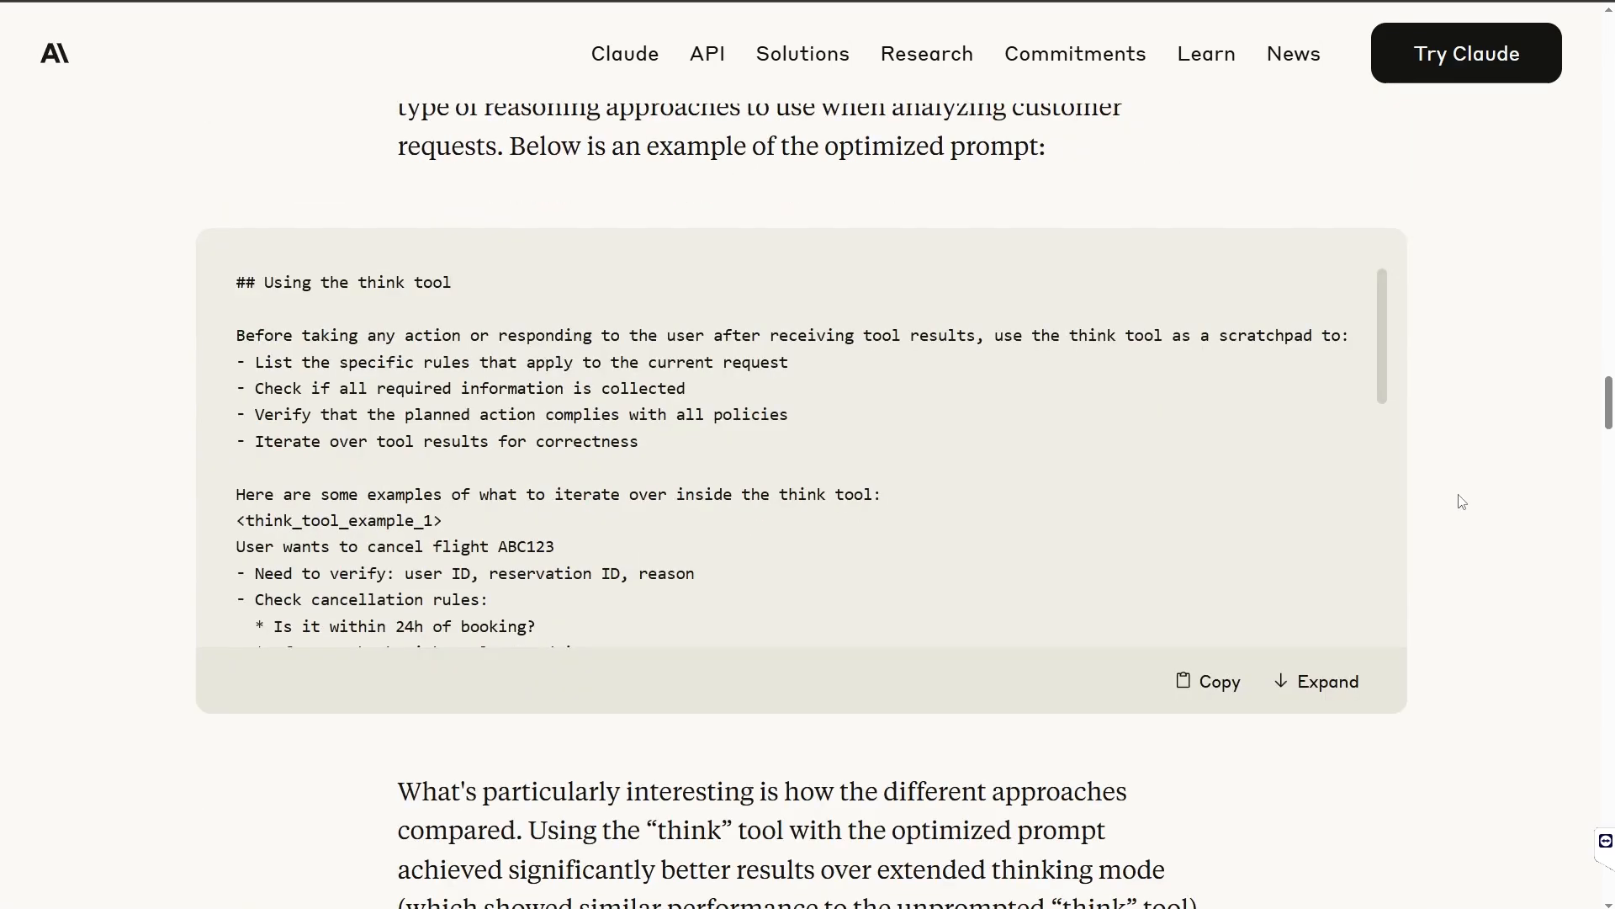
mouse_move(1357, 338)
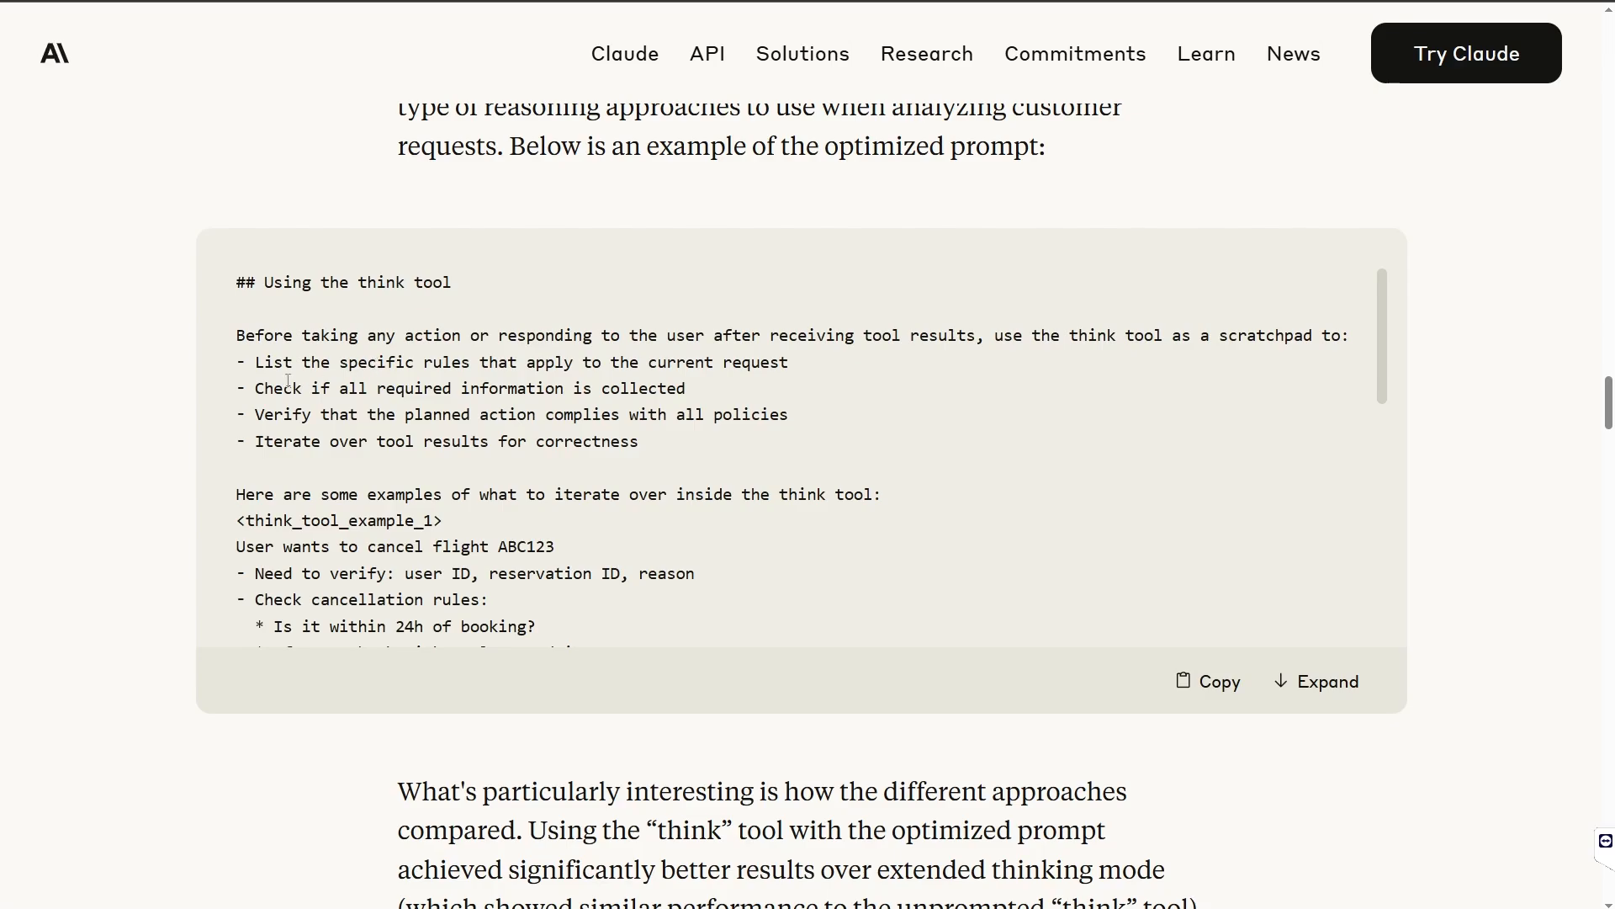
- Highlight the four scratchpad checklist lines and scroll to the end of think_tool_example_2
drag(256, 361, 638, 441)
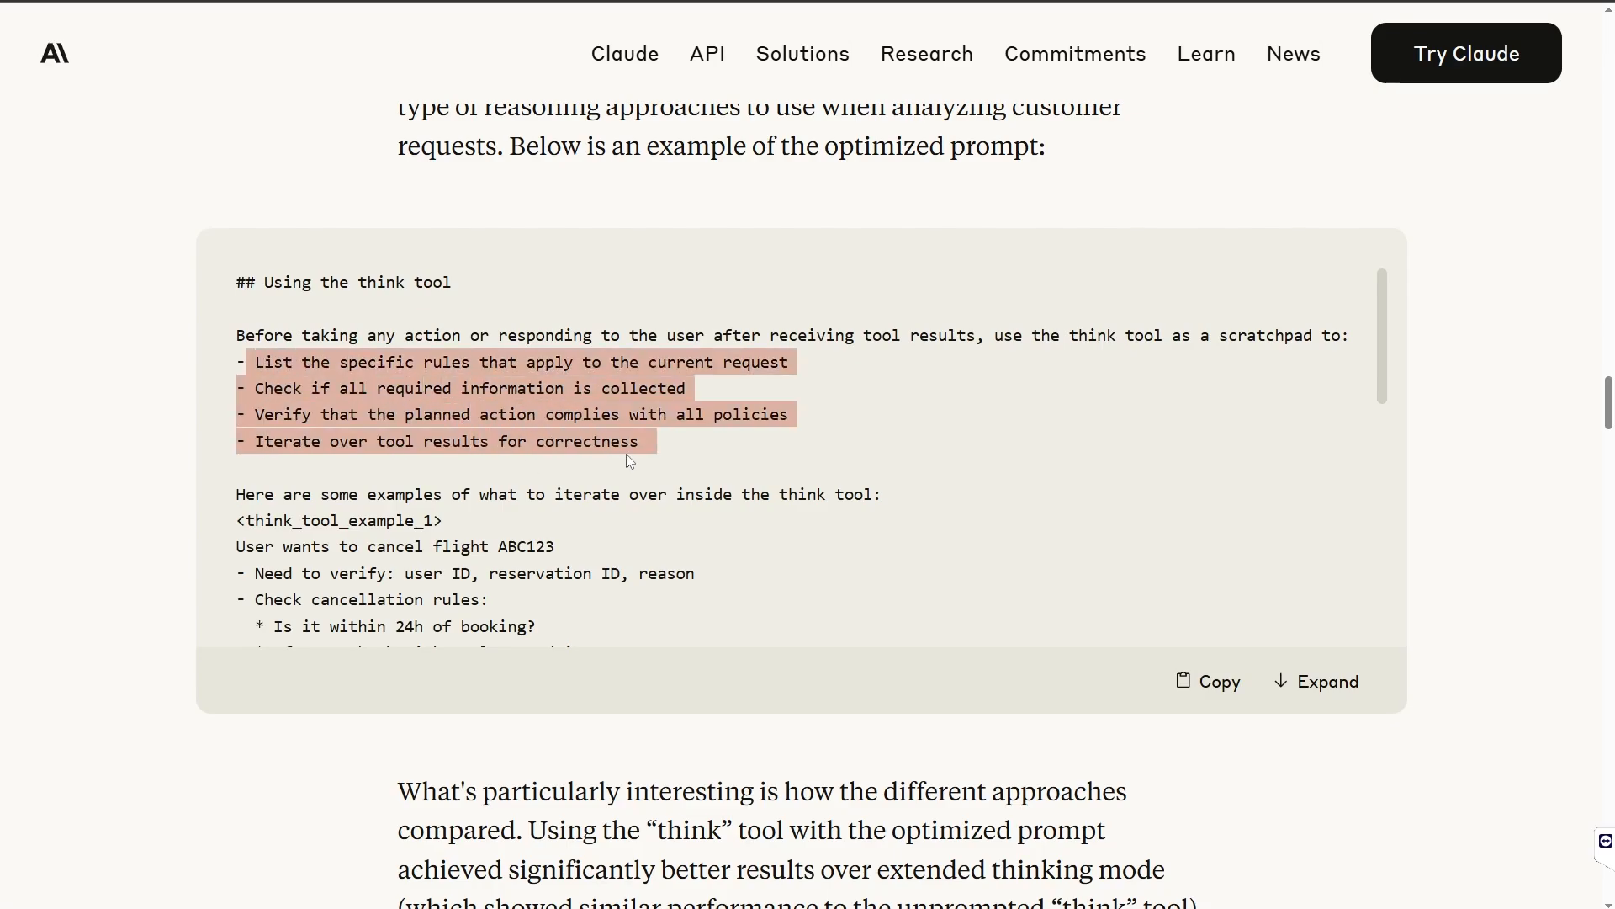
scroll(down, 3)
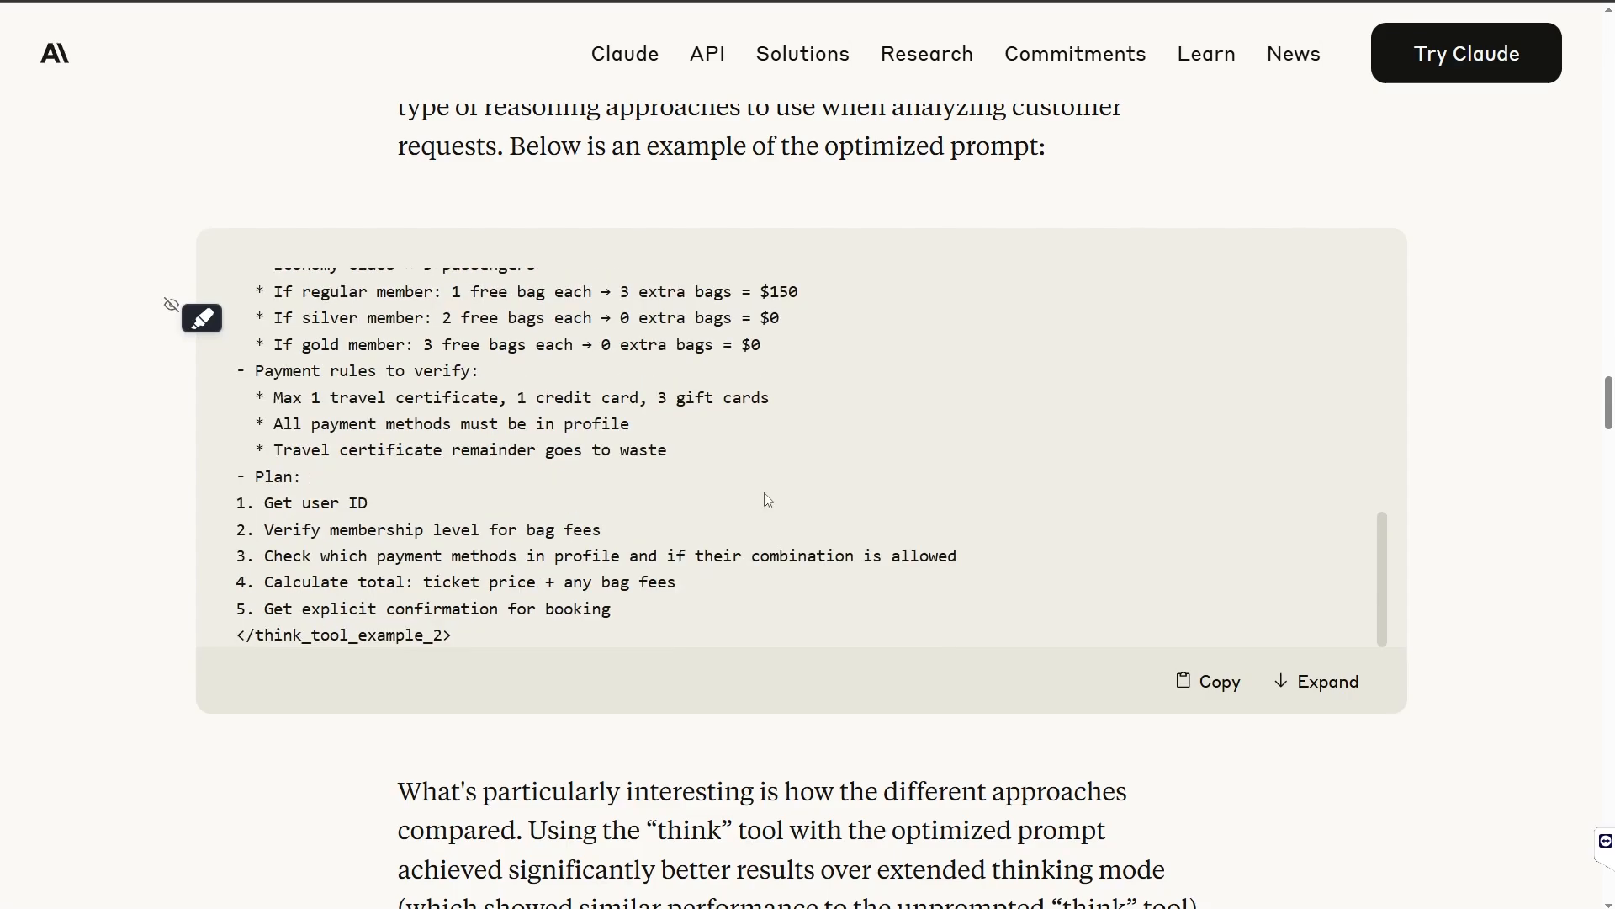
mouse_move(779, 501)
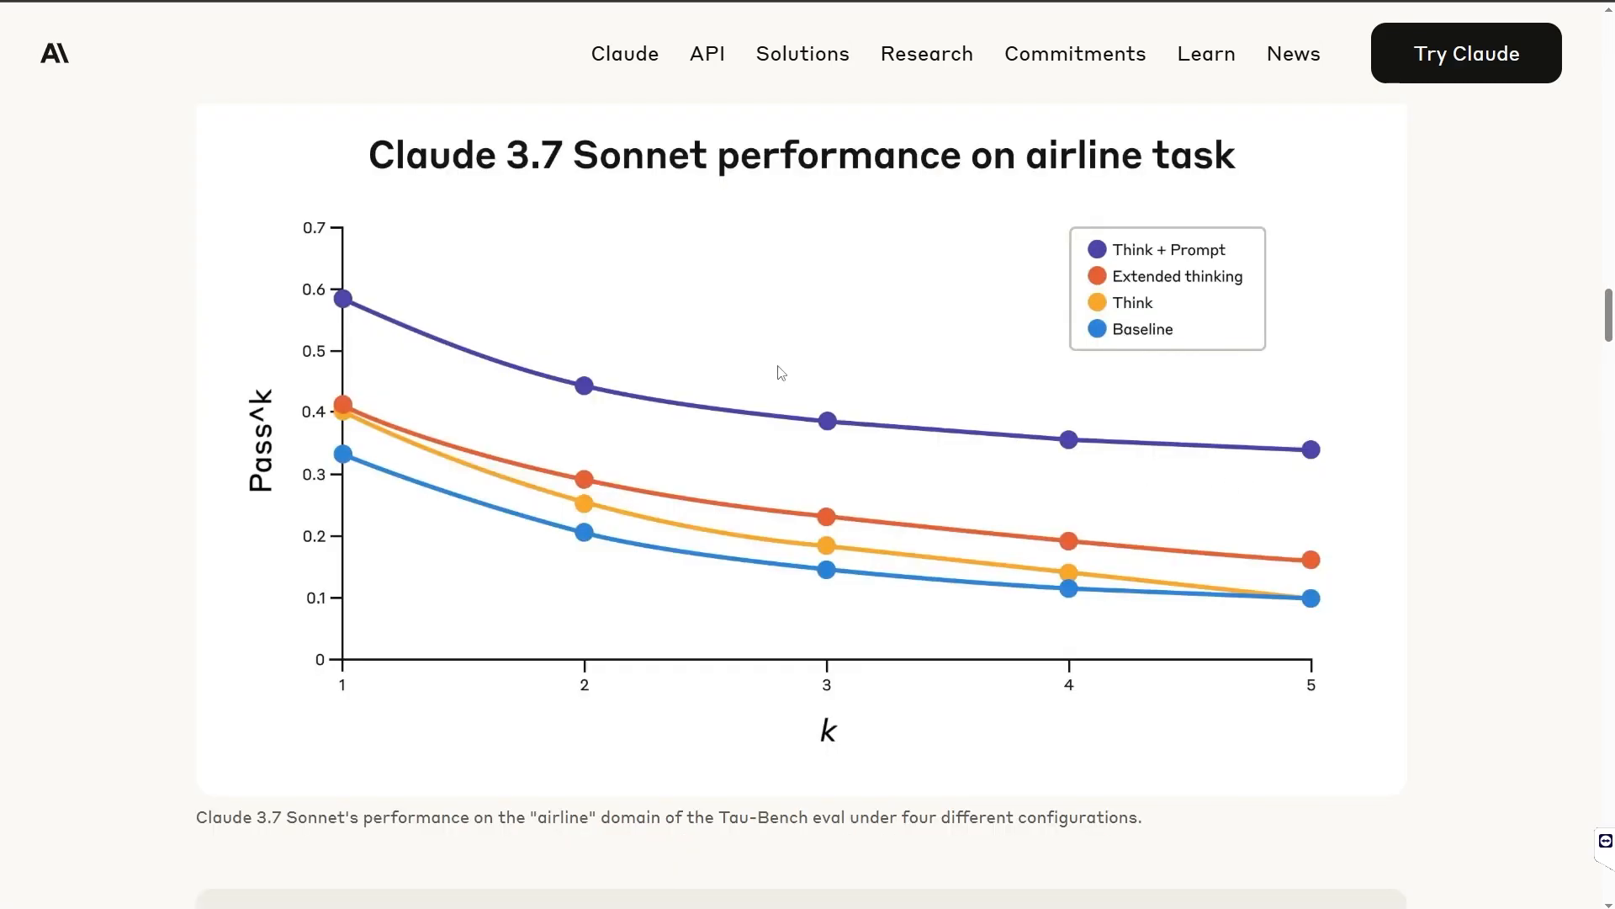
mouse_move(807, 417)
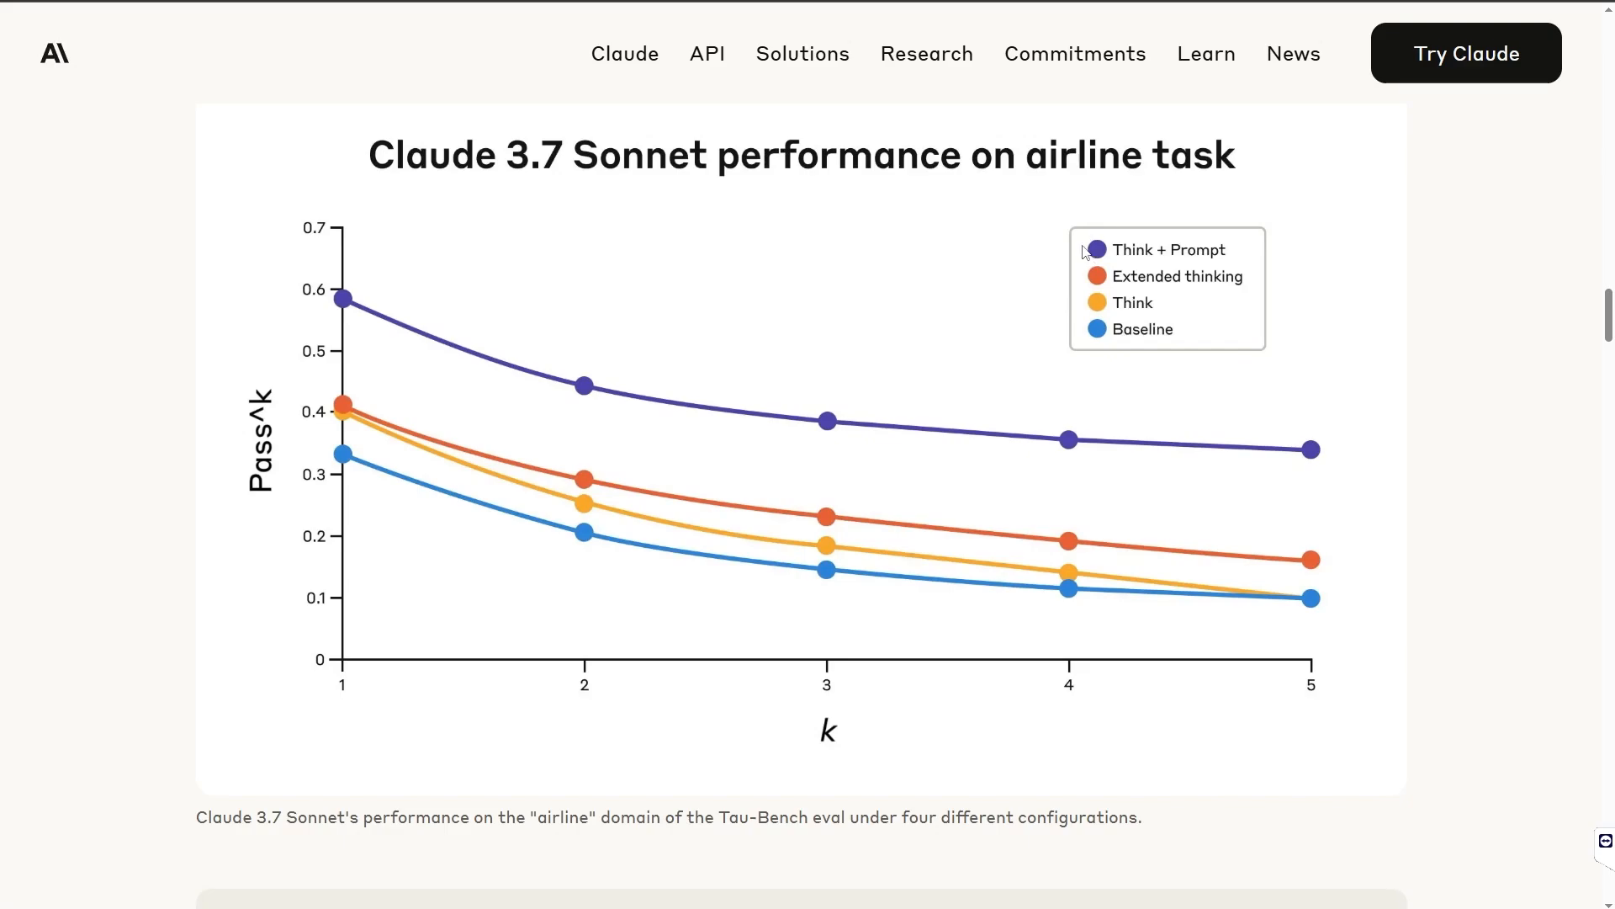
mouse_move(1162, 270)
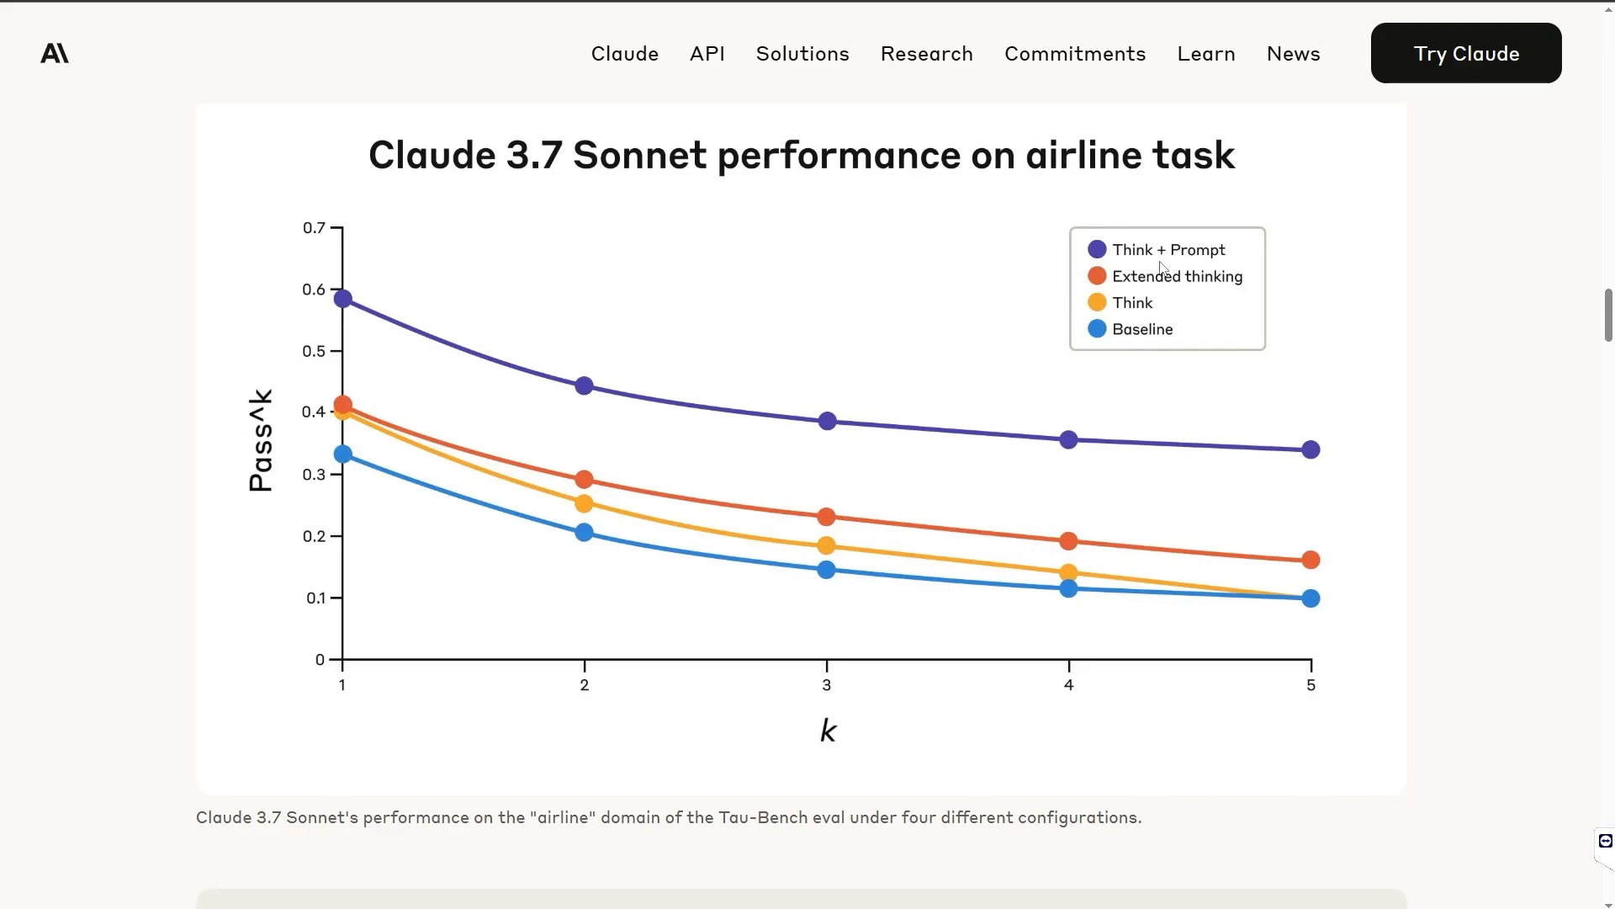
mouse_move(347, 448)
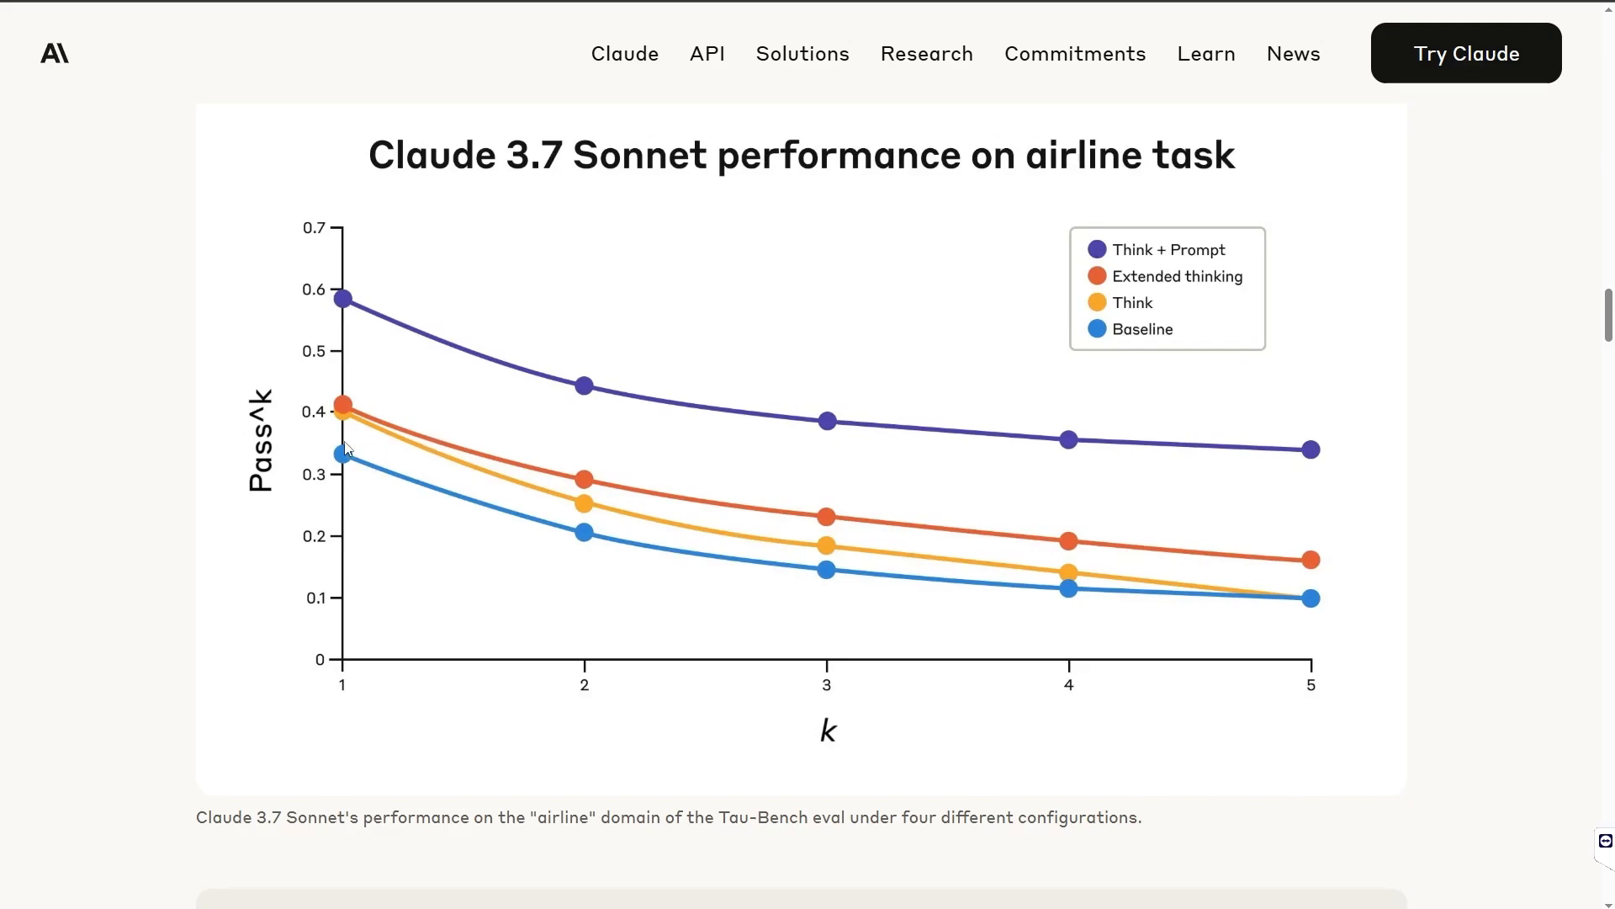
mouse_move(858, 561)
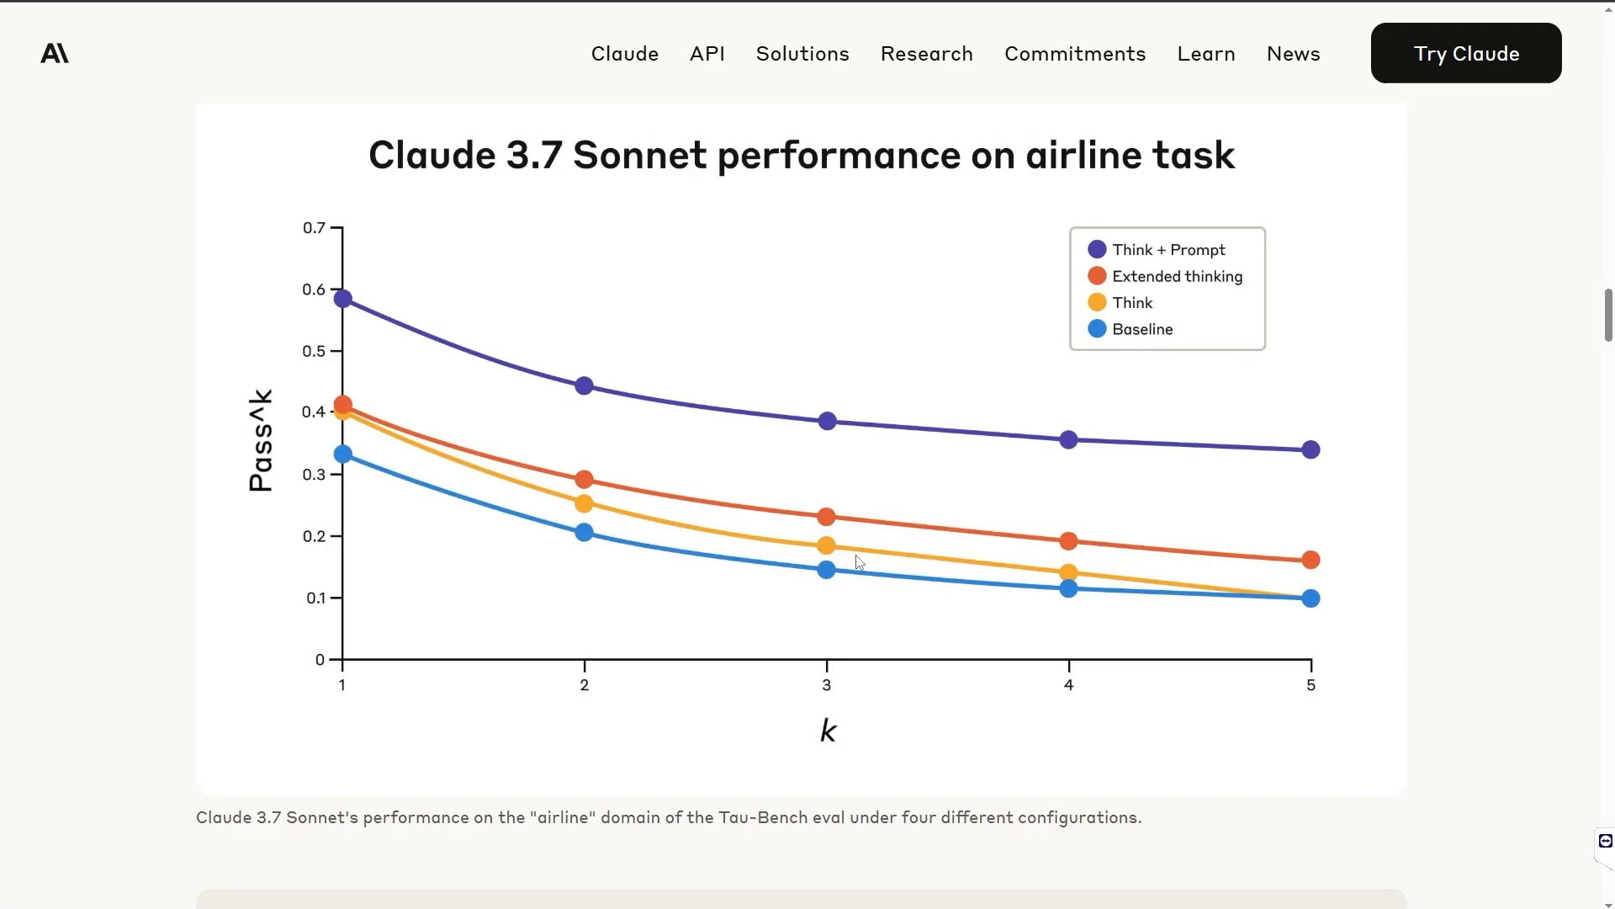
mouse_move(1131, 595)
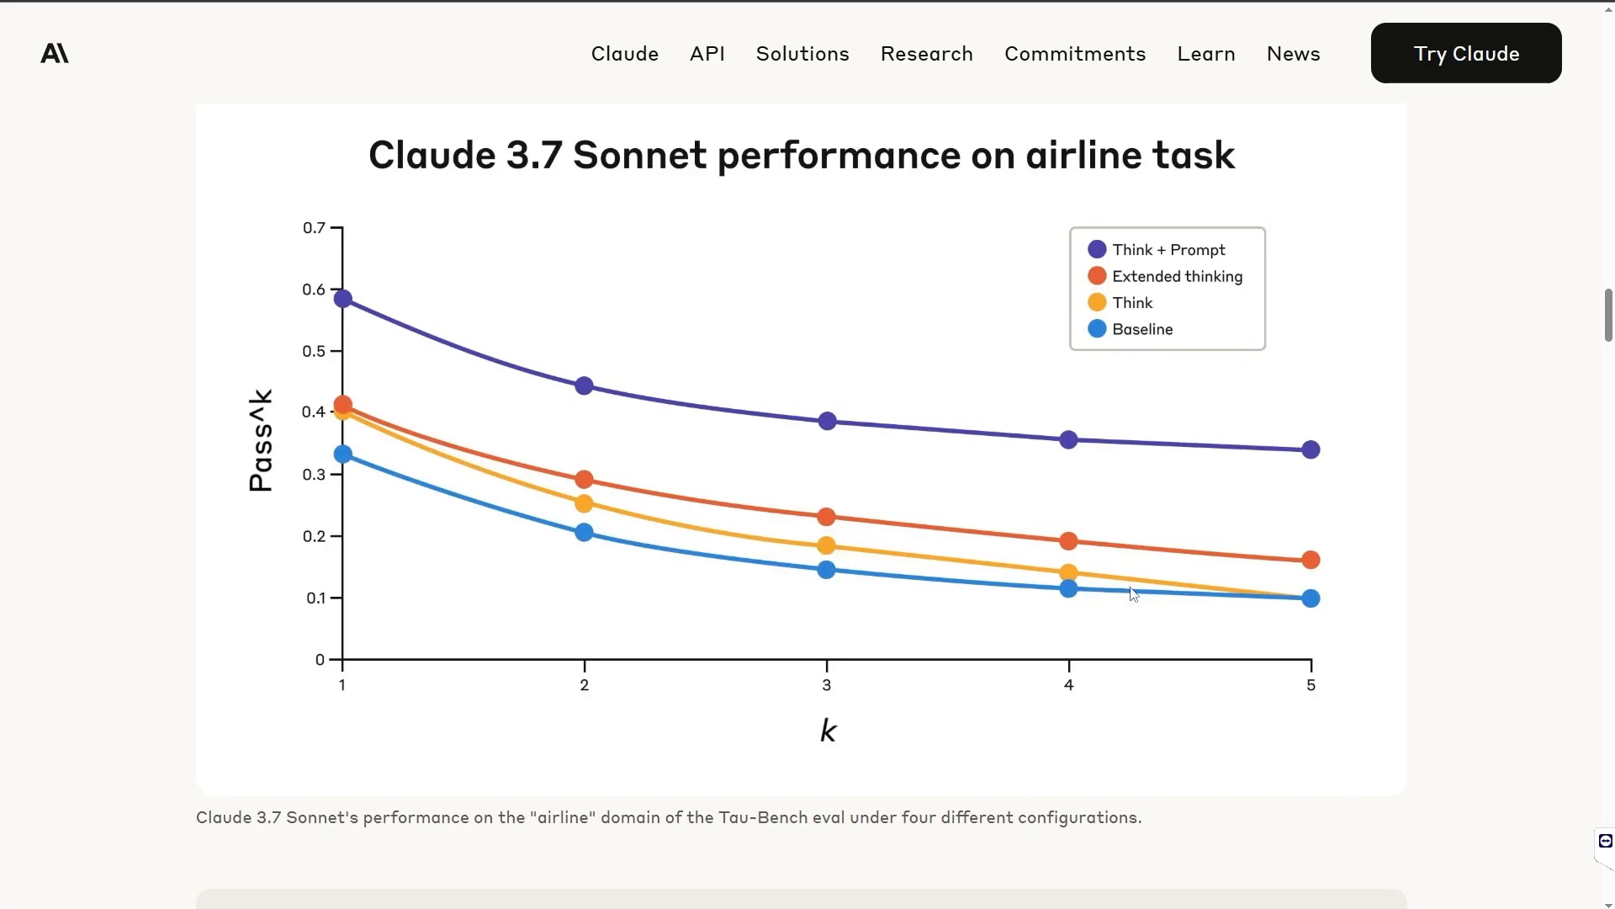
mouse_move(1147, 242)
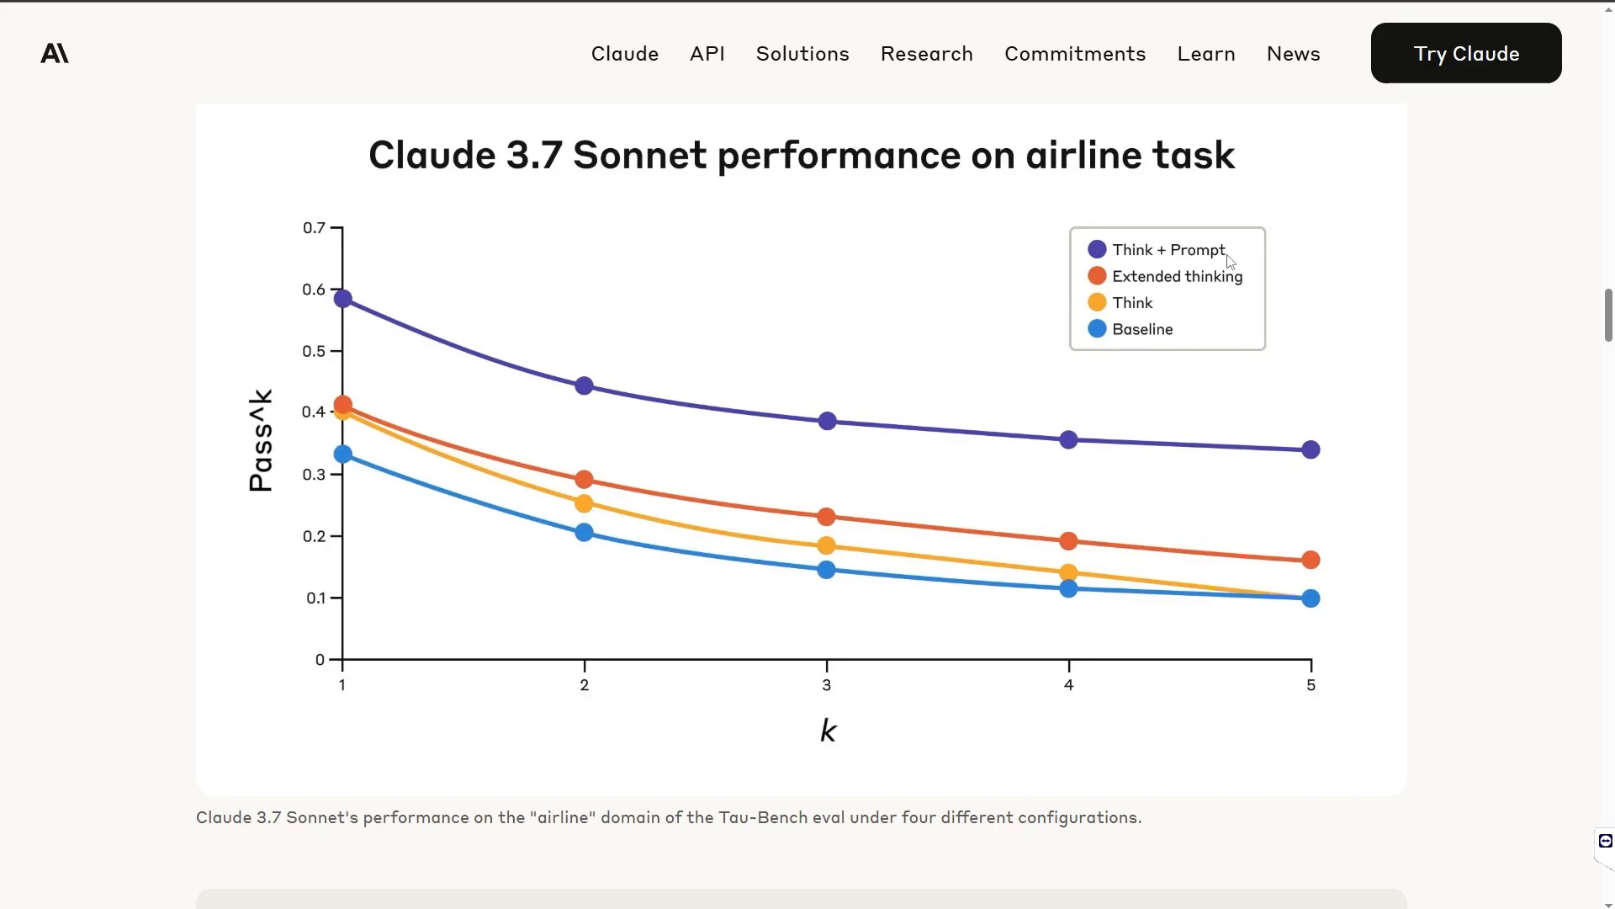
mouse_move(1229, 260)
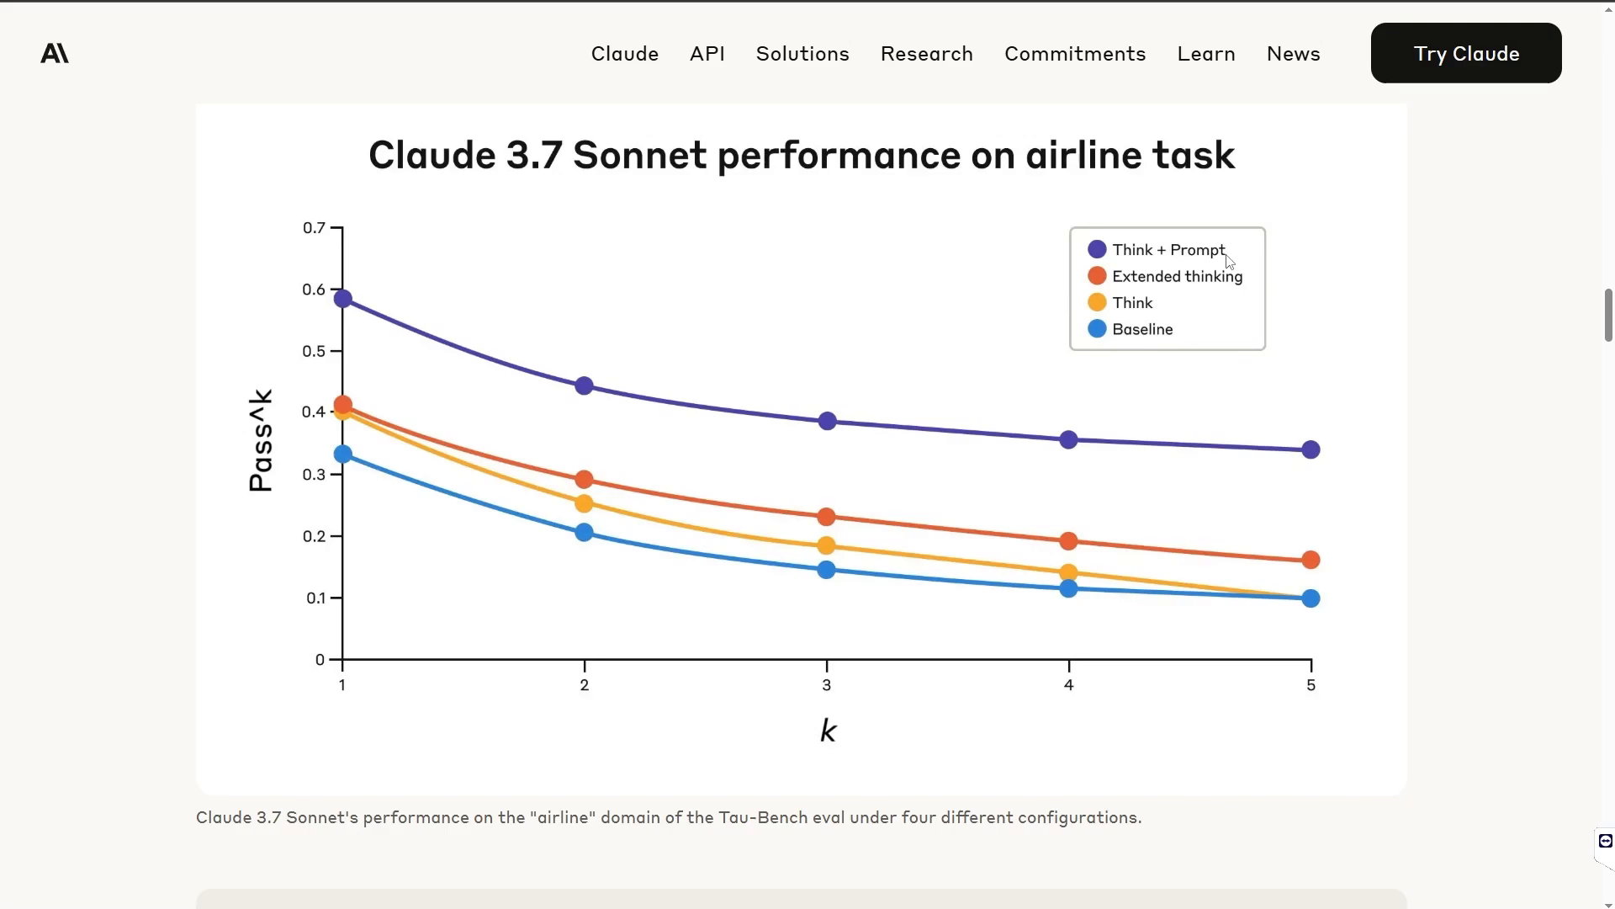
mouse_move(602, 341)
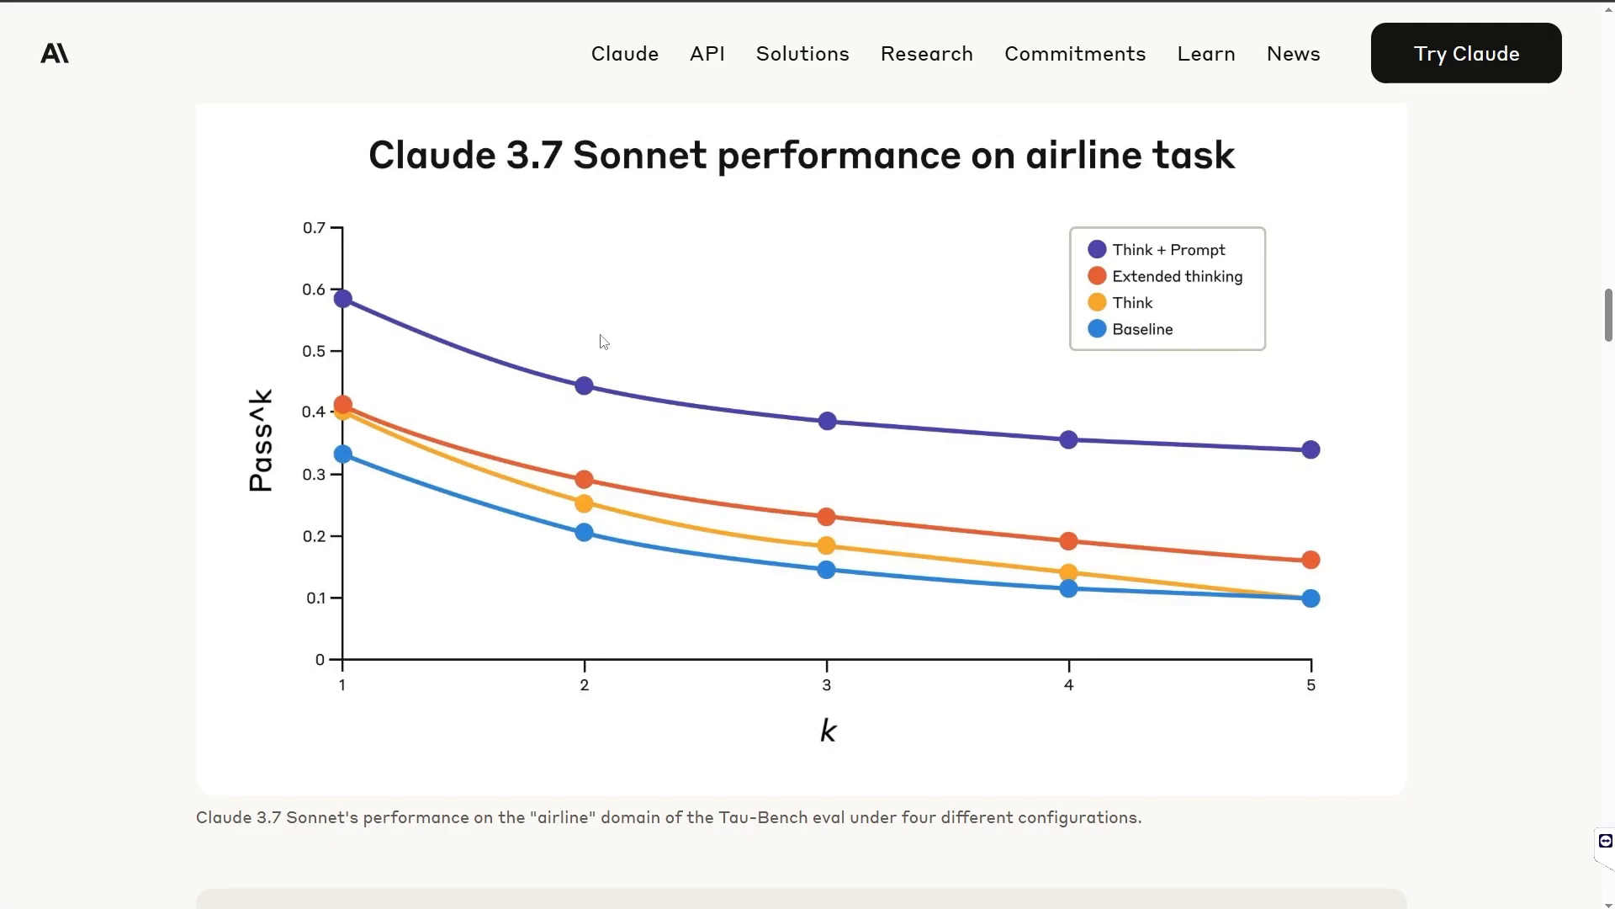
mouse_move(1167, 443)
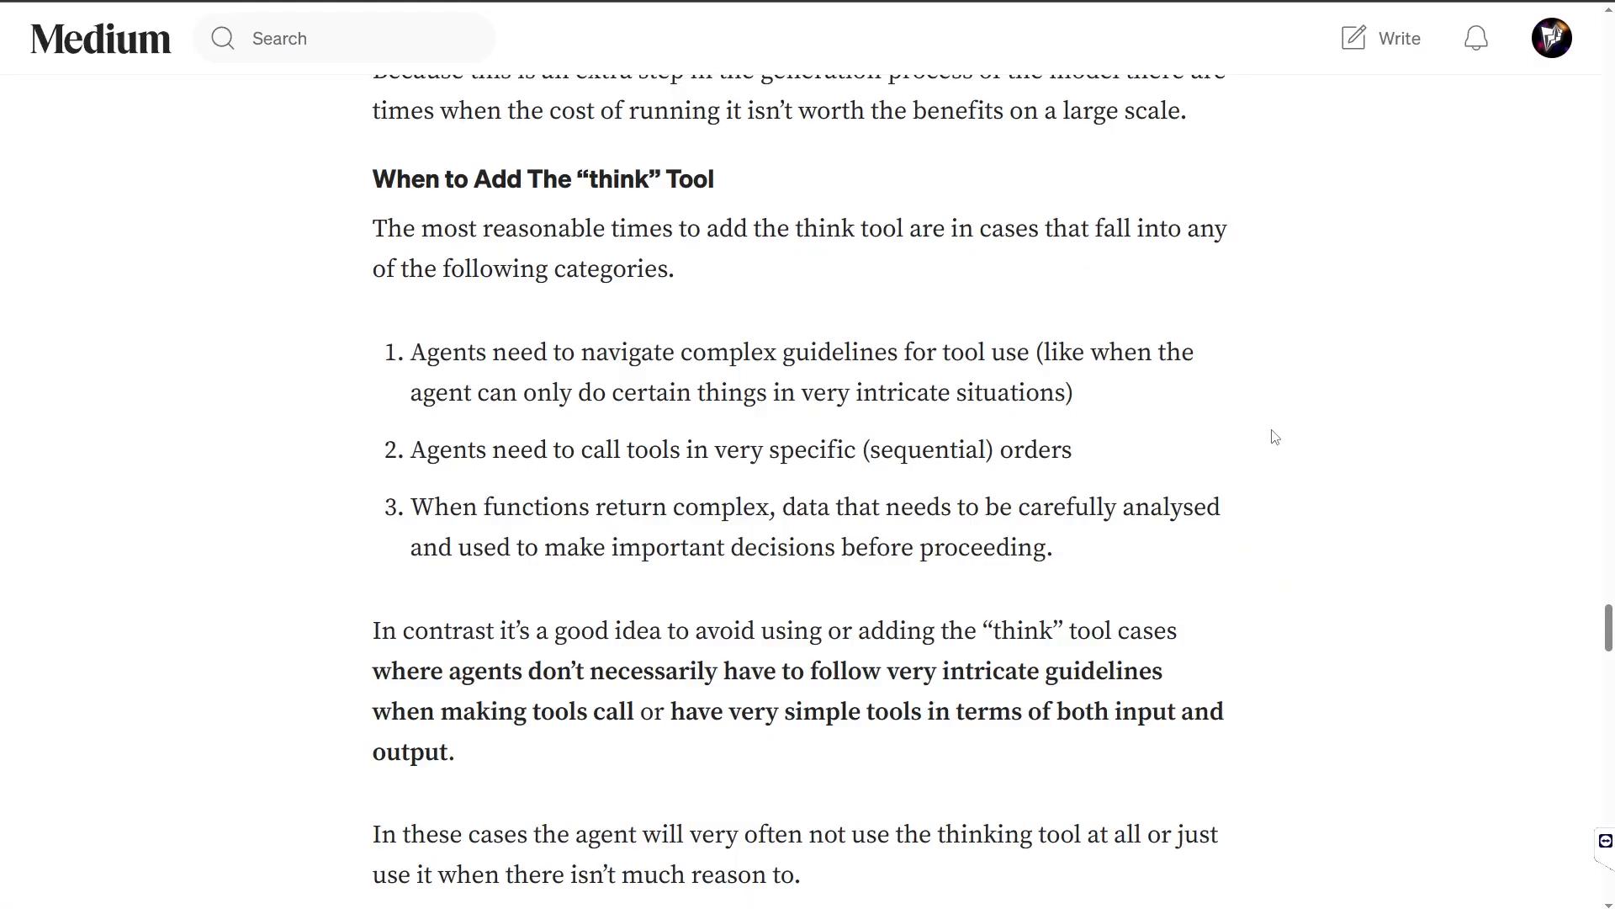
mouse_move(369, 179)
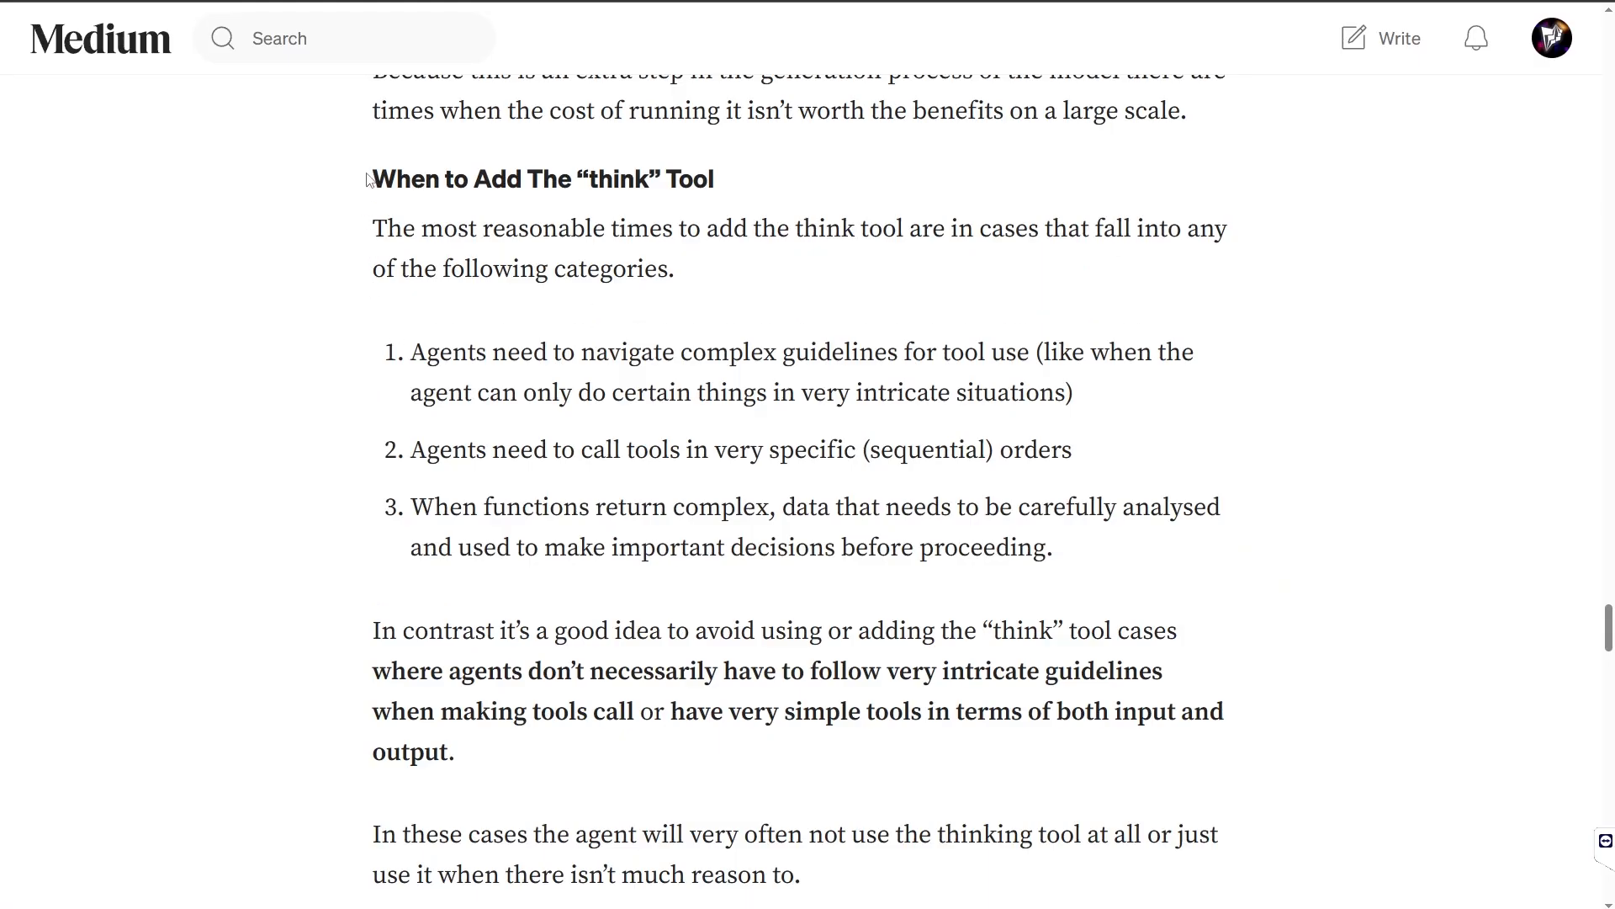
- Highlight the 'When to Add' heading and the complex-guidelines case, then continue to Further Work
double_click(541, 179)
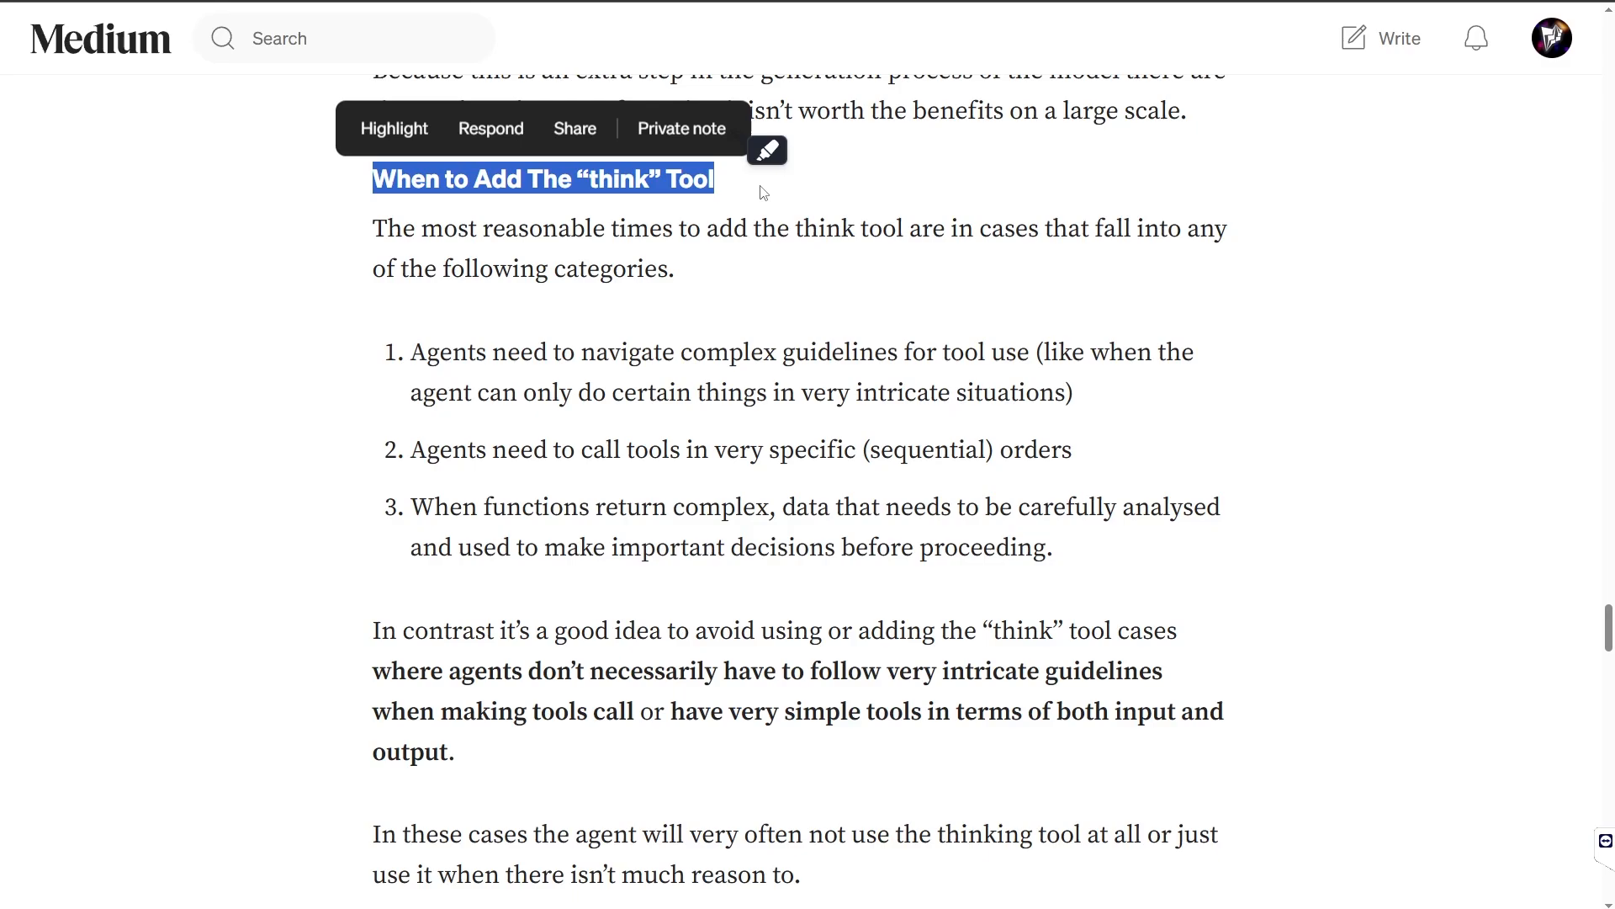
mouse_move(803, 302)
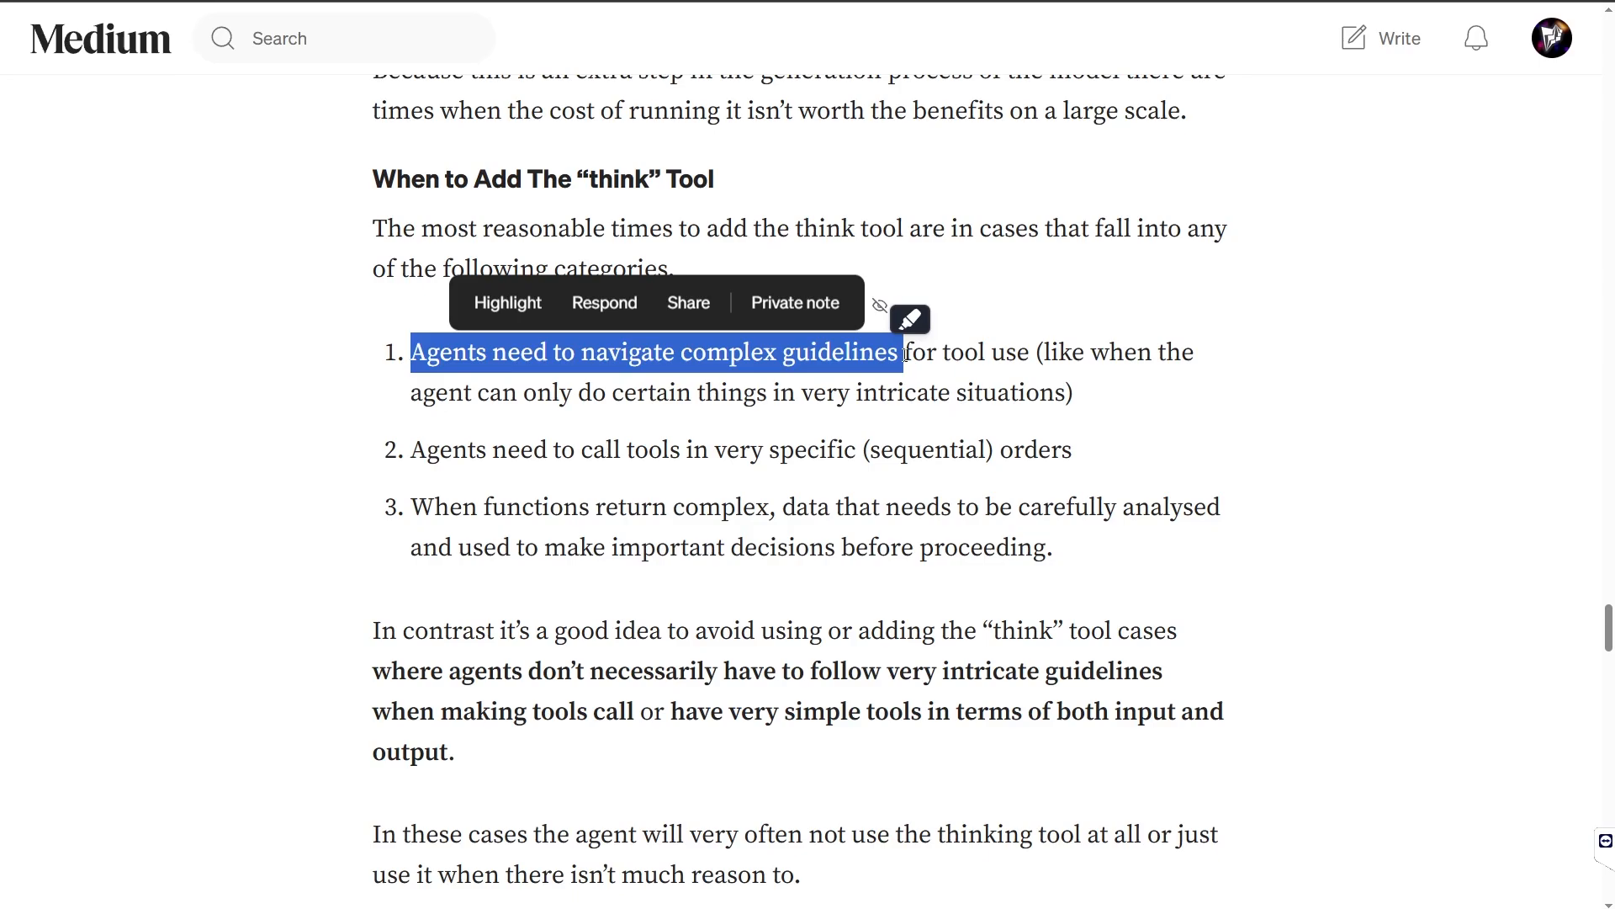
drag(410, 449, 1071, 449)
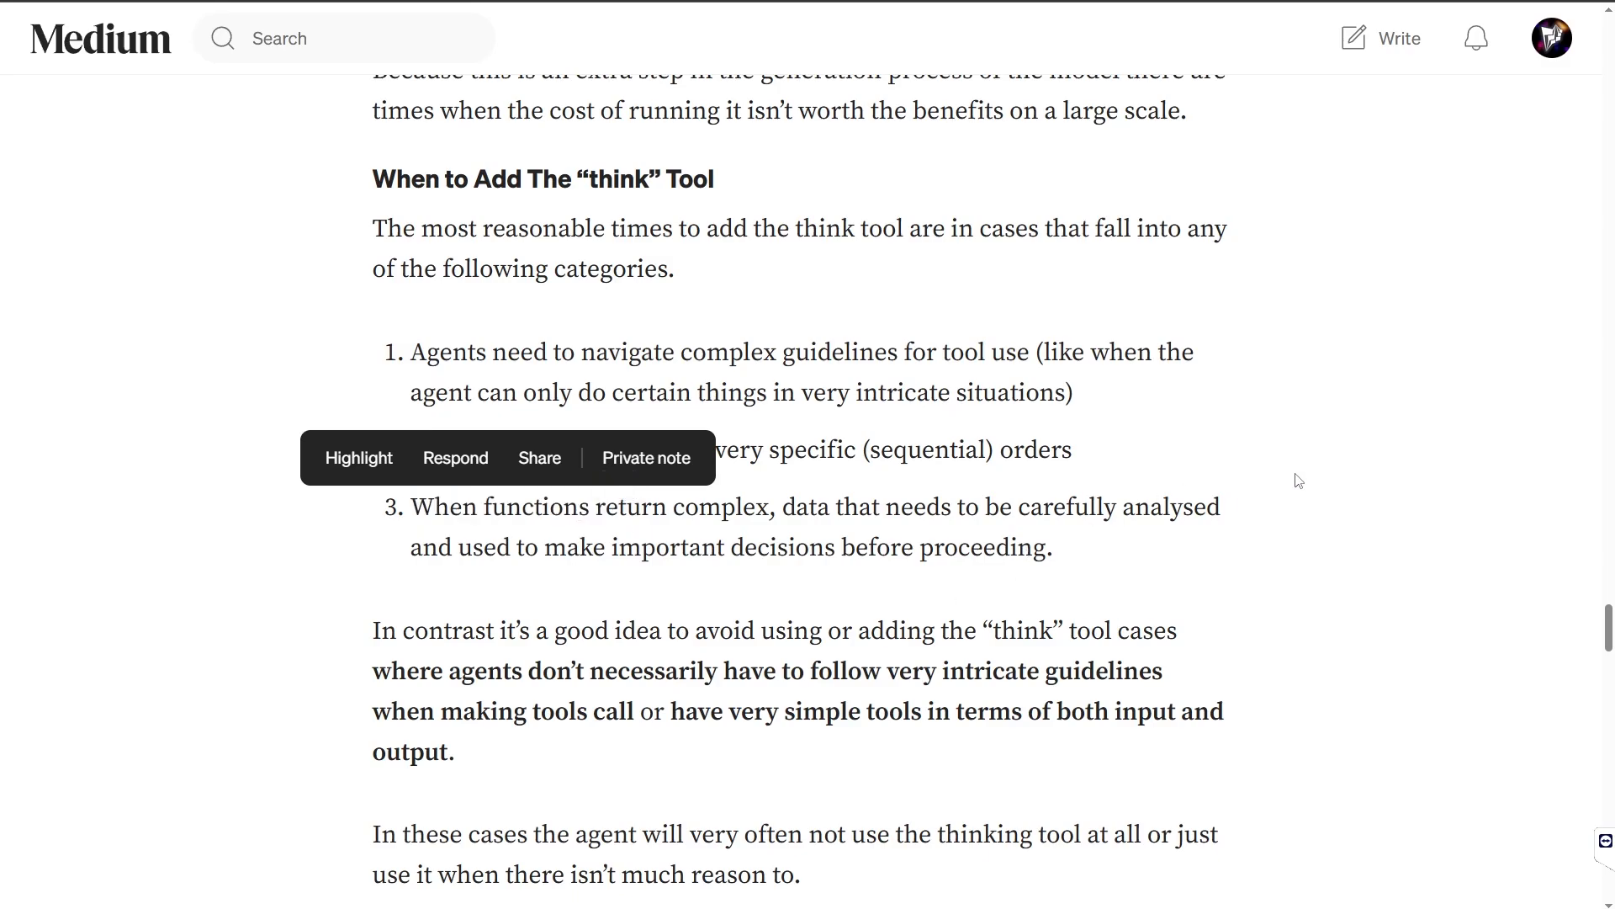
click(1296, 505)
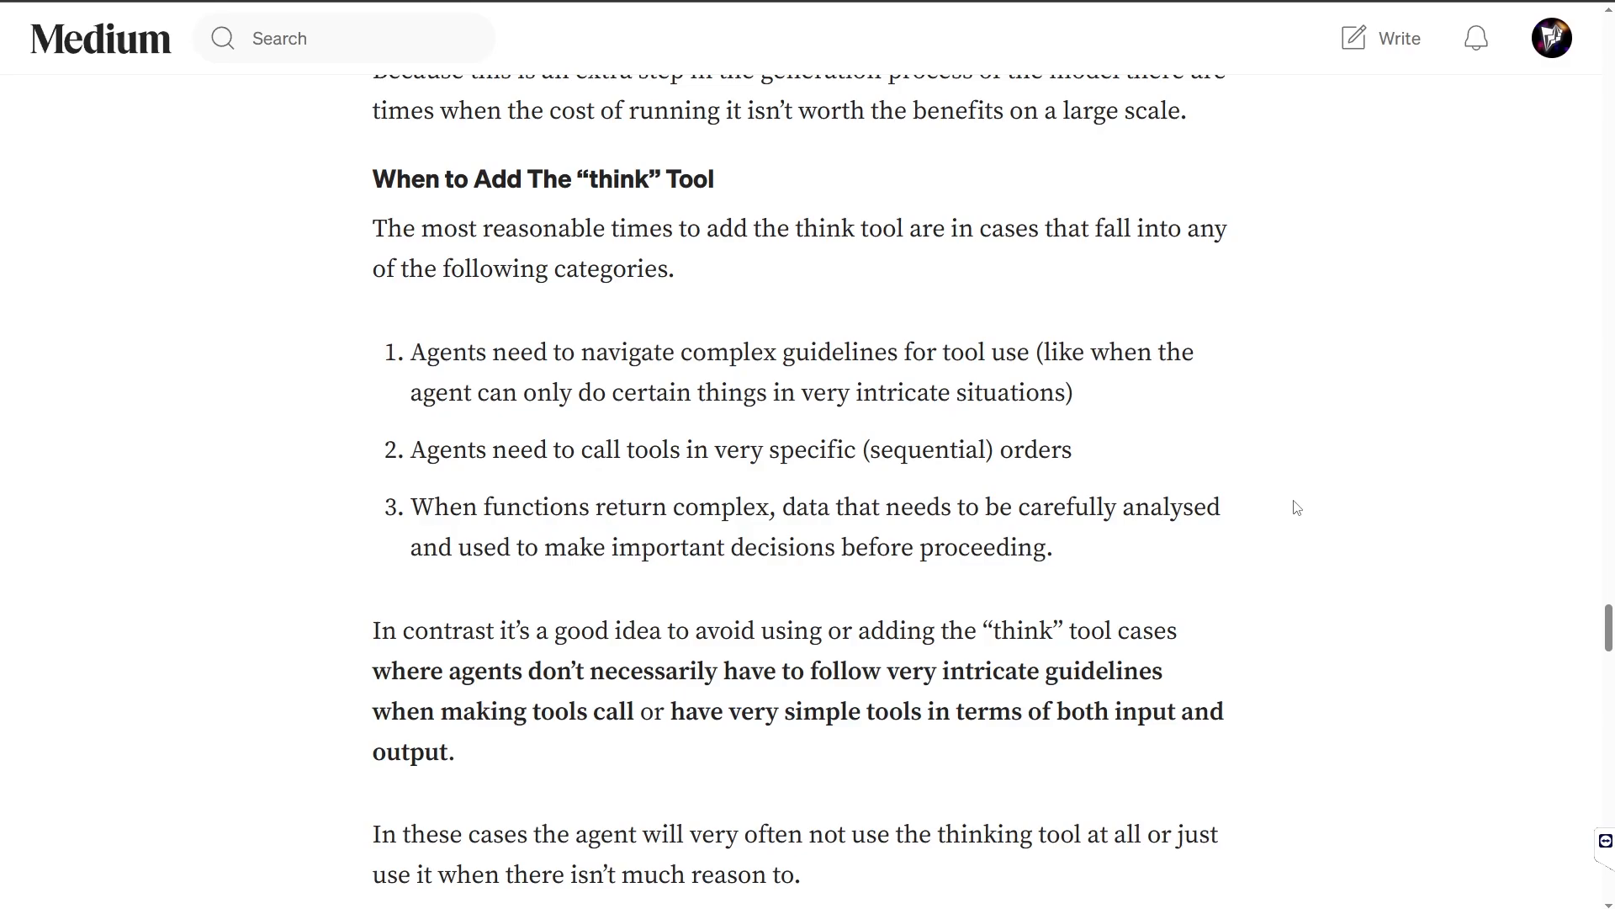
scroll(down, 3)
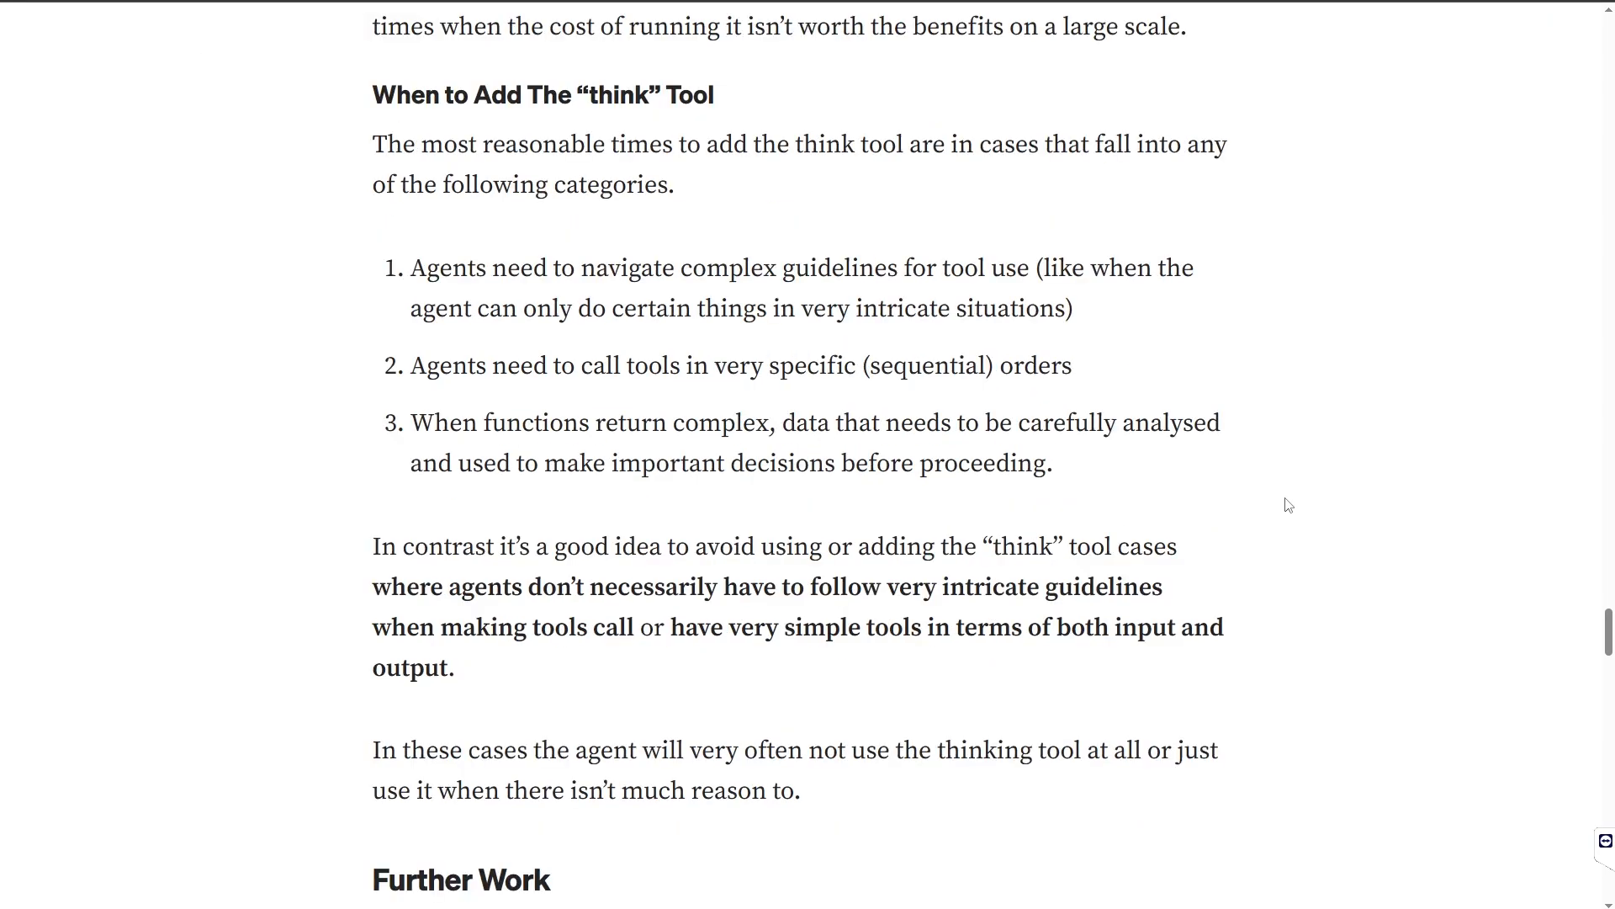
mouse_move(487, 611)
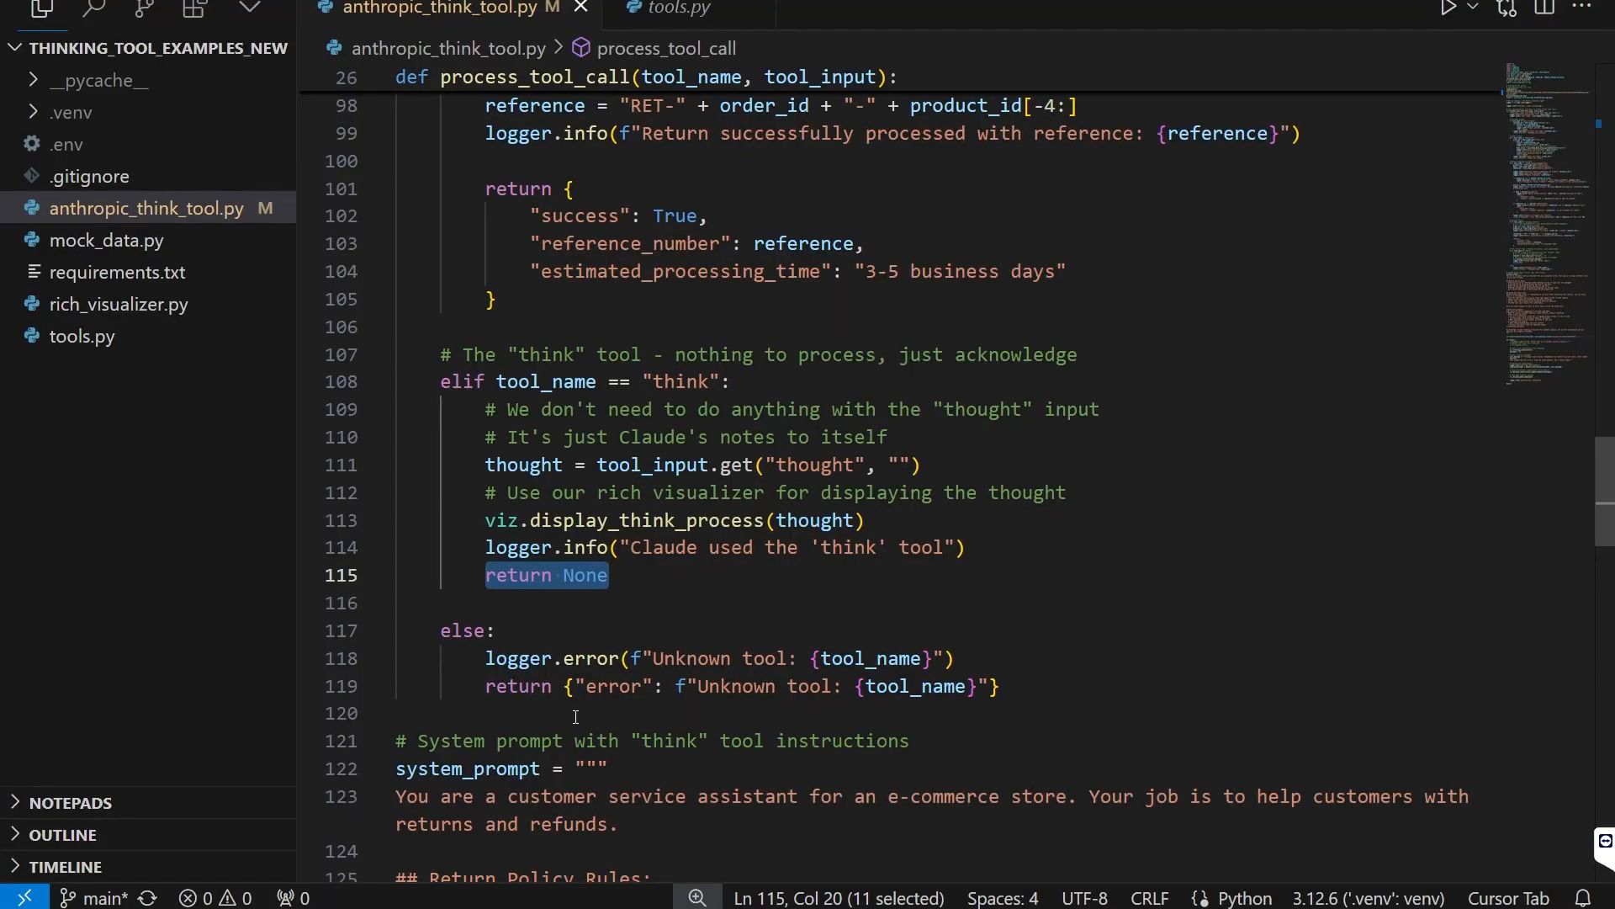
mouse_move(552, 721)
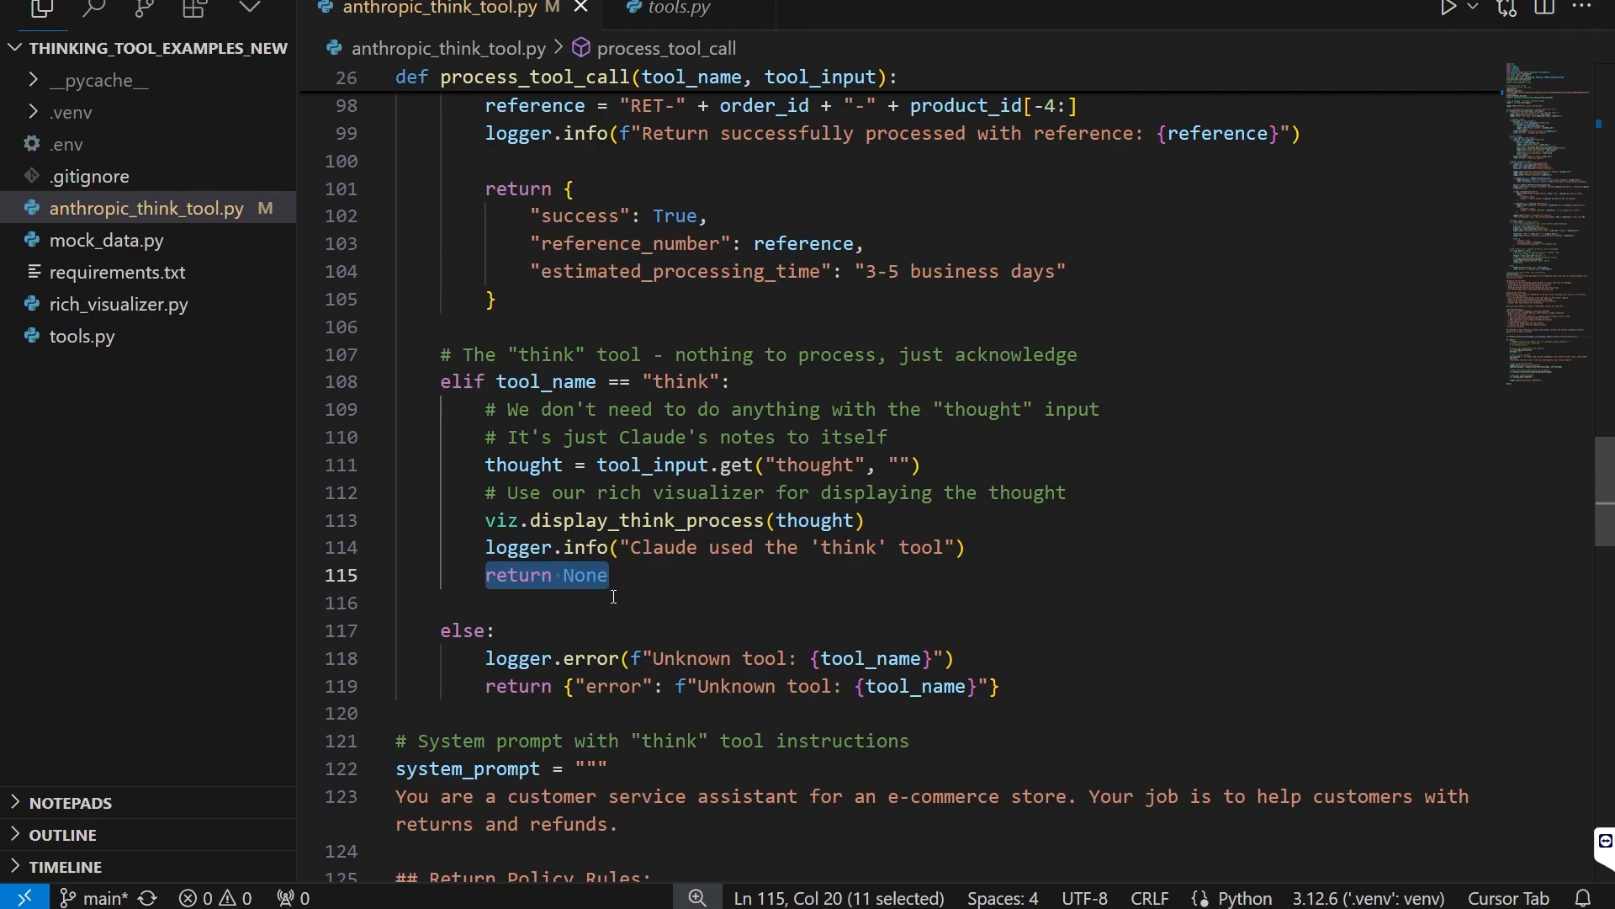
mouse_move(703, 519)
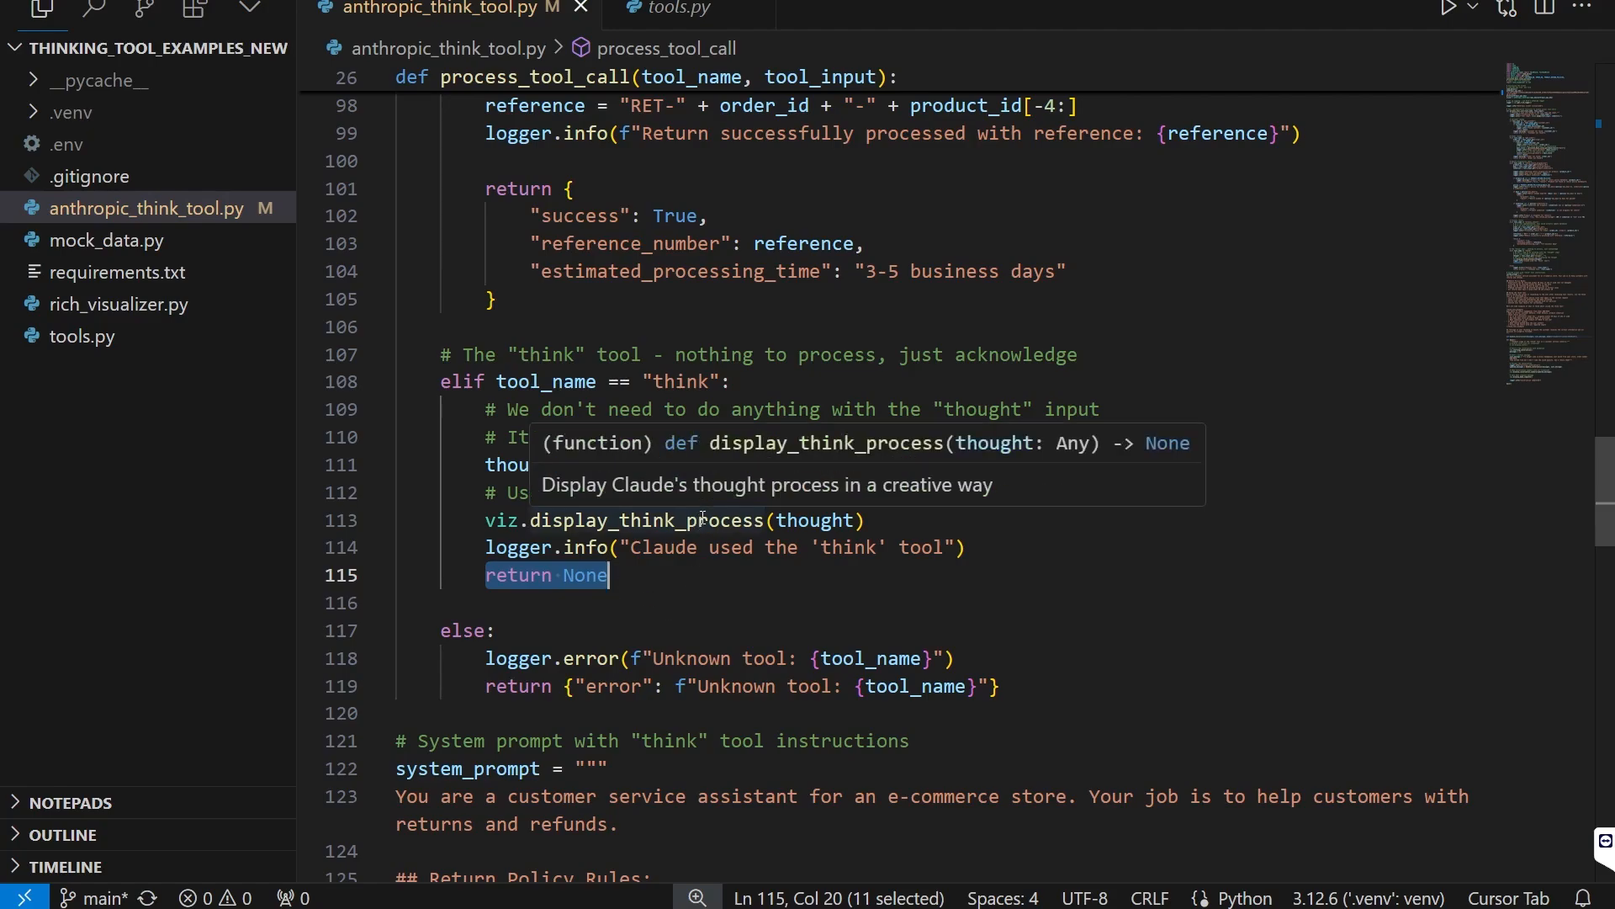